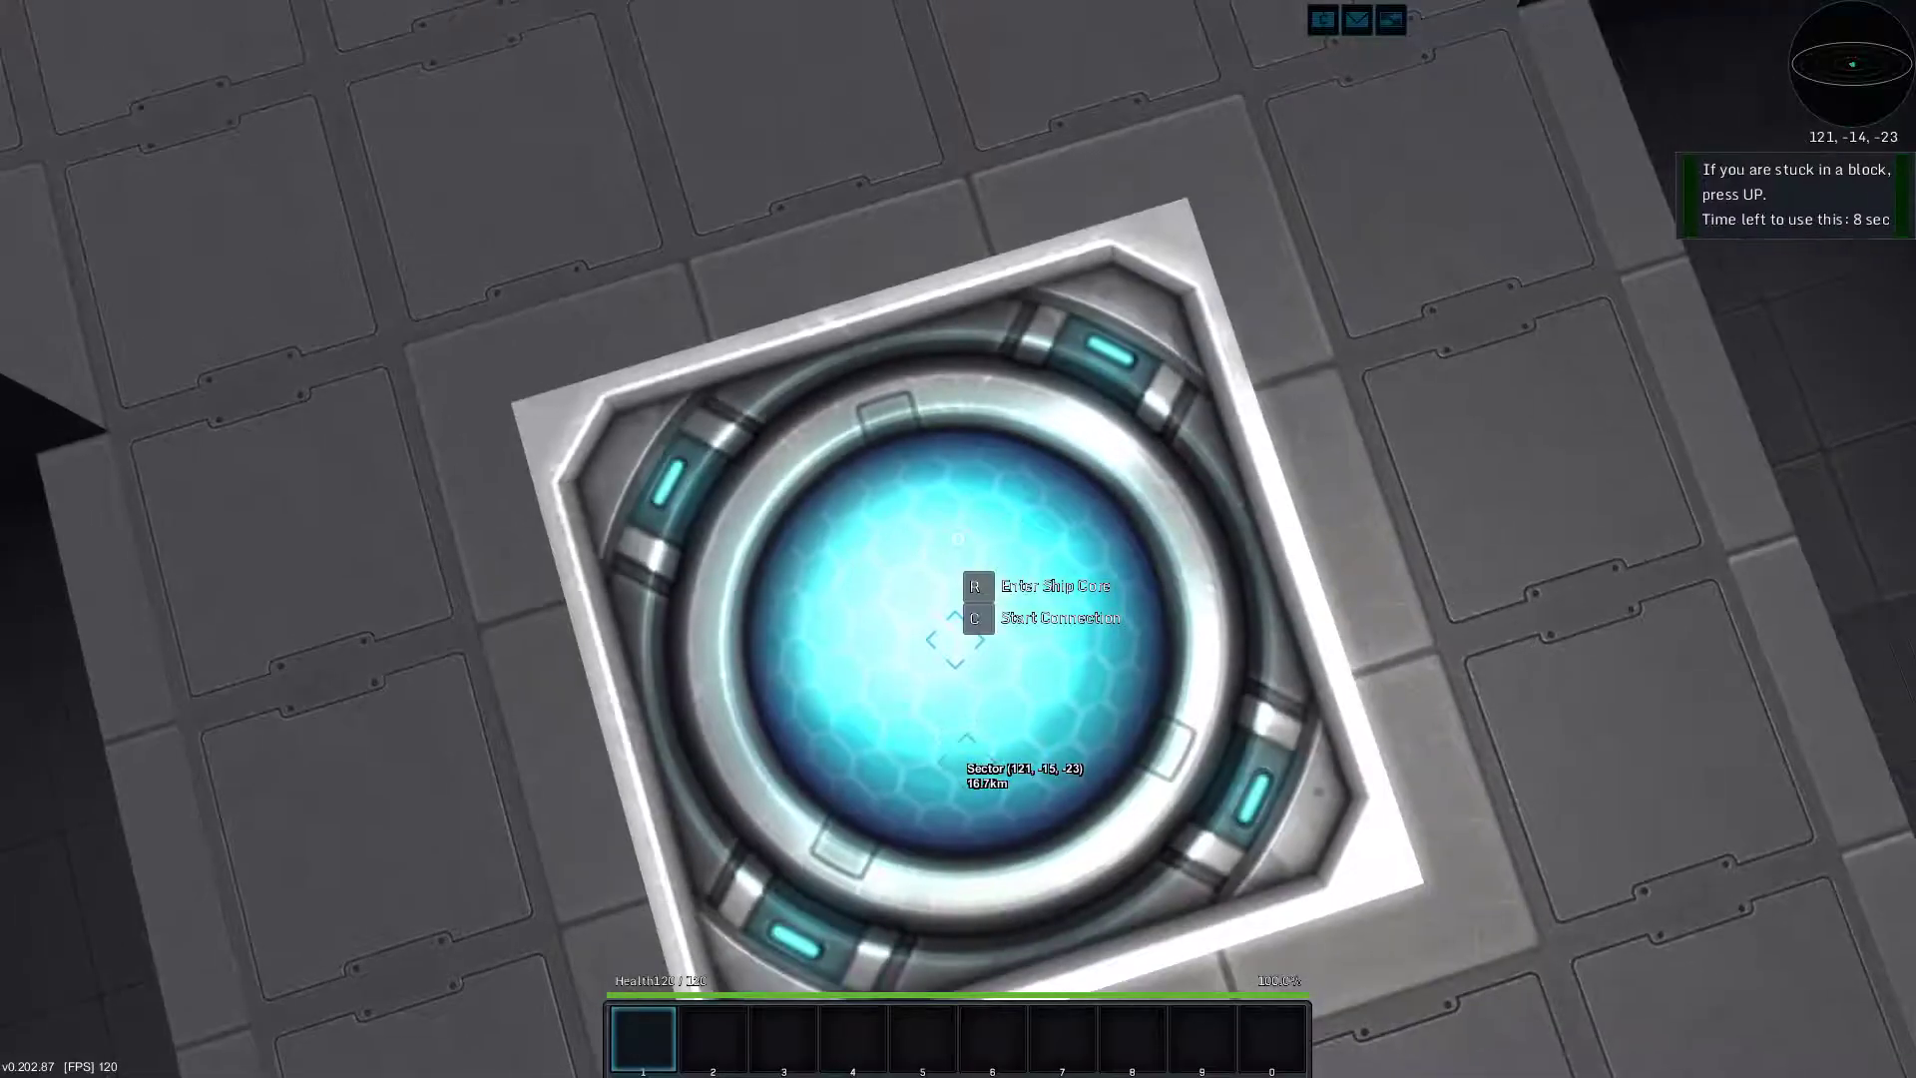
Get the character unstuck from the jump gate block and continue into the station
key(r)
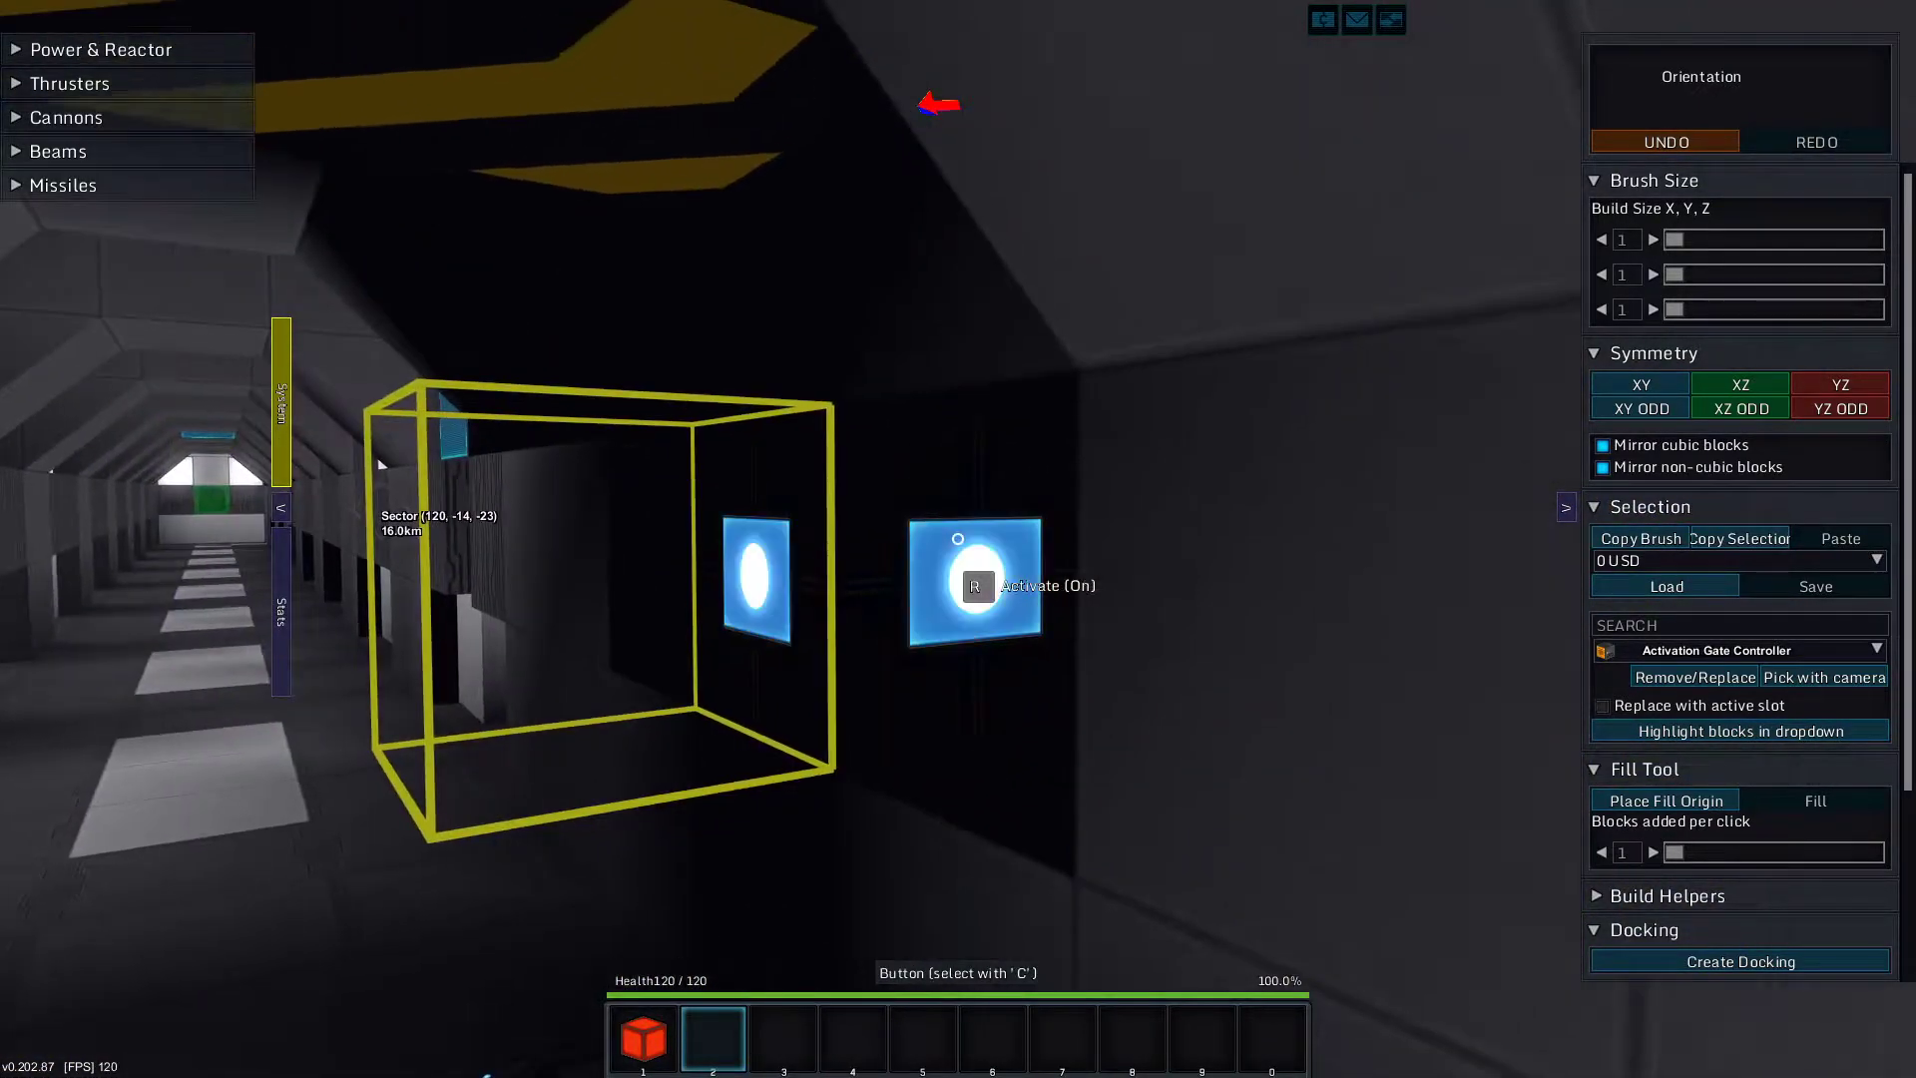
Select the activation button block to start linking it into the red-alert door logic
click(974, 584)
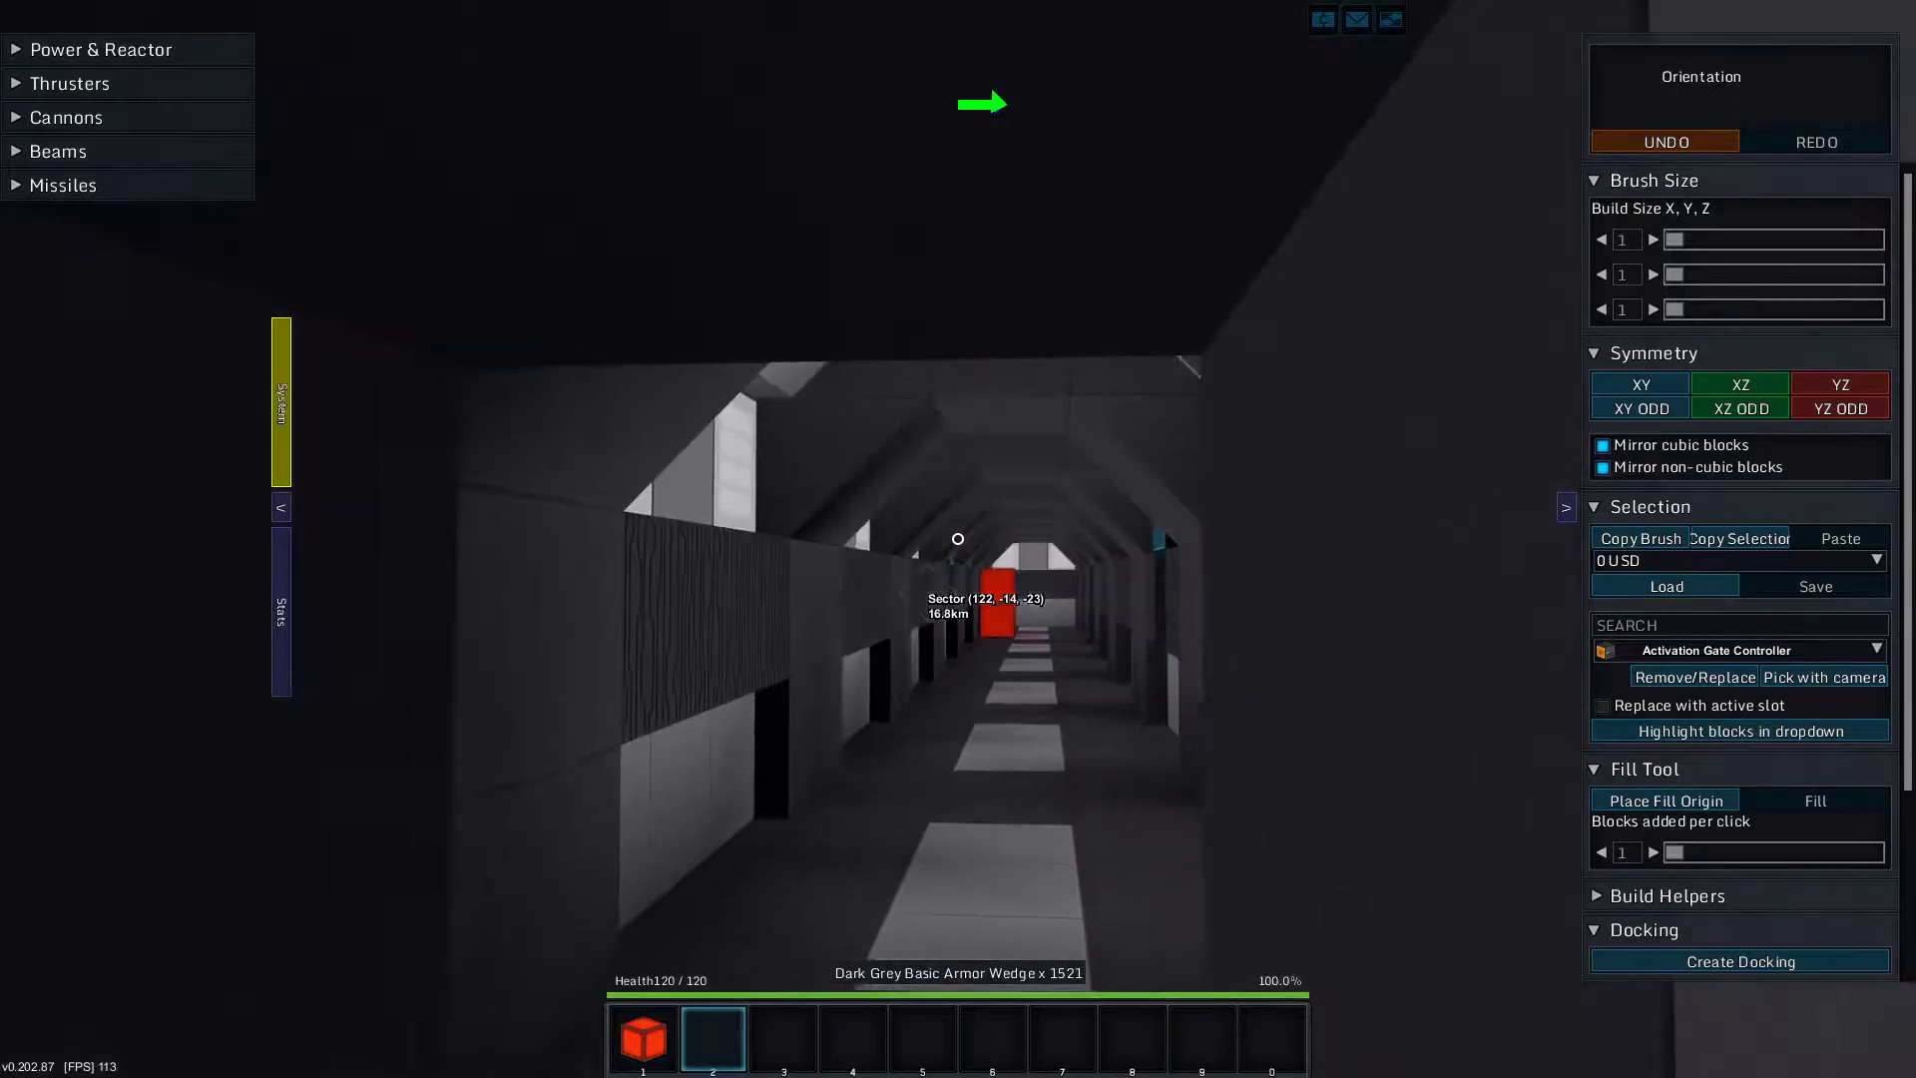
mouse_move(958, 536)
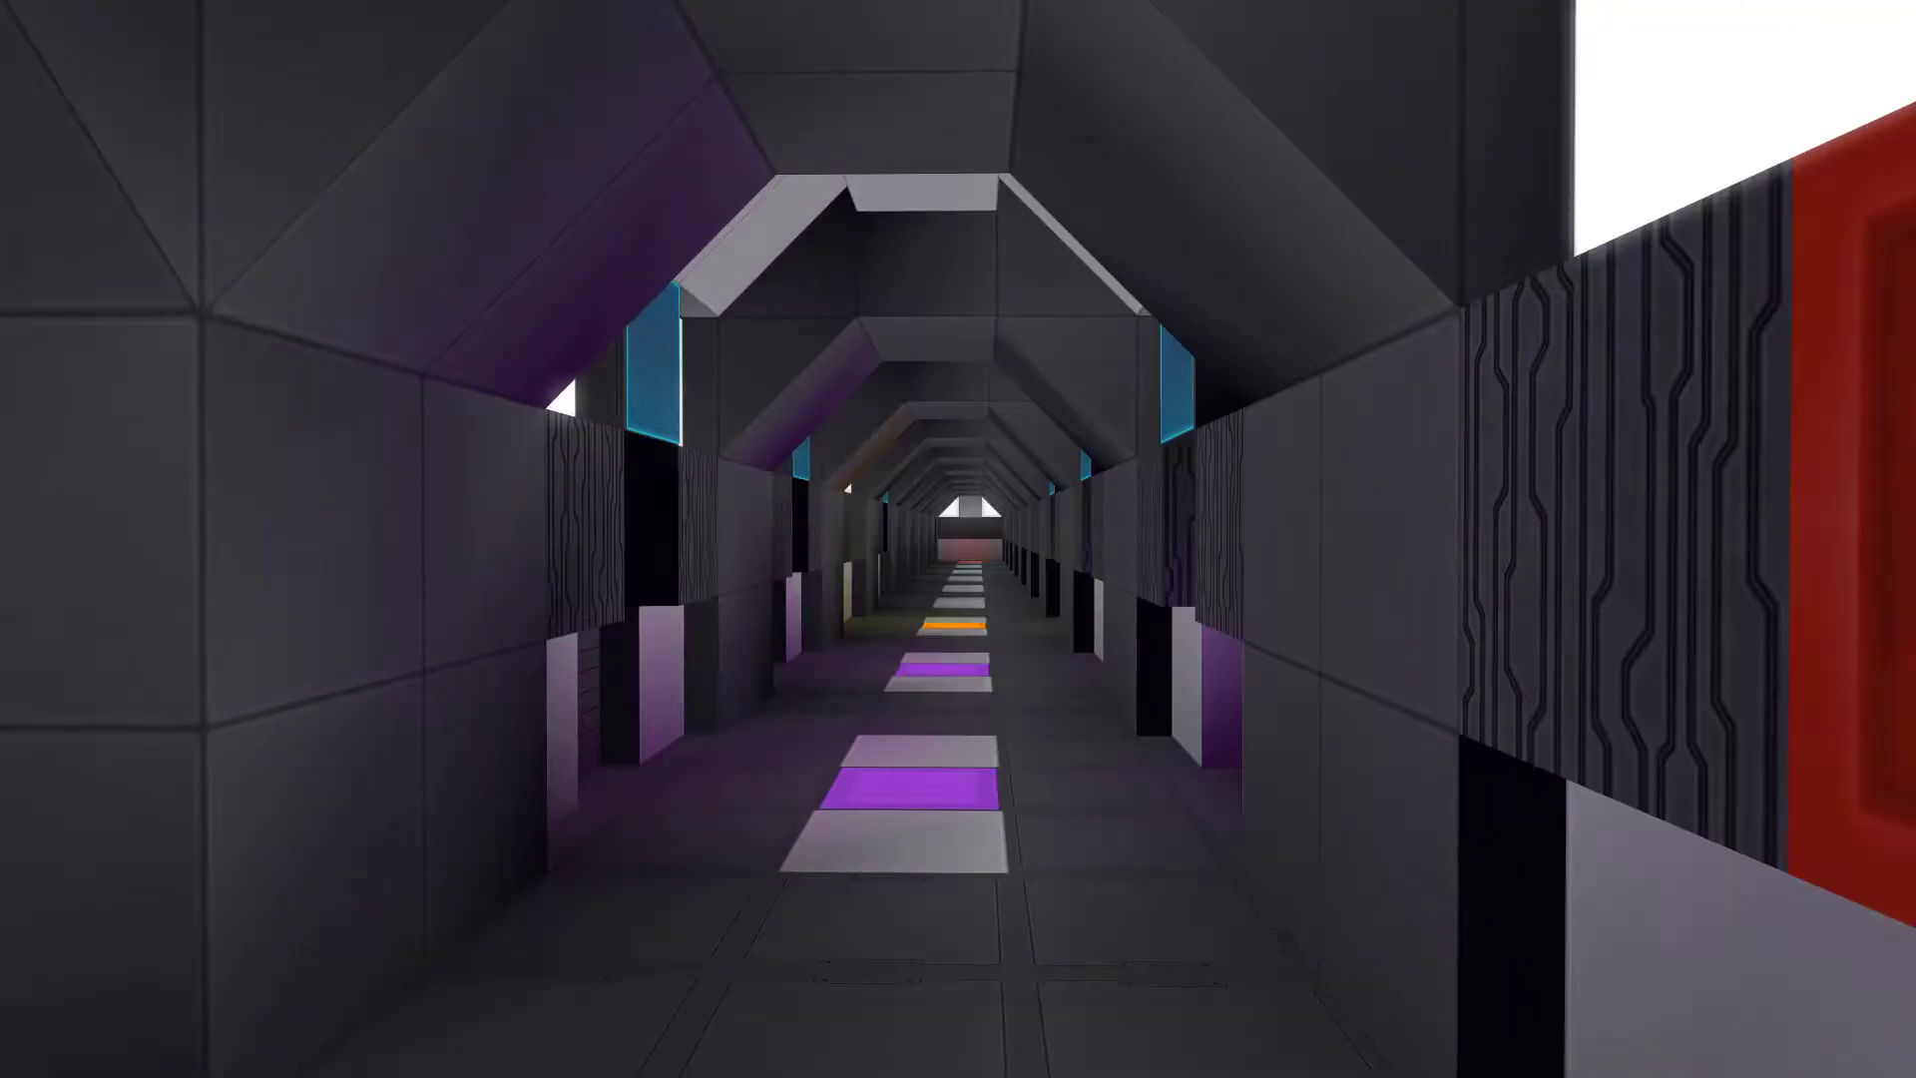
mouse_move(958, 539)
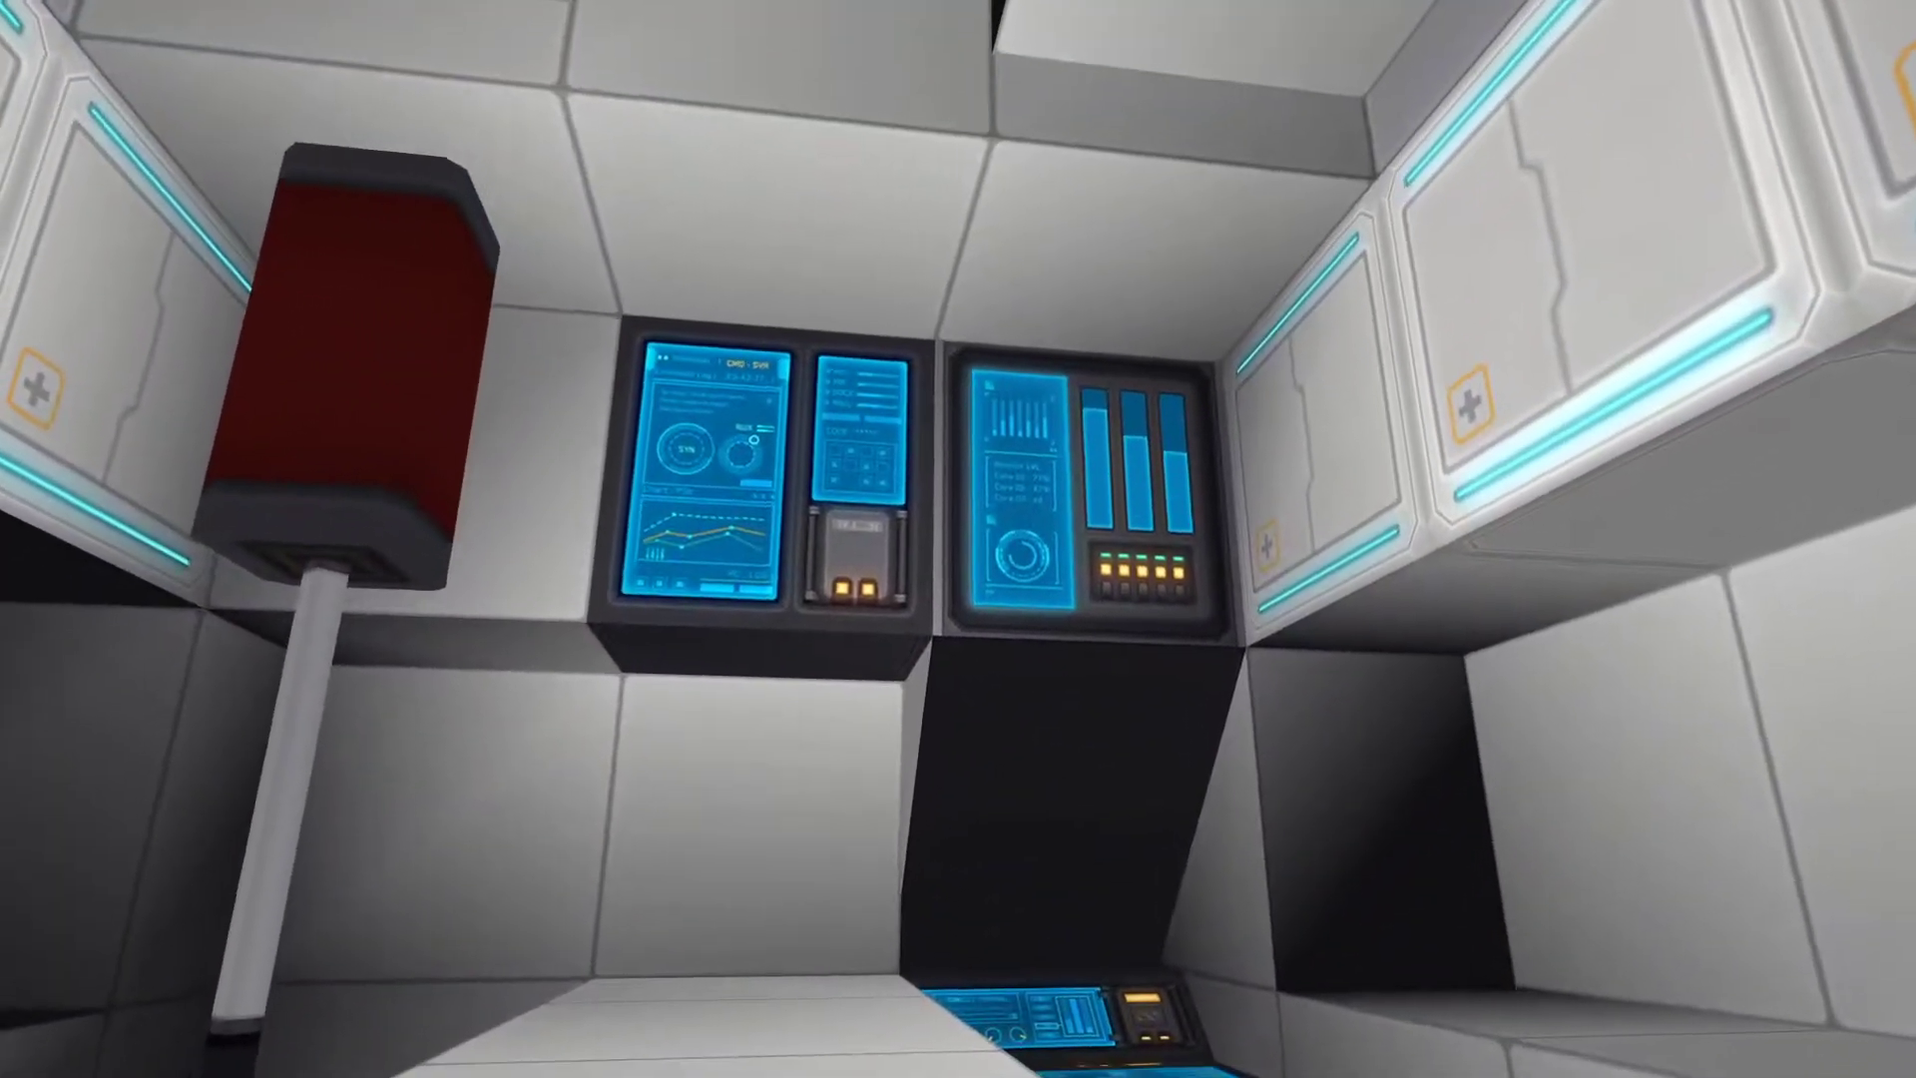
mouse_move(958, 539)
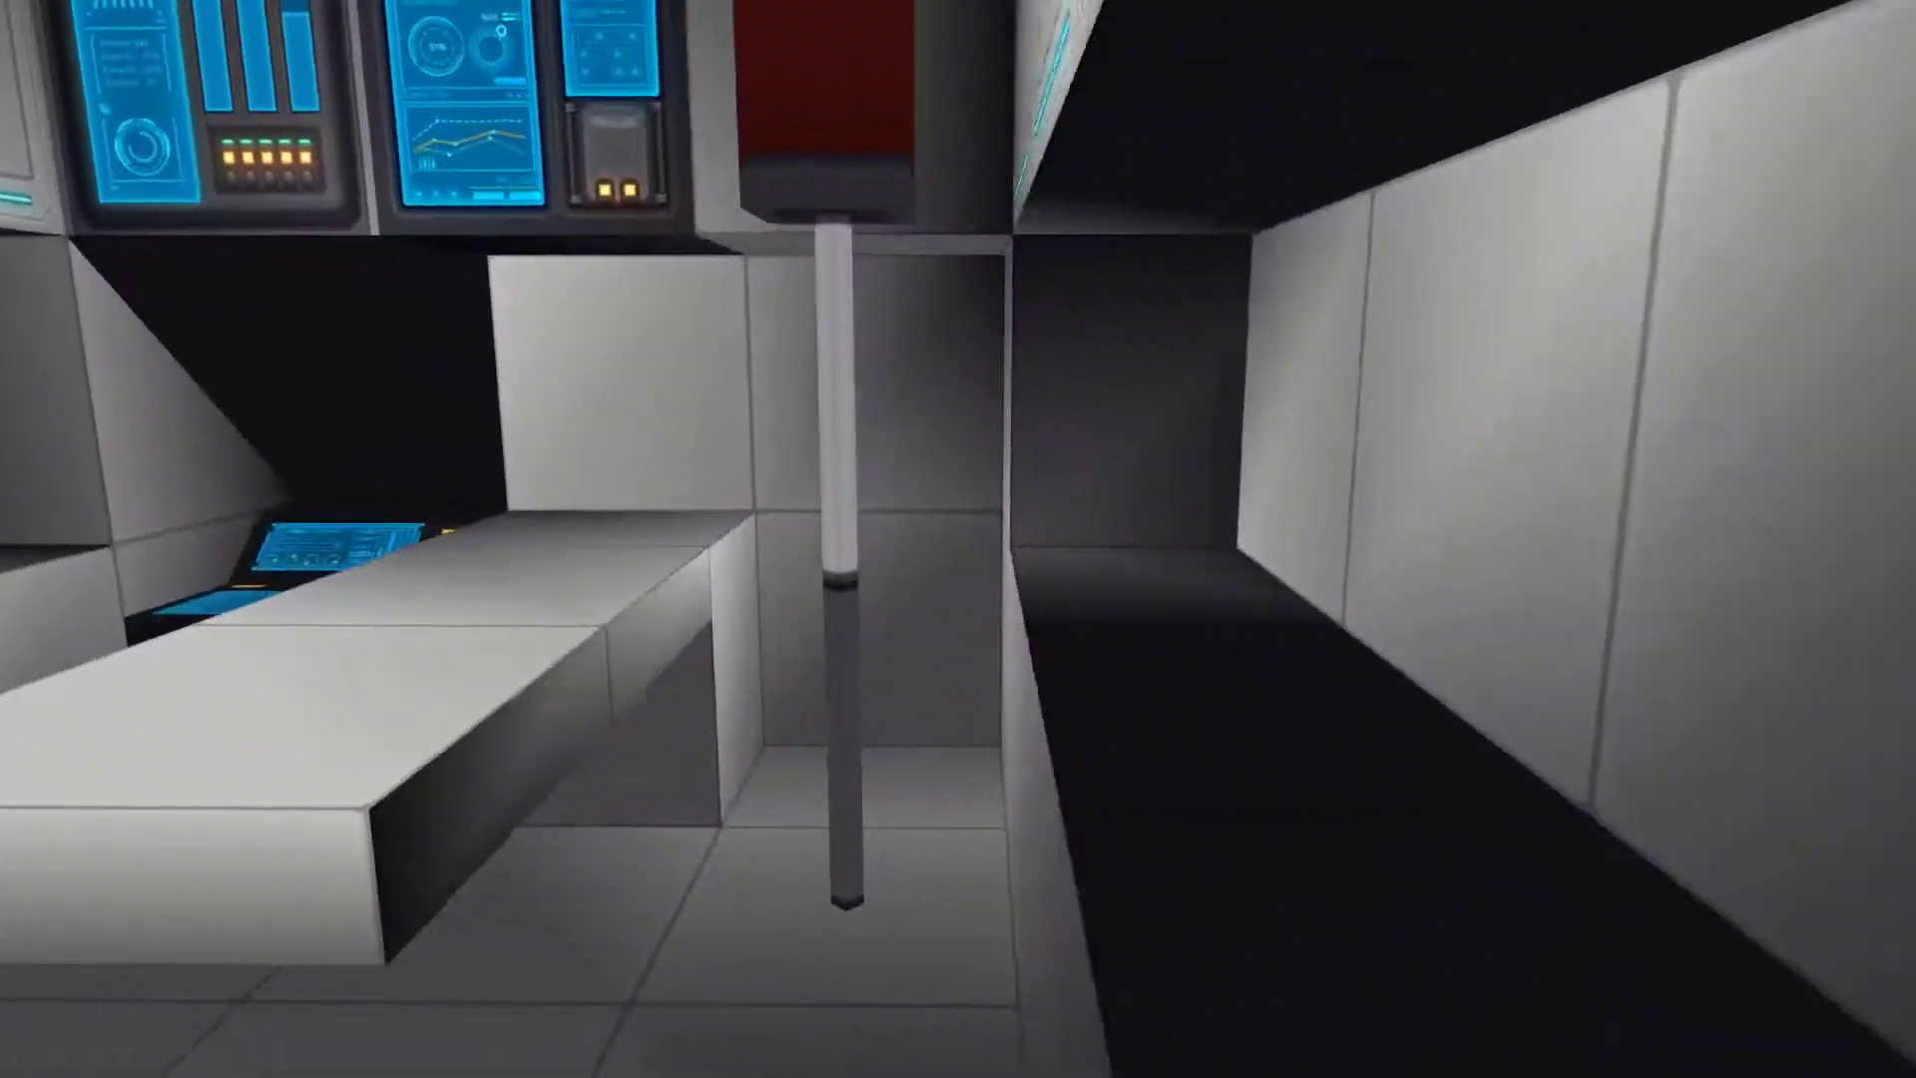
mouse_move(957, 539)
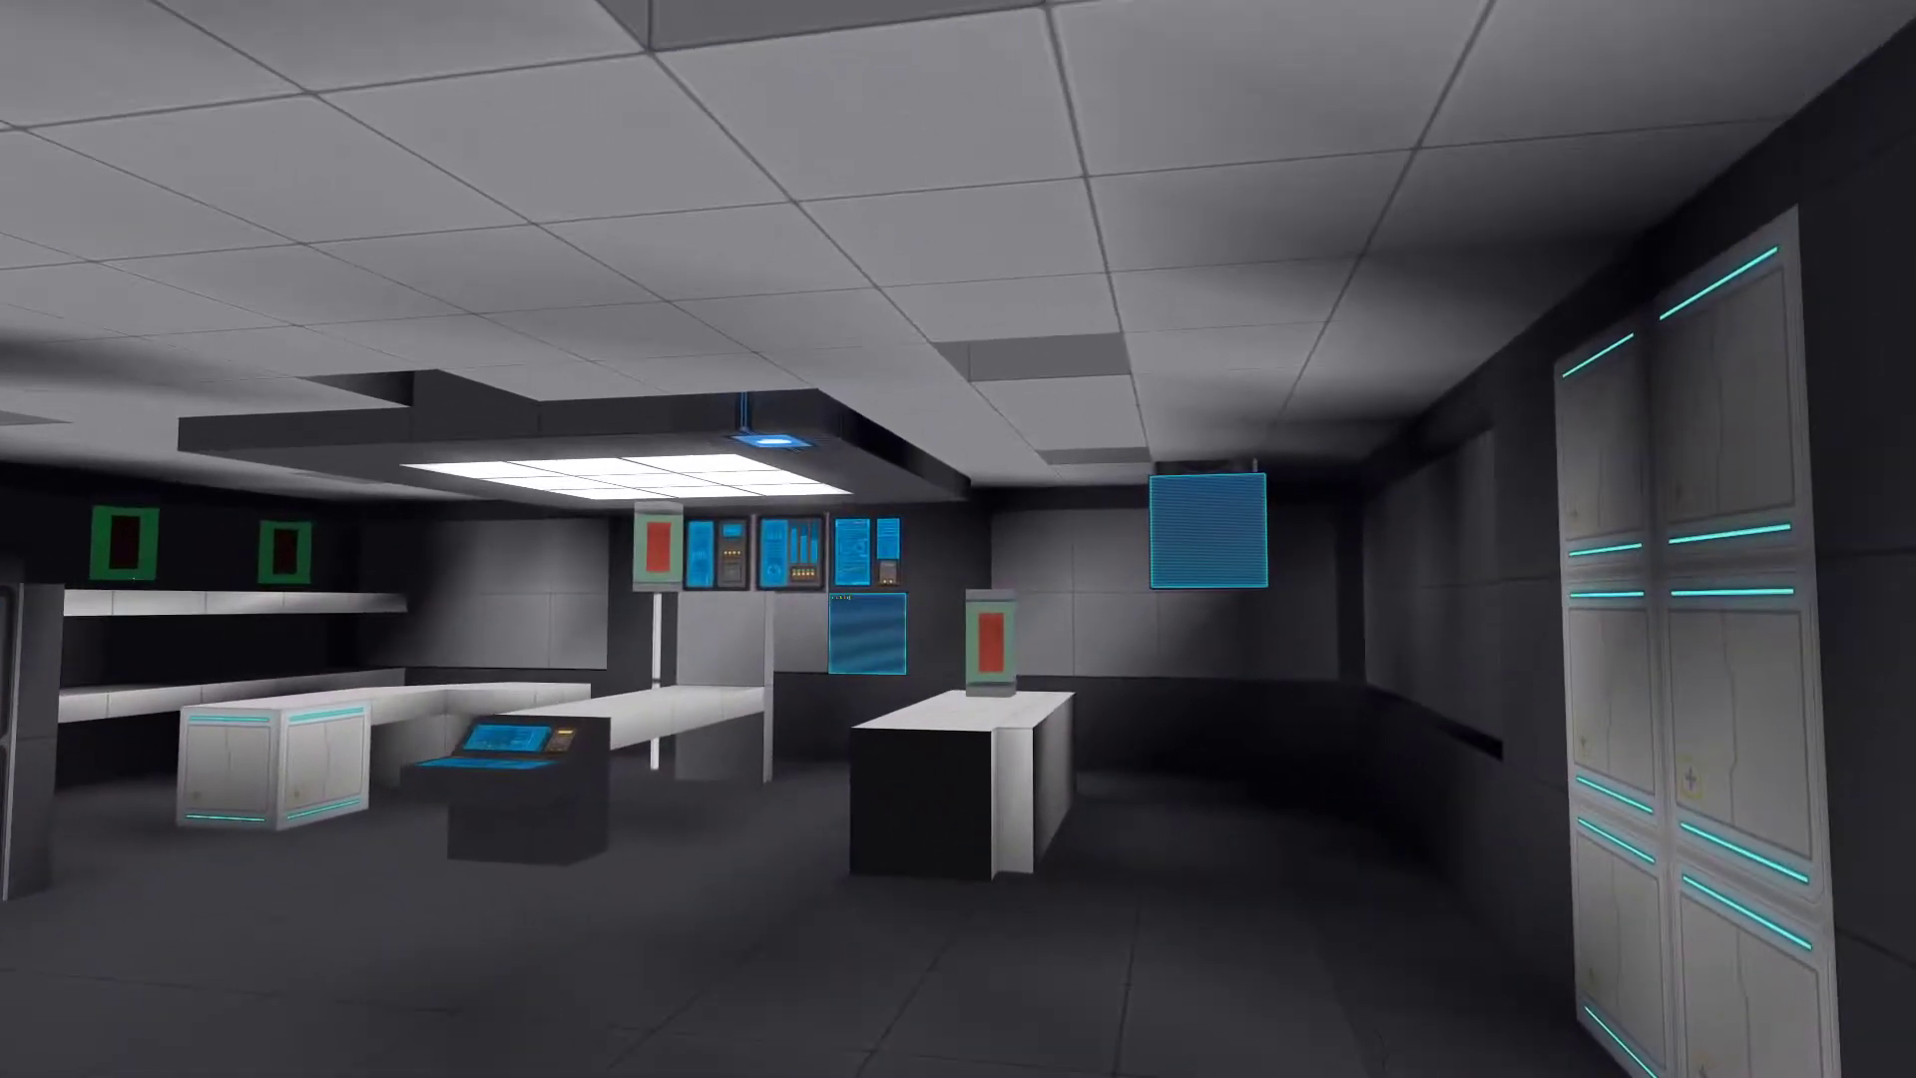
mouse_move(958, 538)
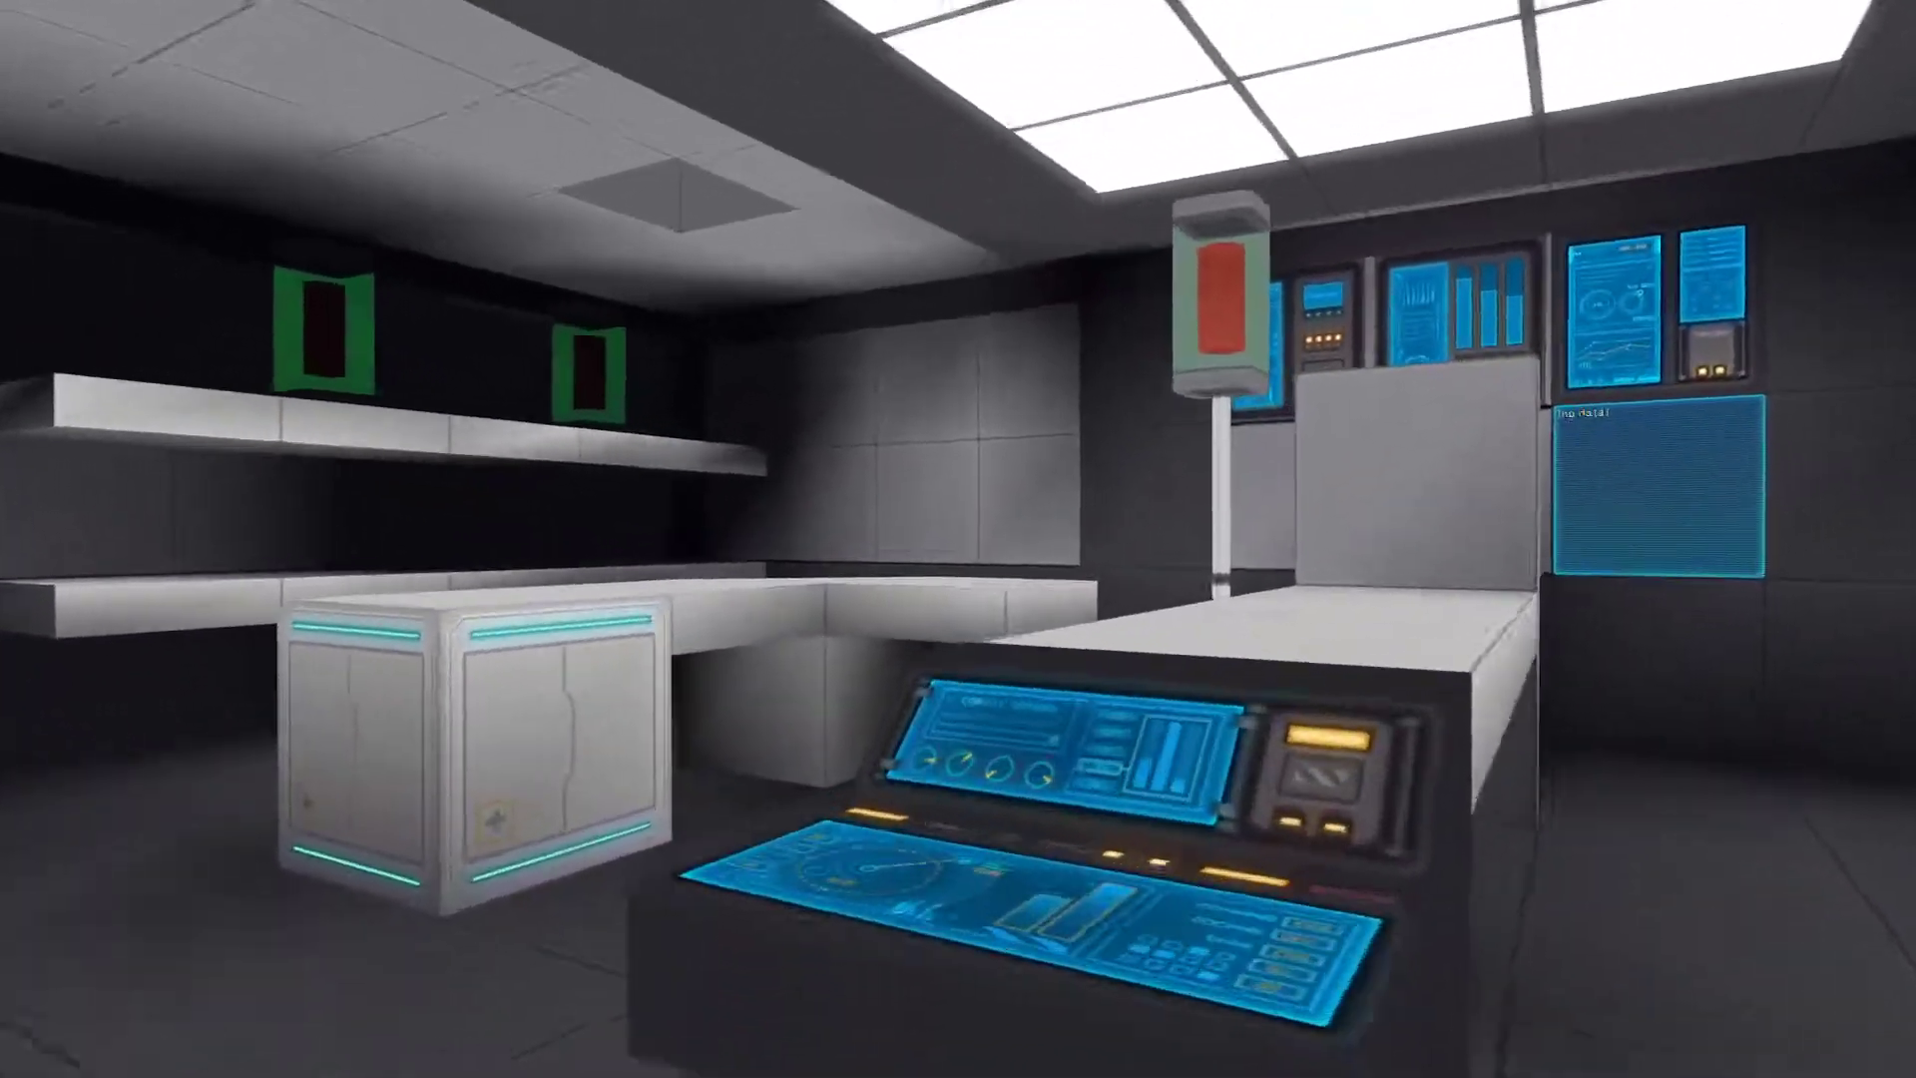
mouse_move(958, 539)
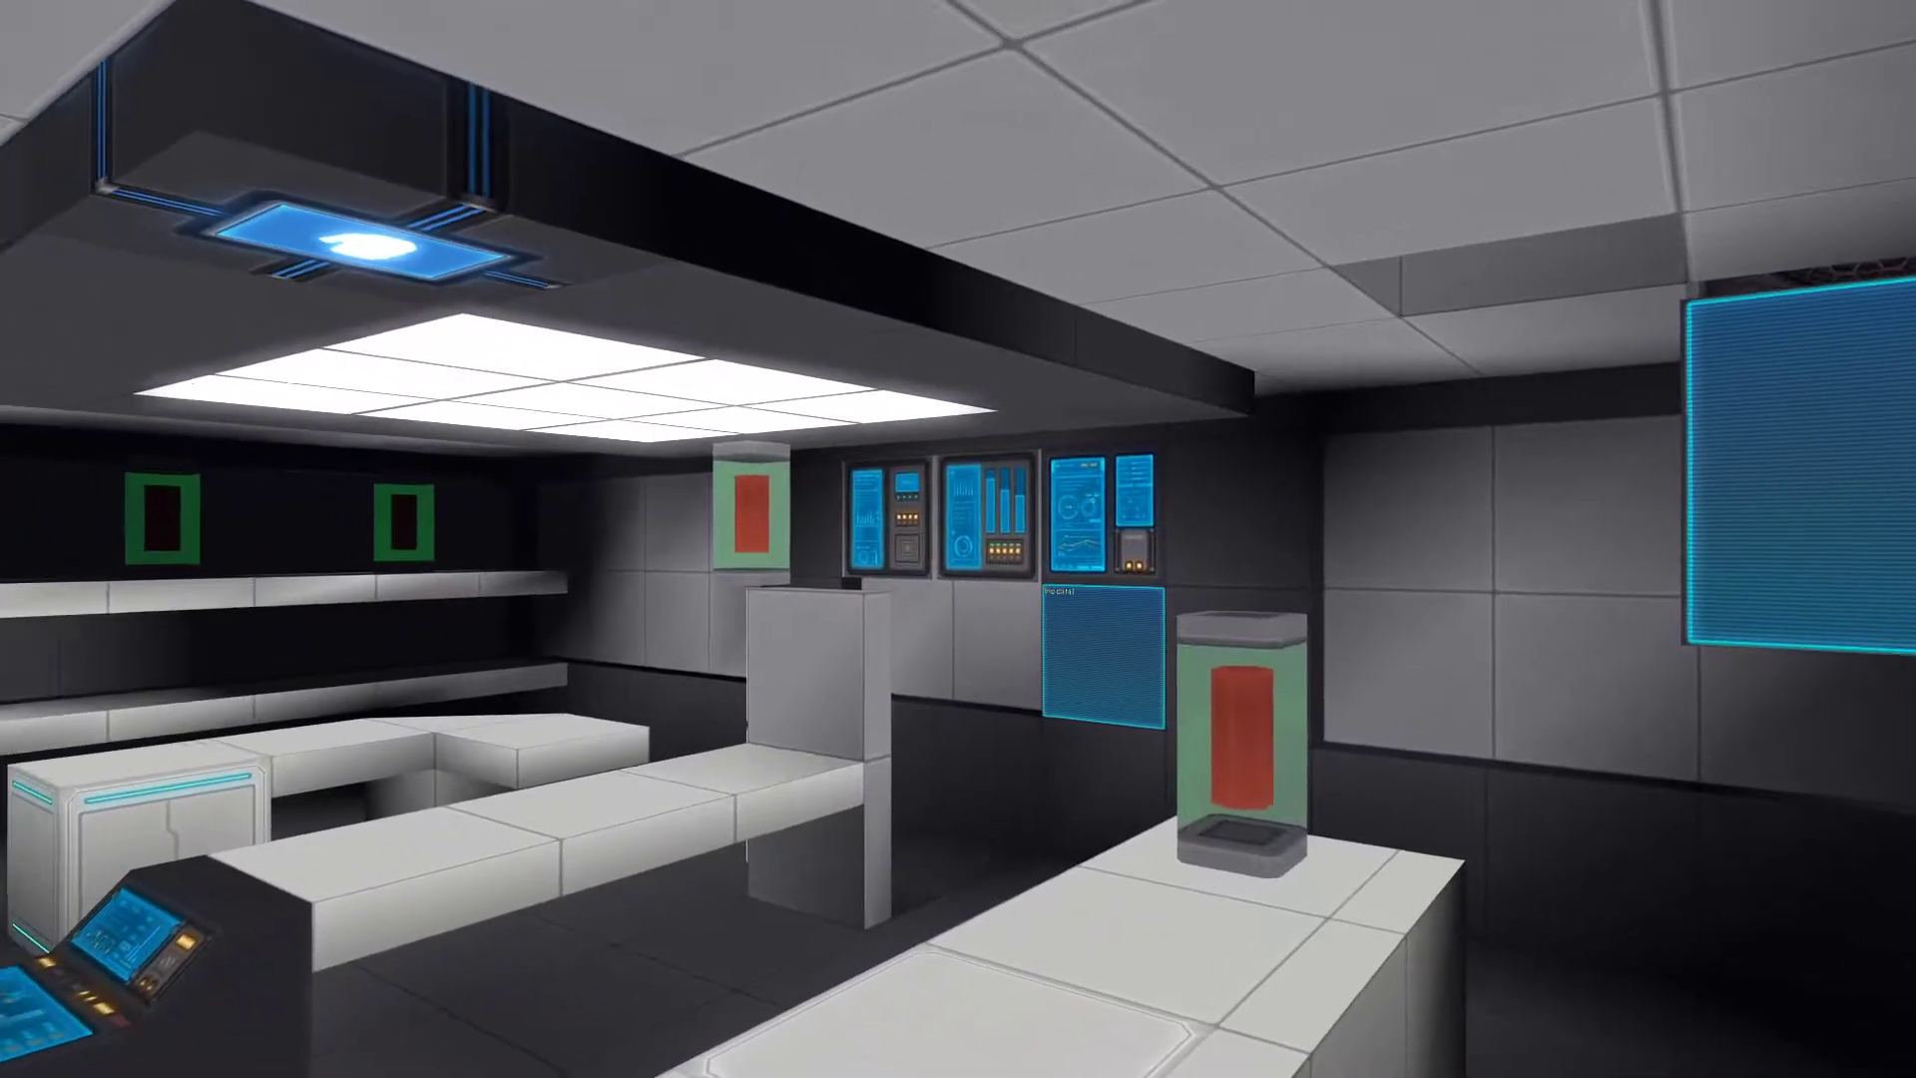
mouse_move(958, 539)
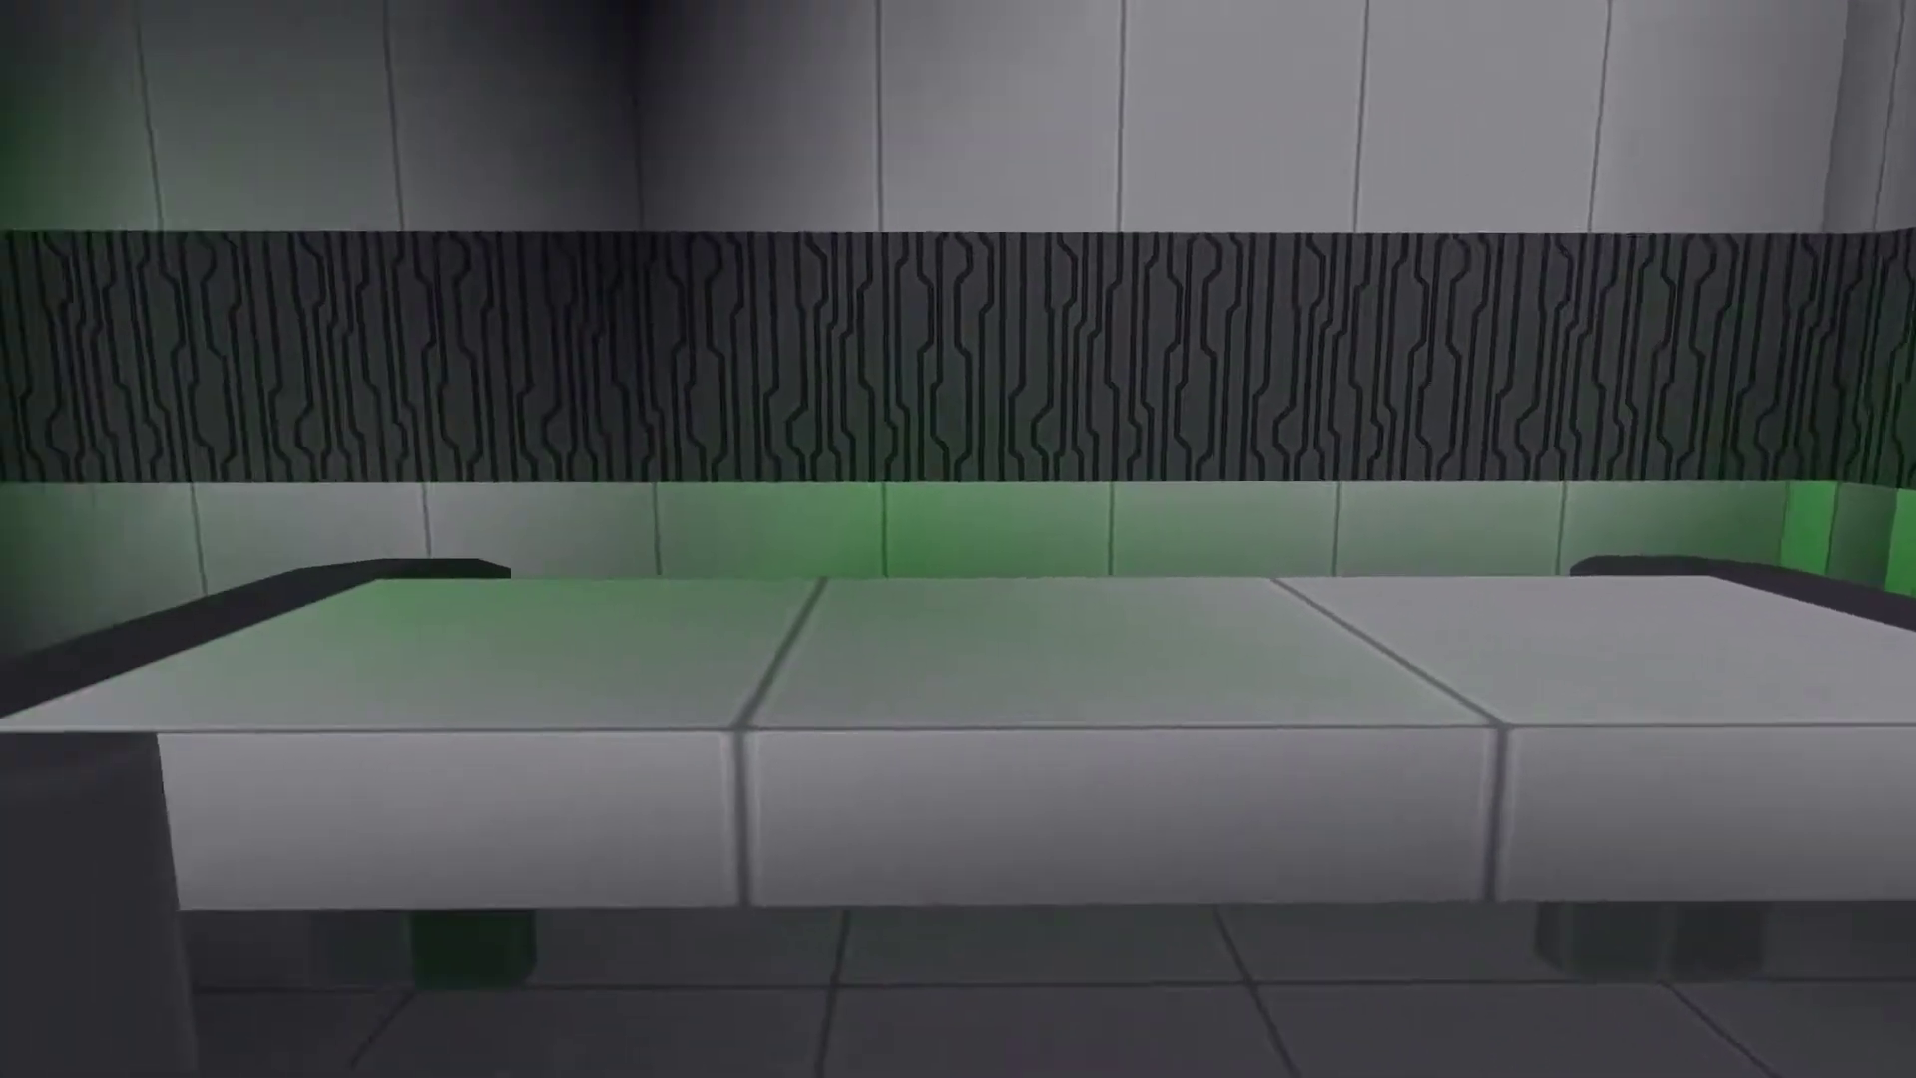
mouse_move(958, 539)
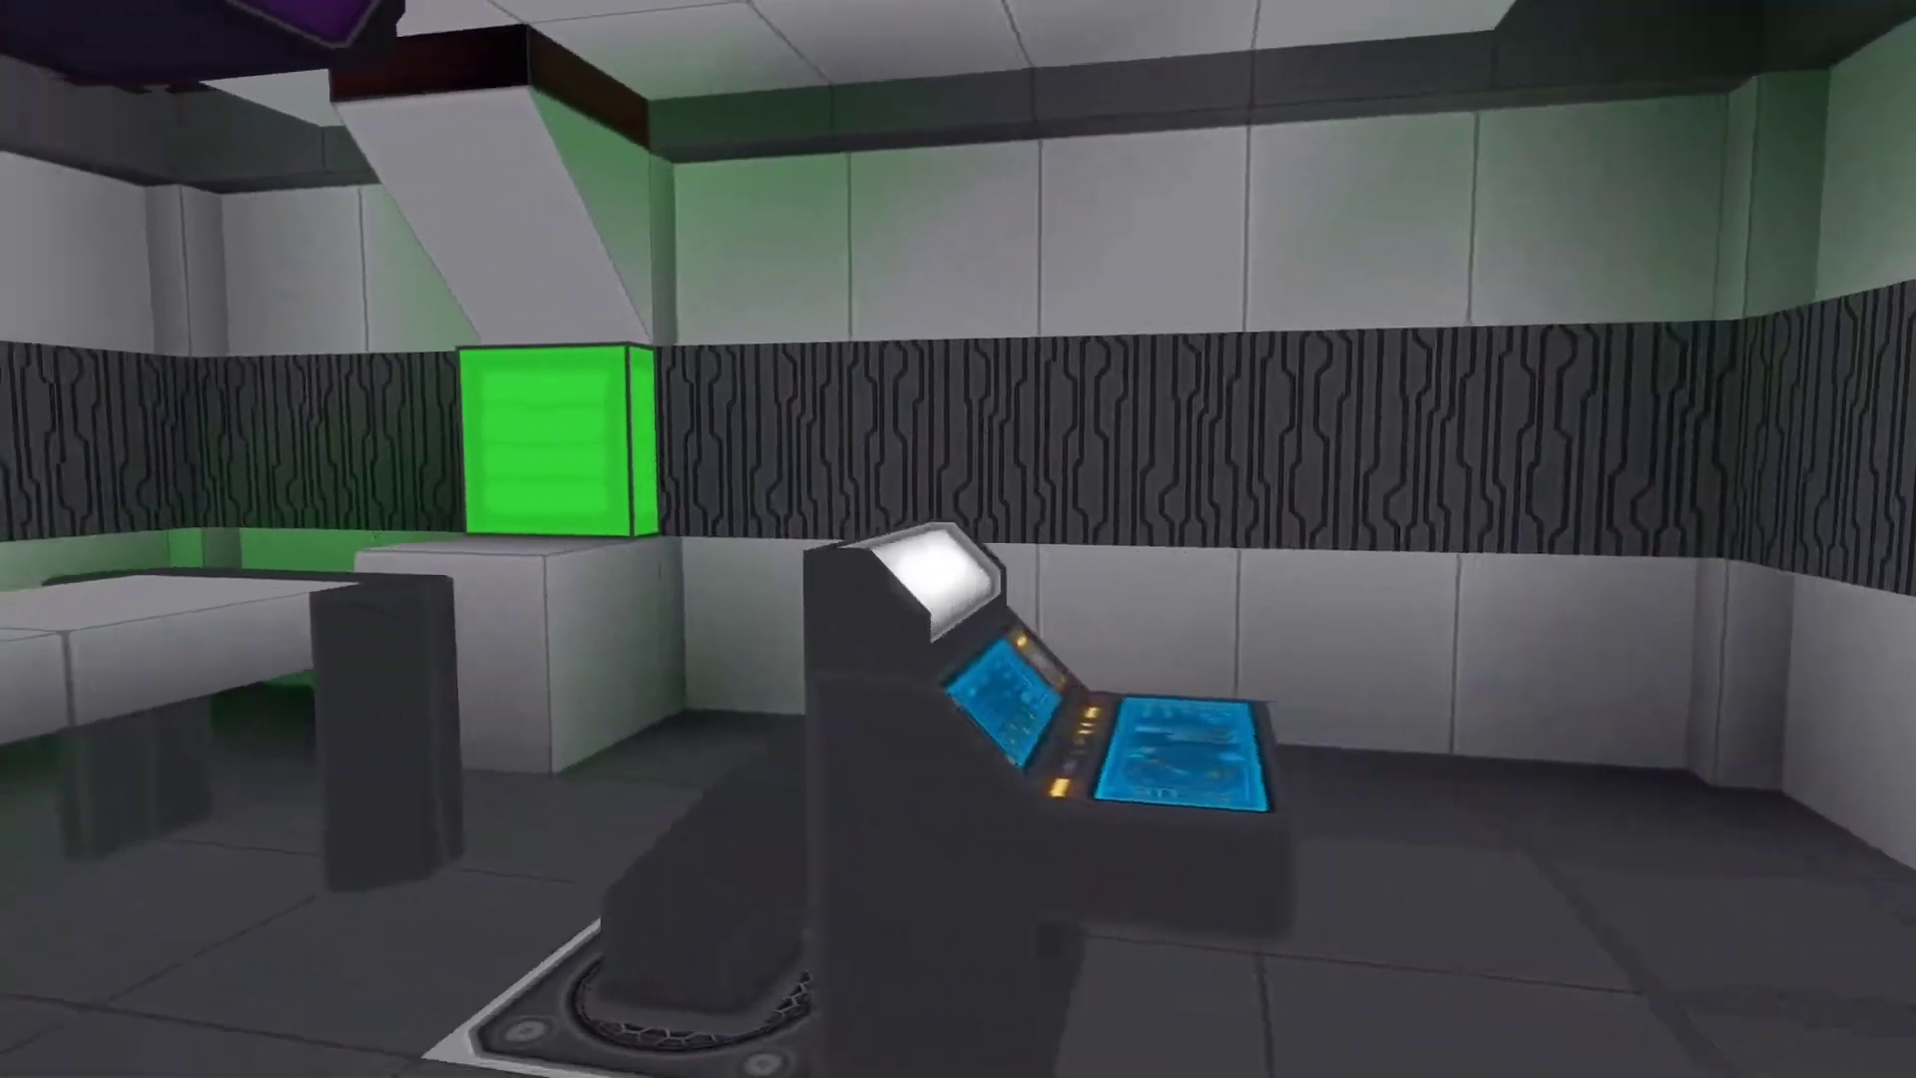
mouse_move(958, 539)
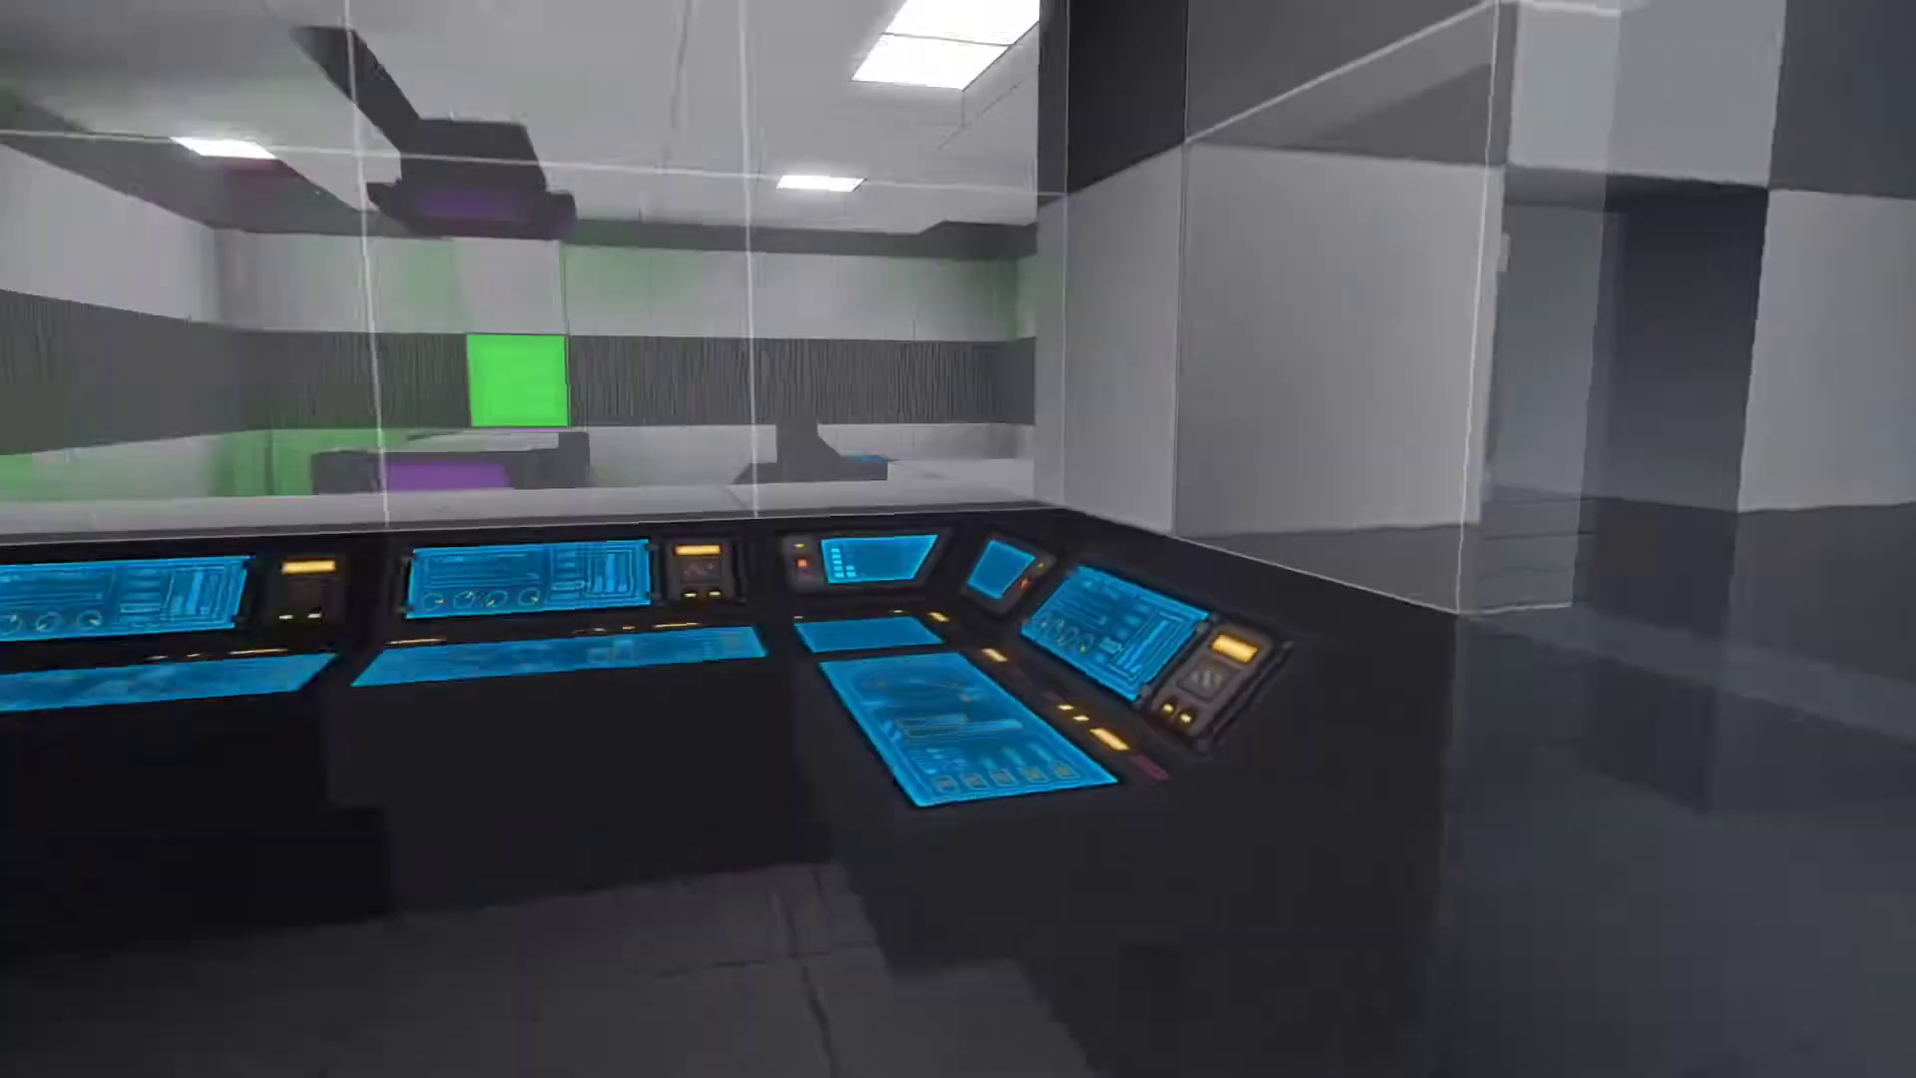
mouse_move(958, 539)
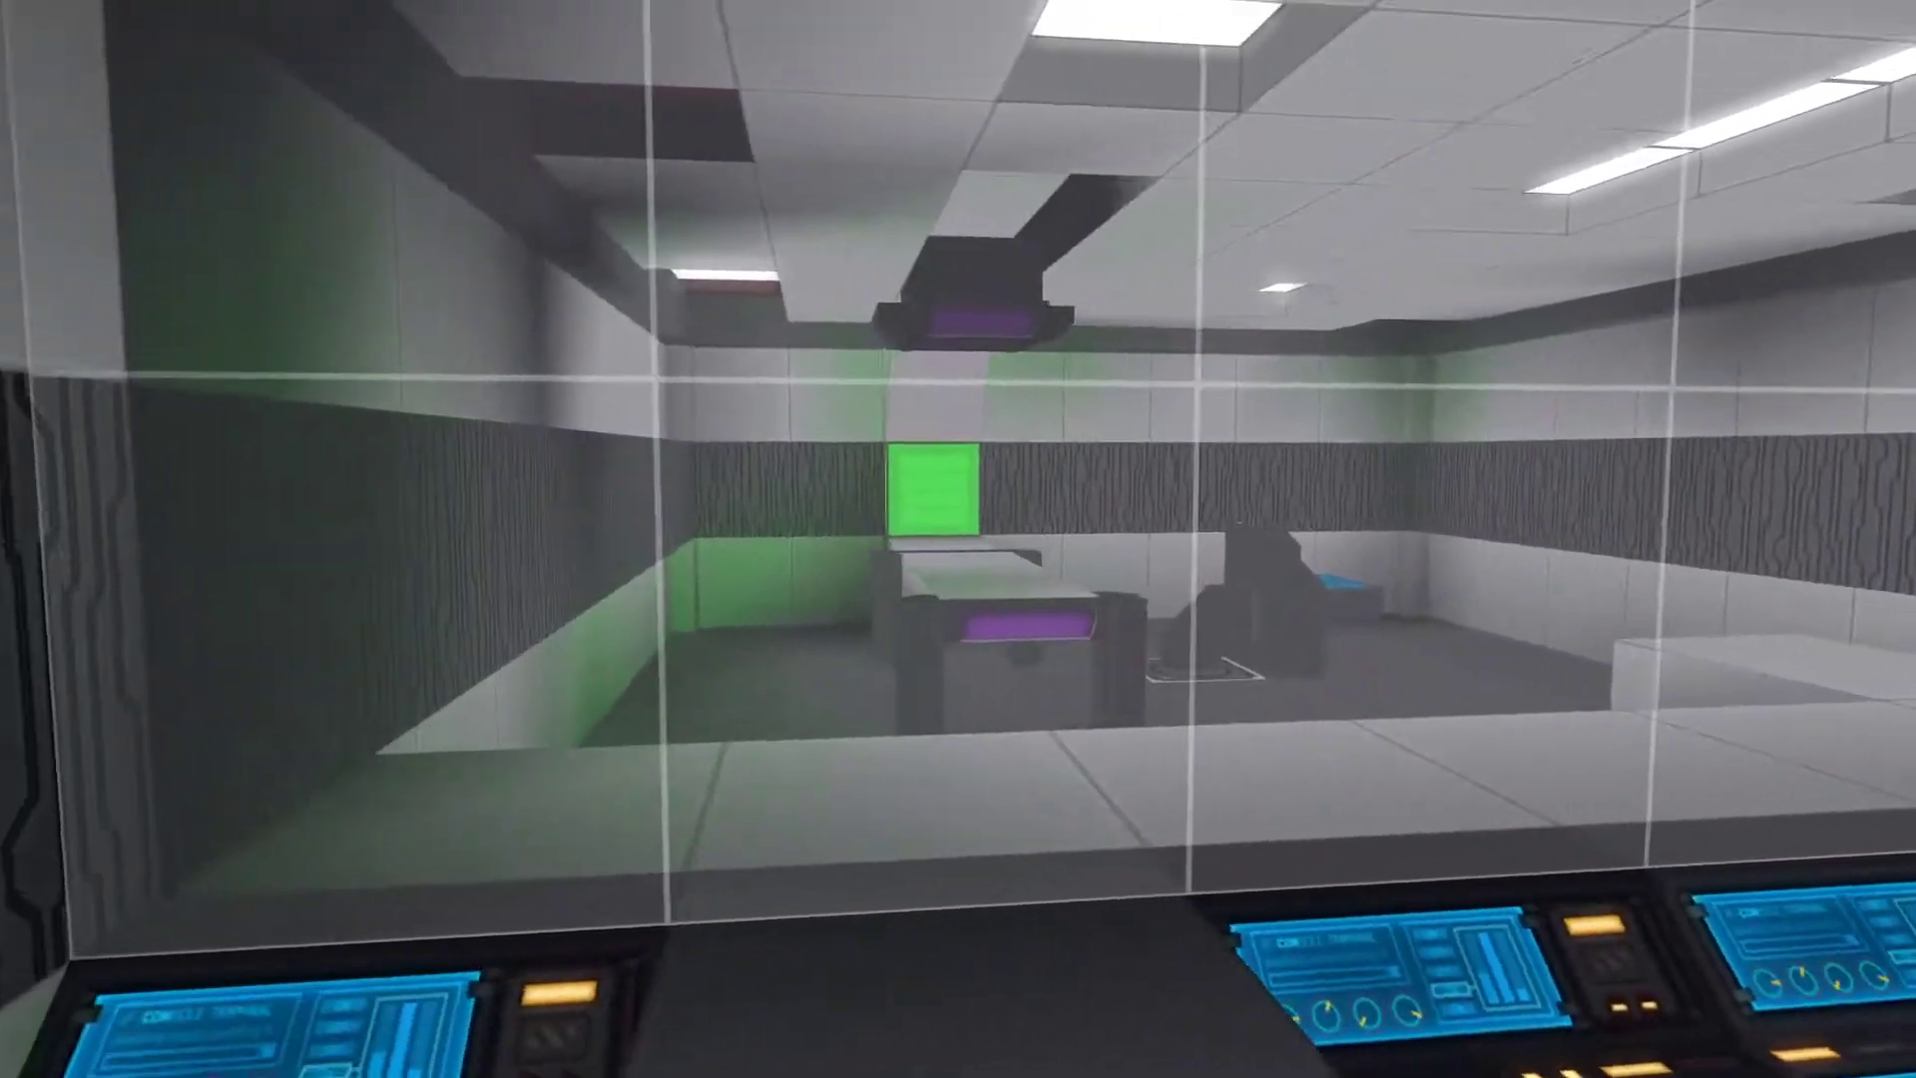
mouse_move(958, 539)
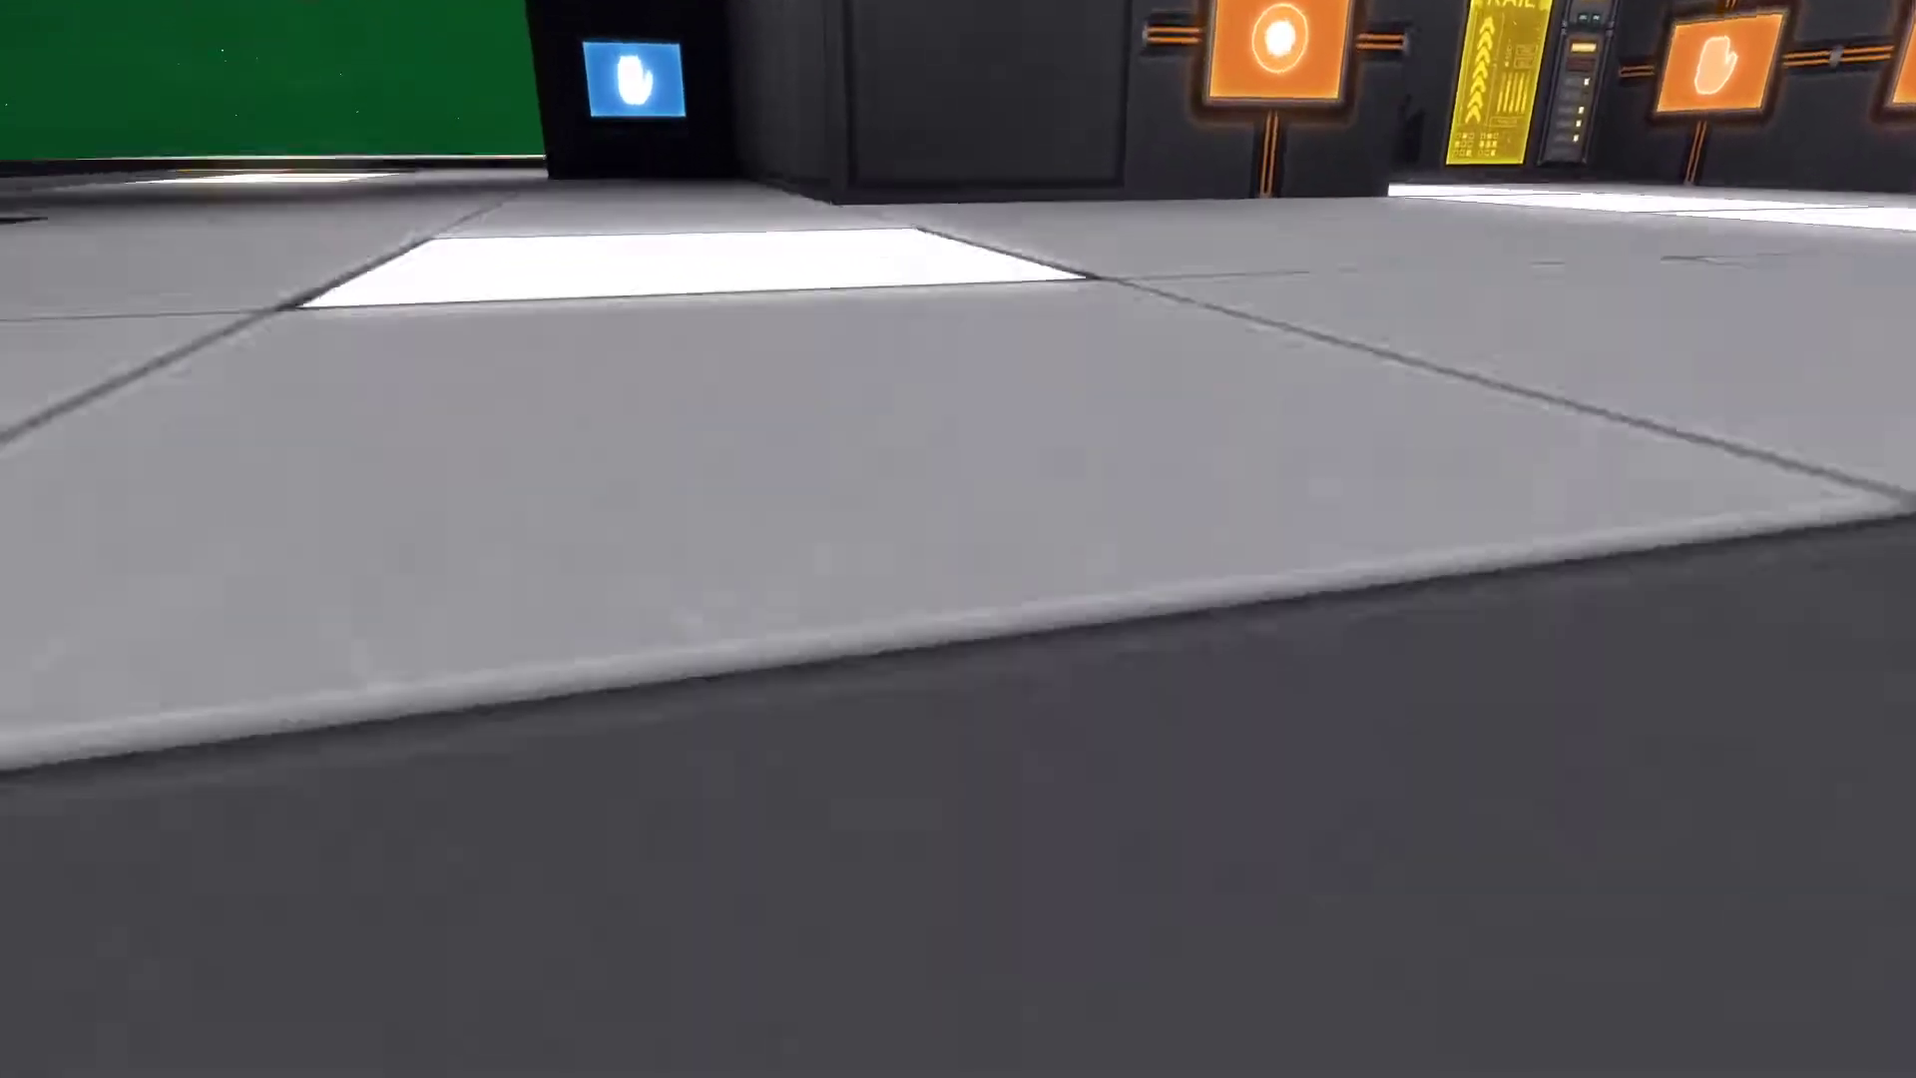
mouse_move(958, 539)
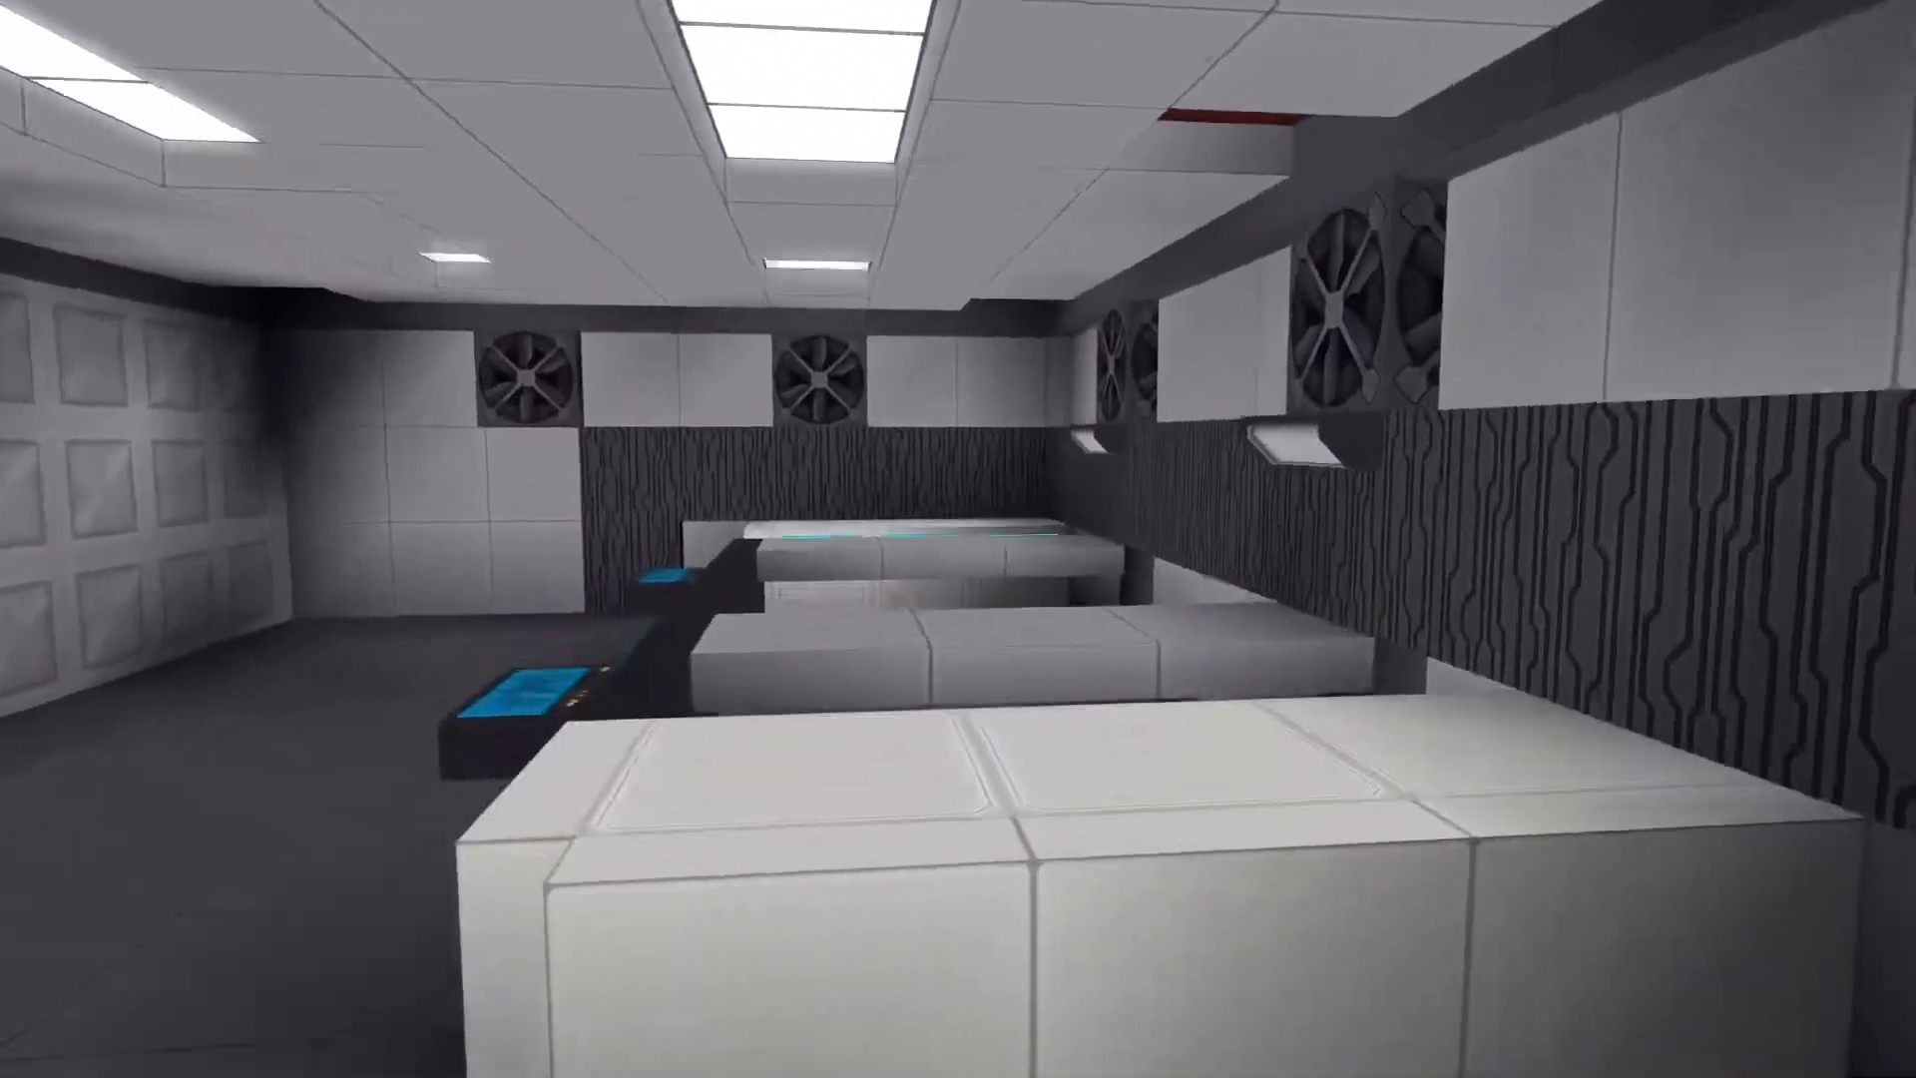
mouse_move(958, 538)
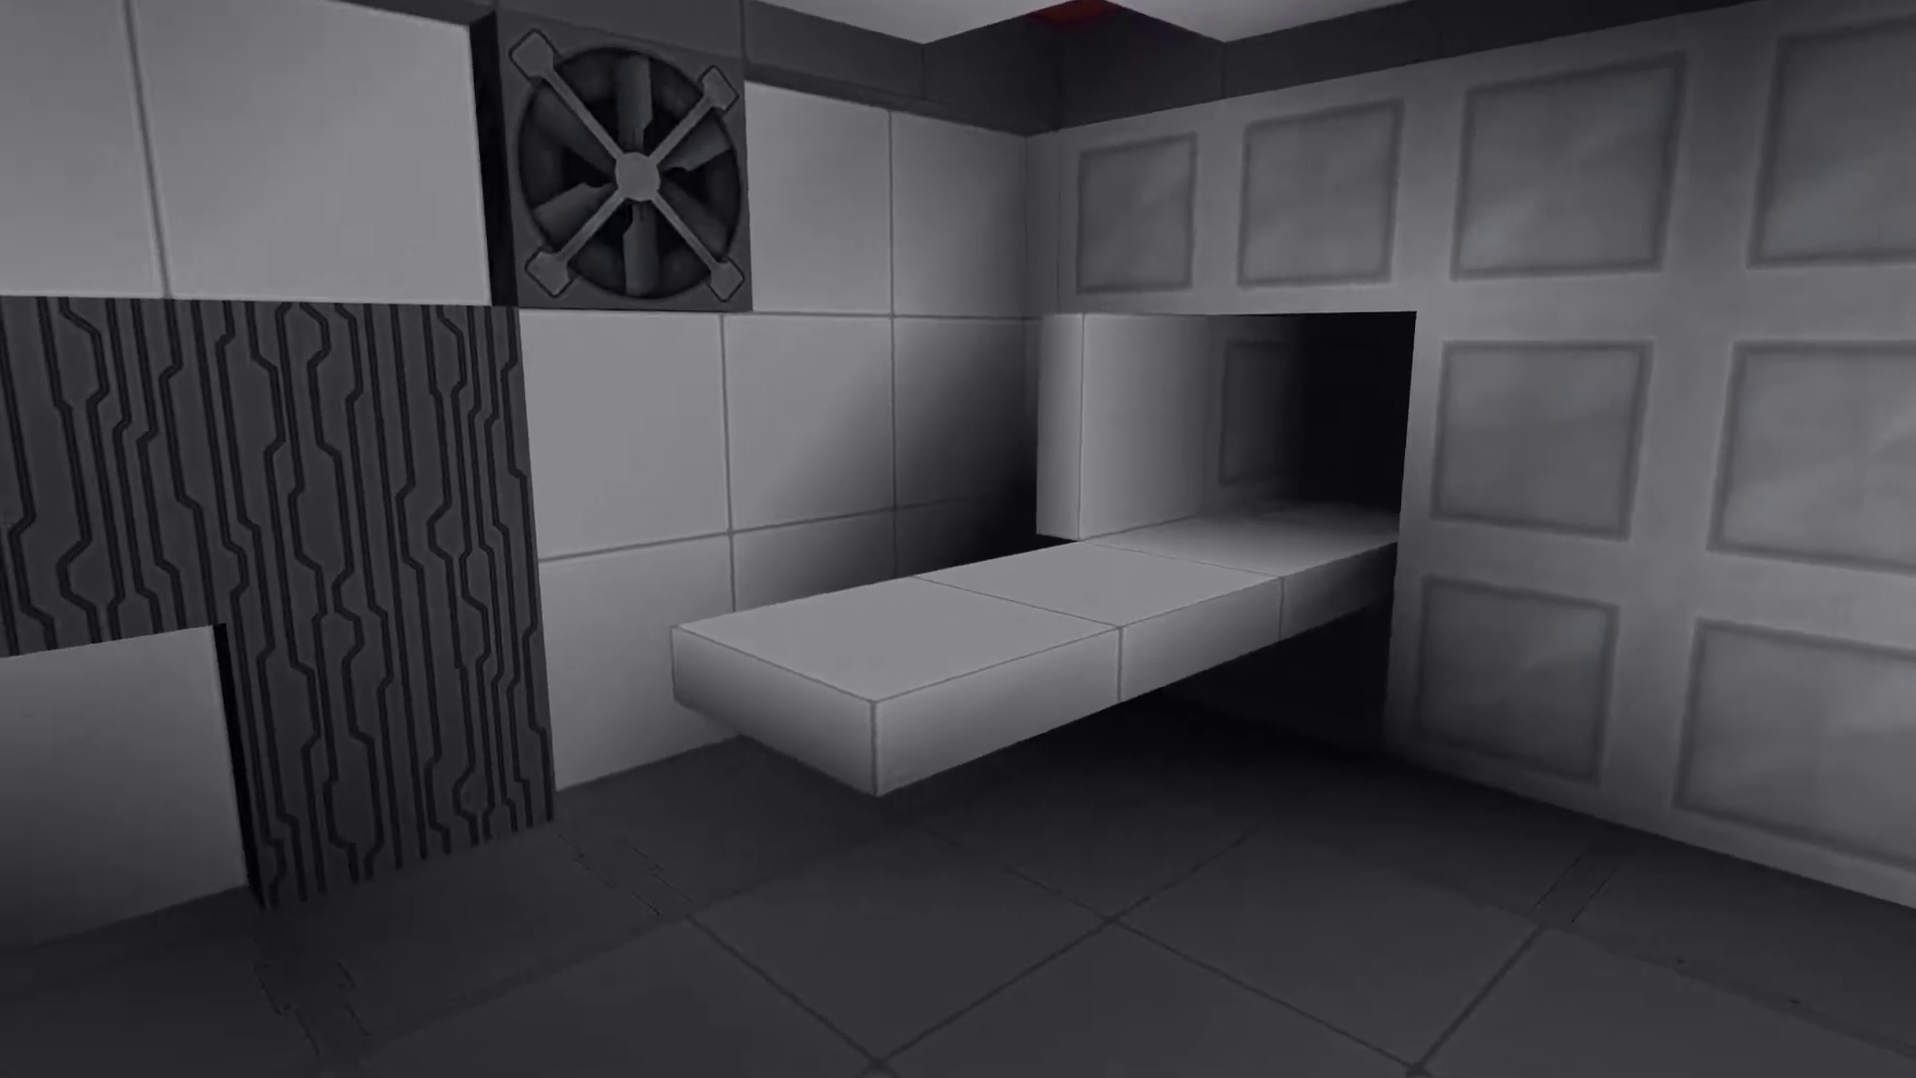
mouse_move(958, 539)
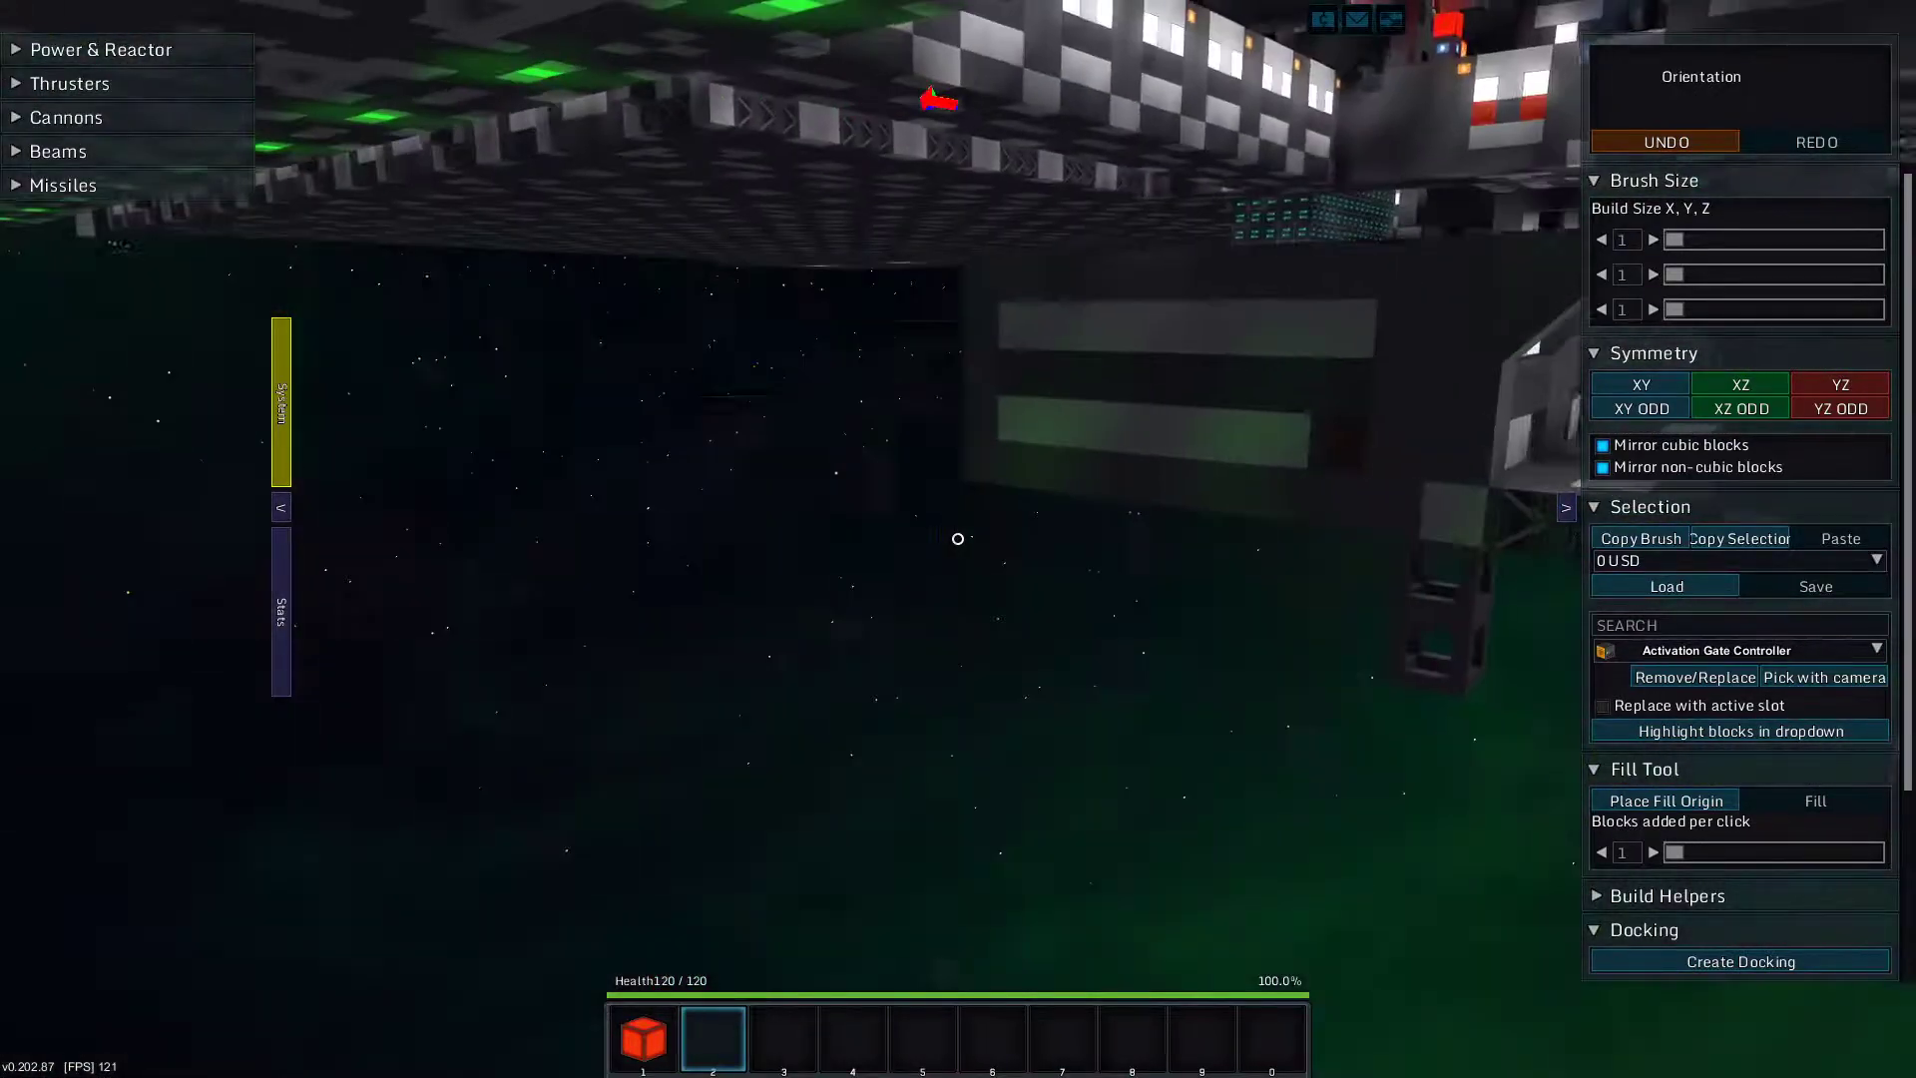
mouse_move(958, 539)
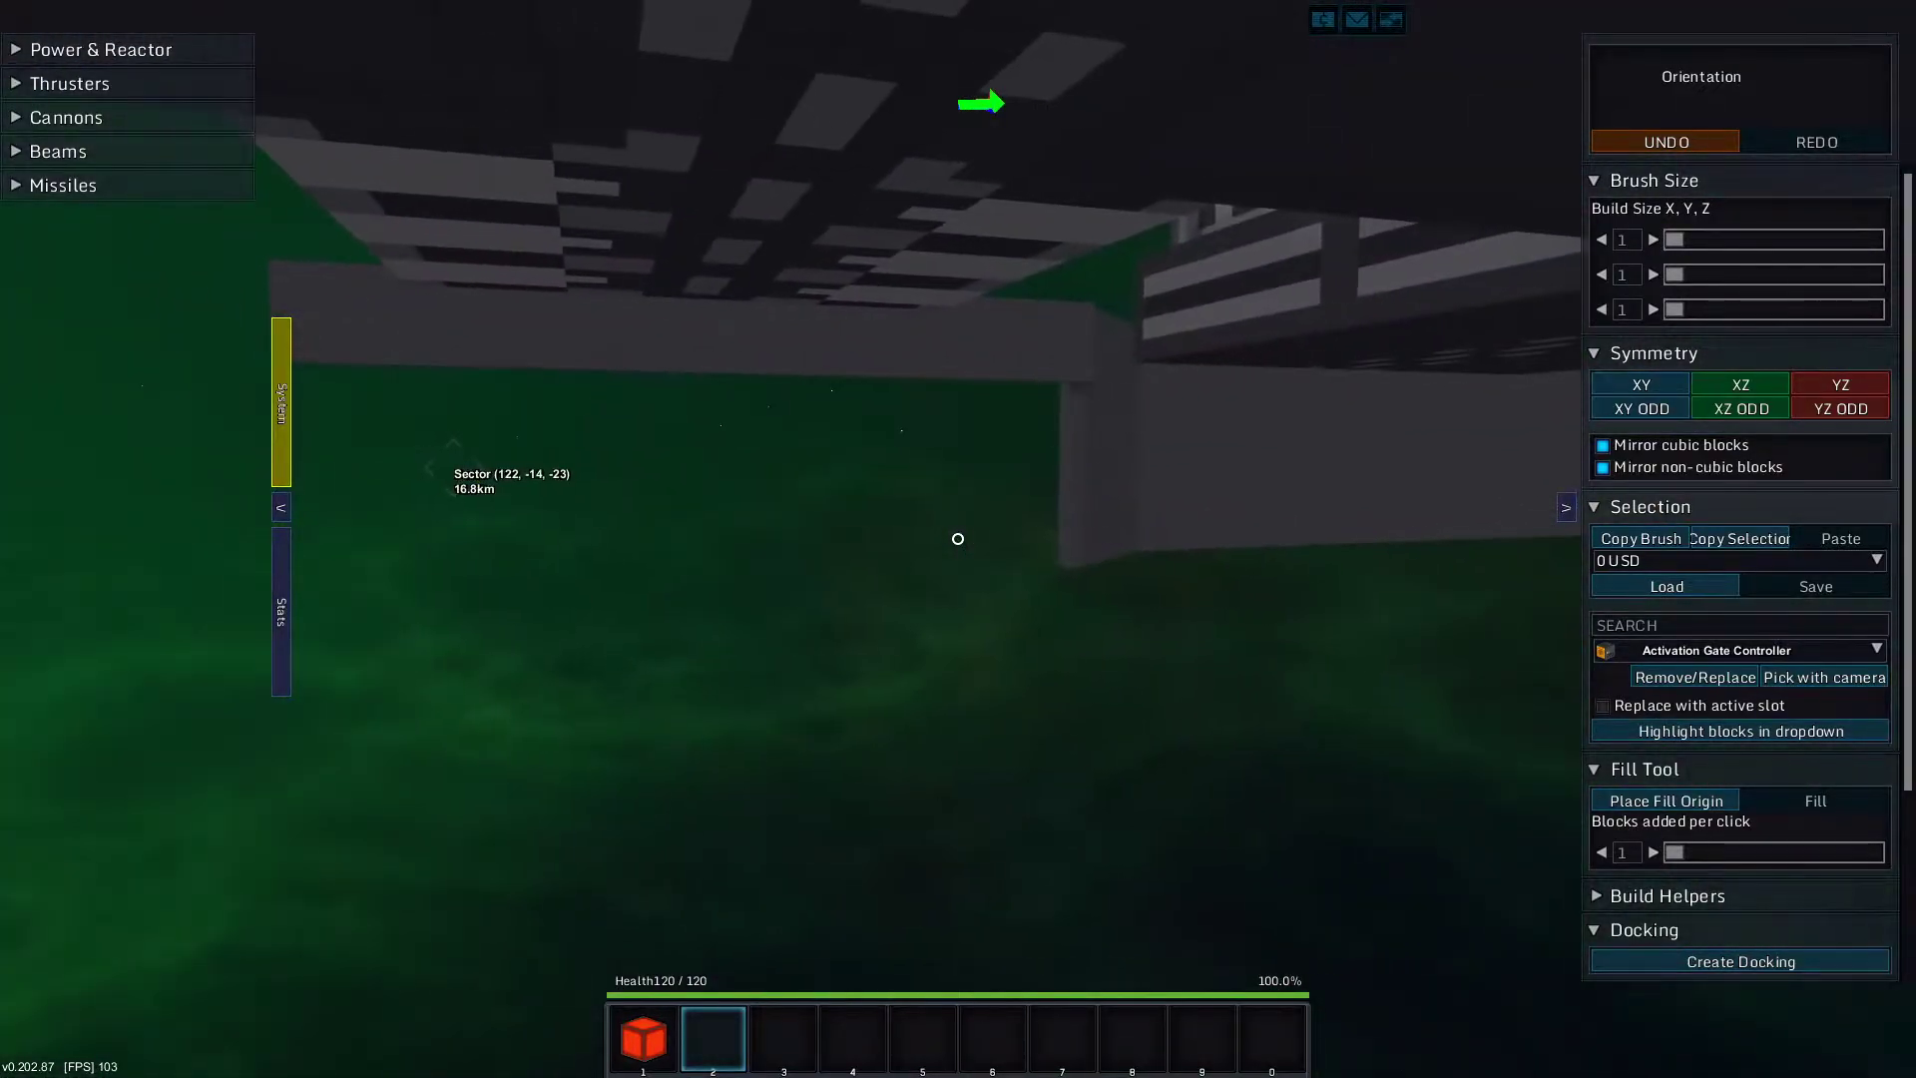
mouse_move(958, 539)
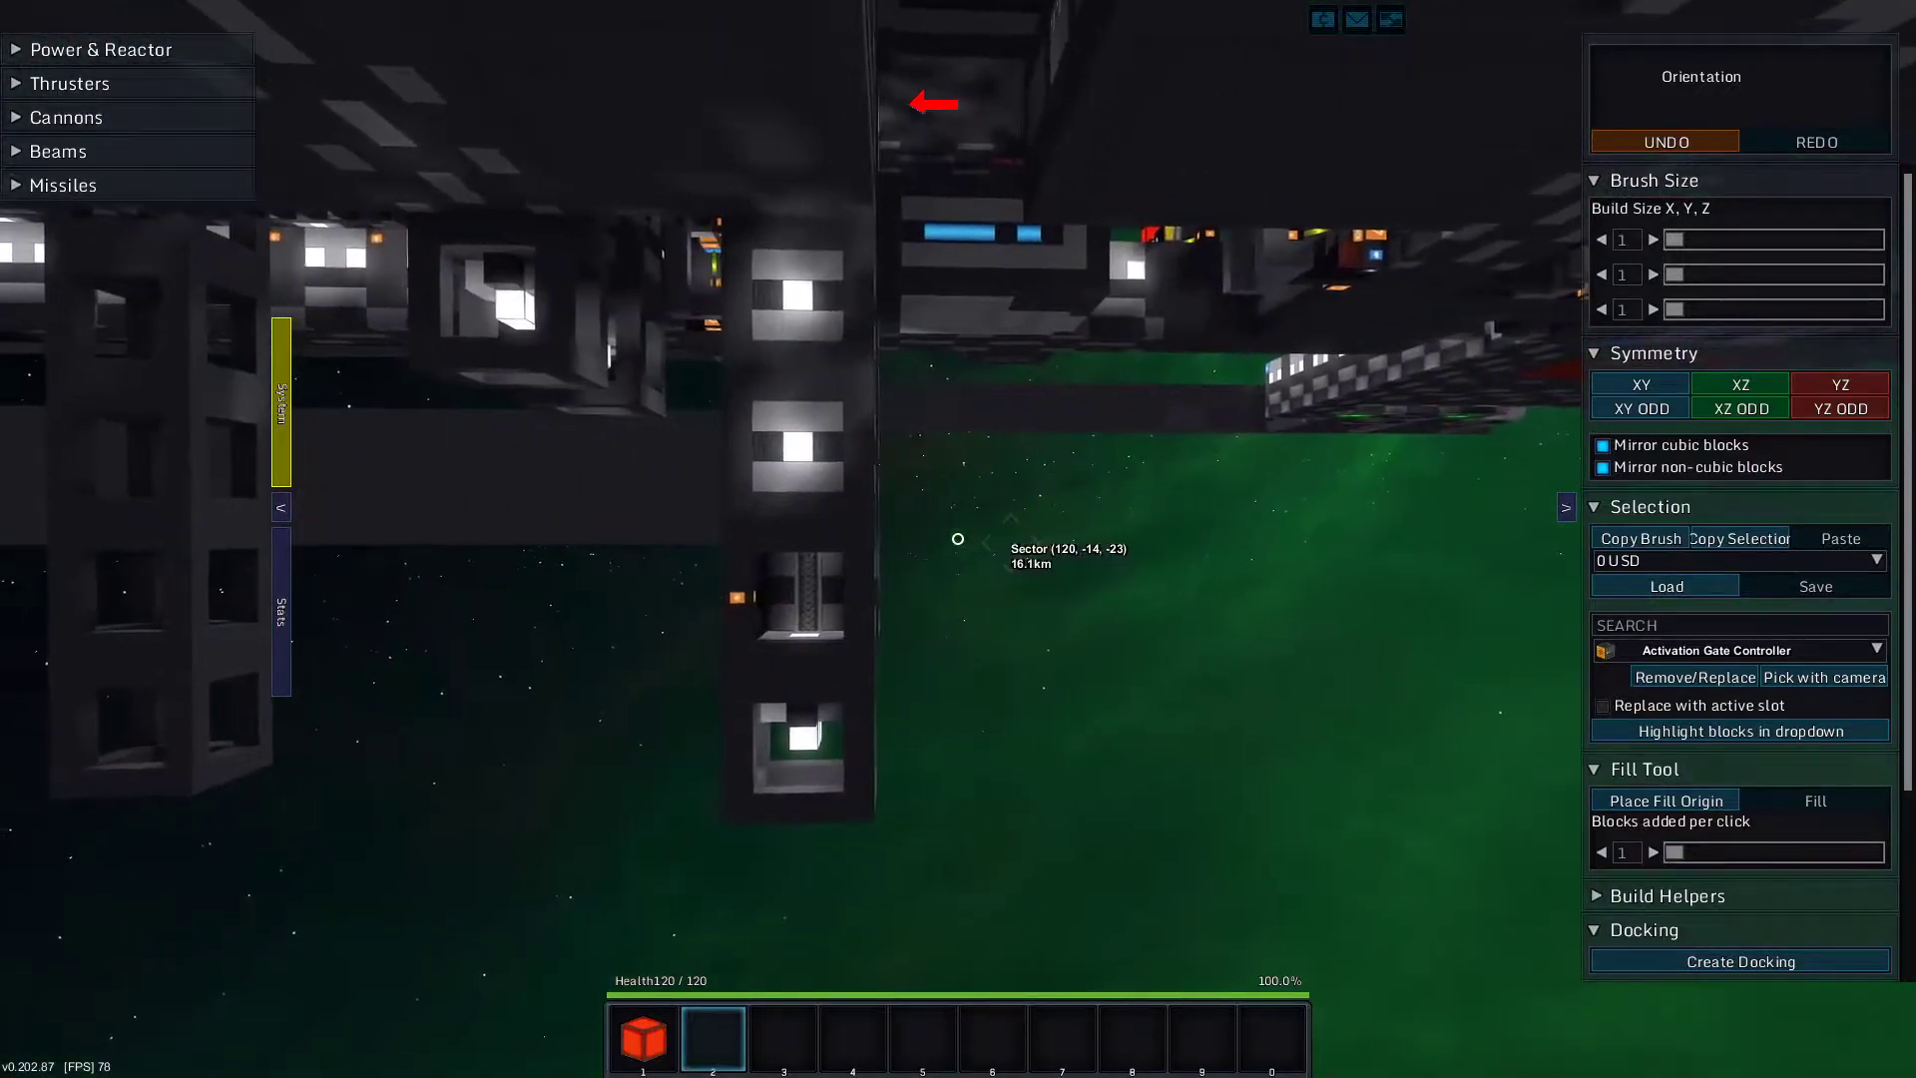
mouse_move(955, 537)
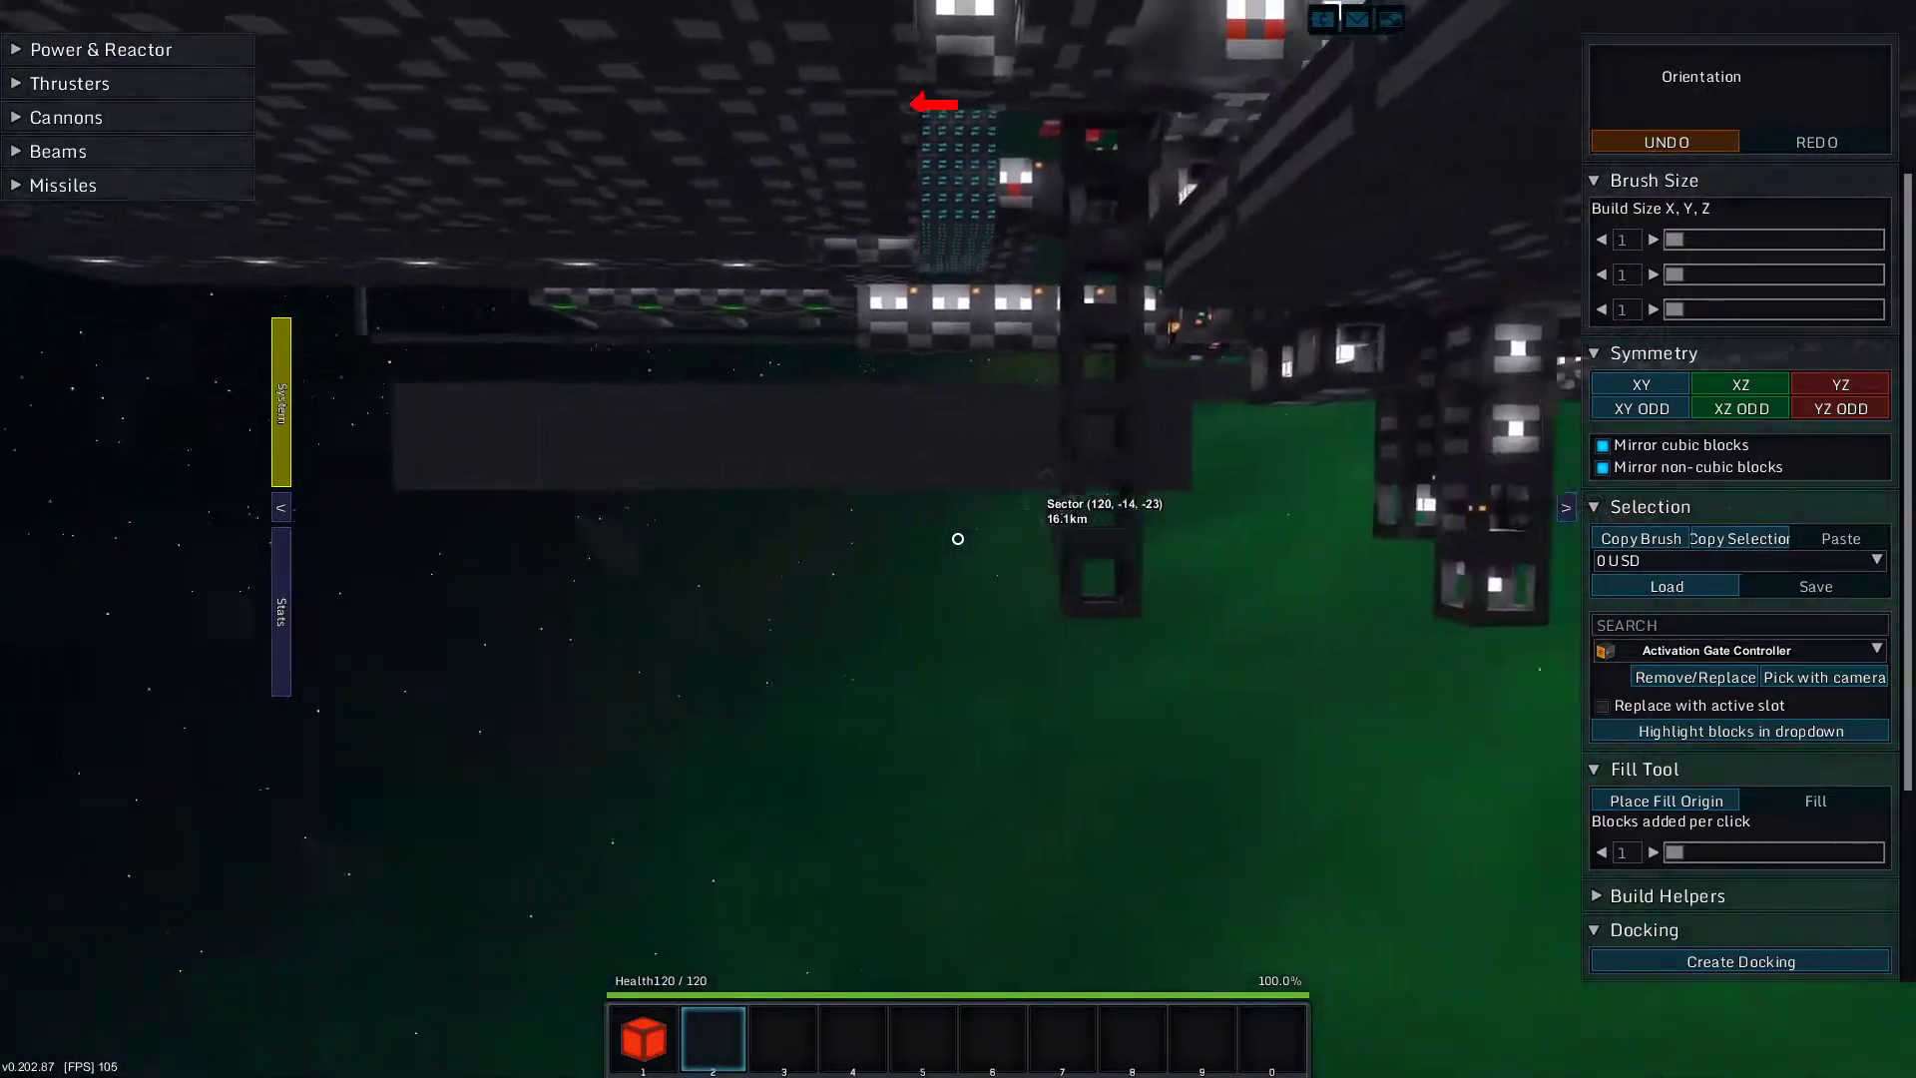
mouse_move(958, 539)
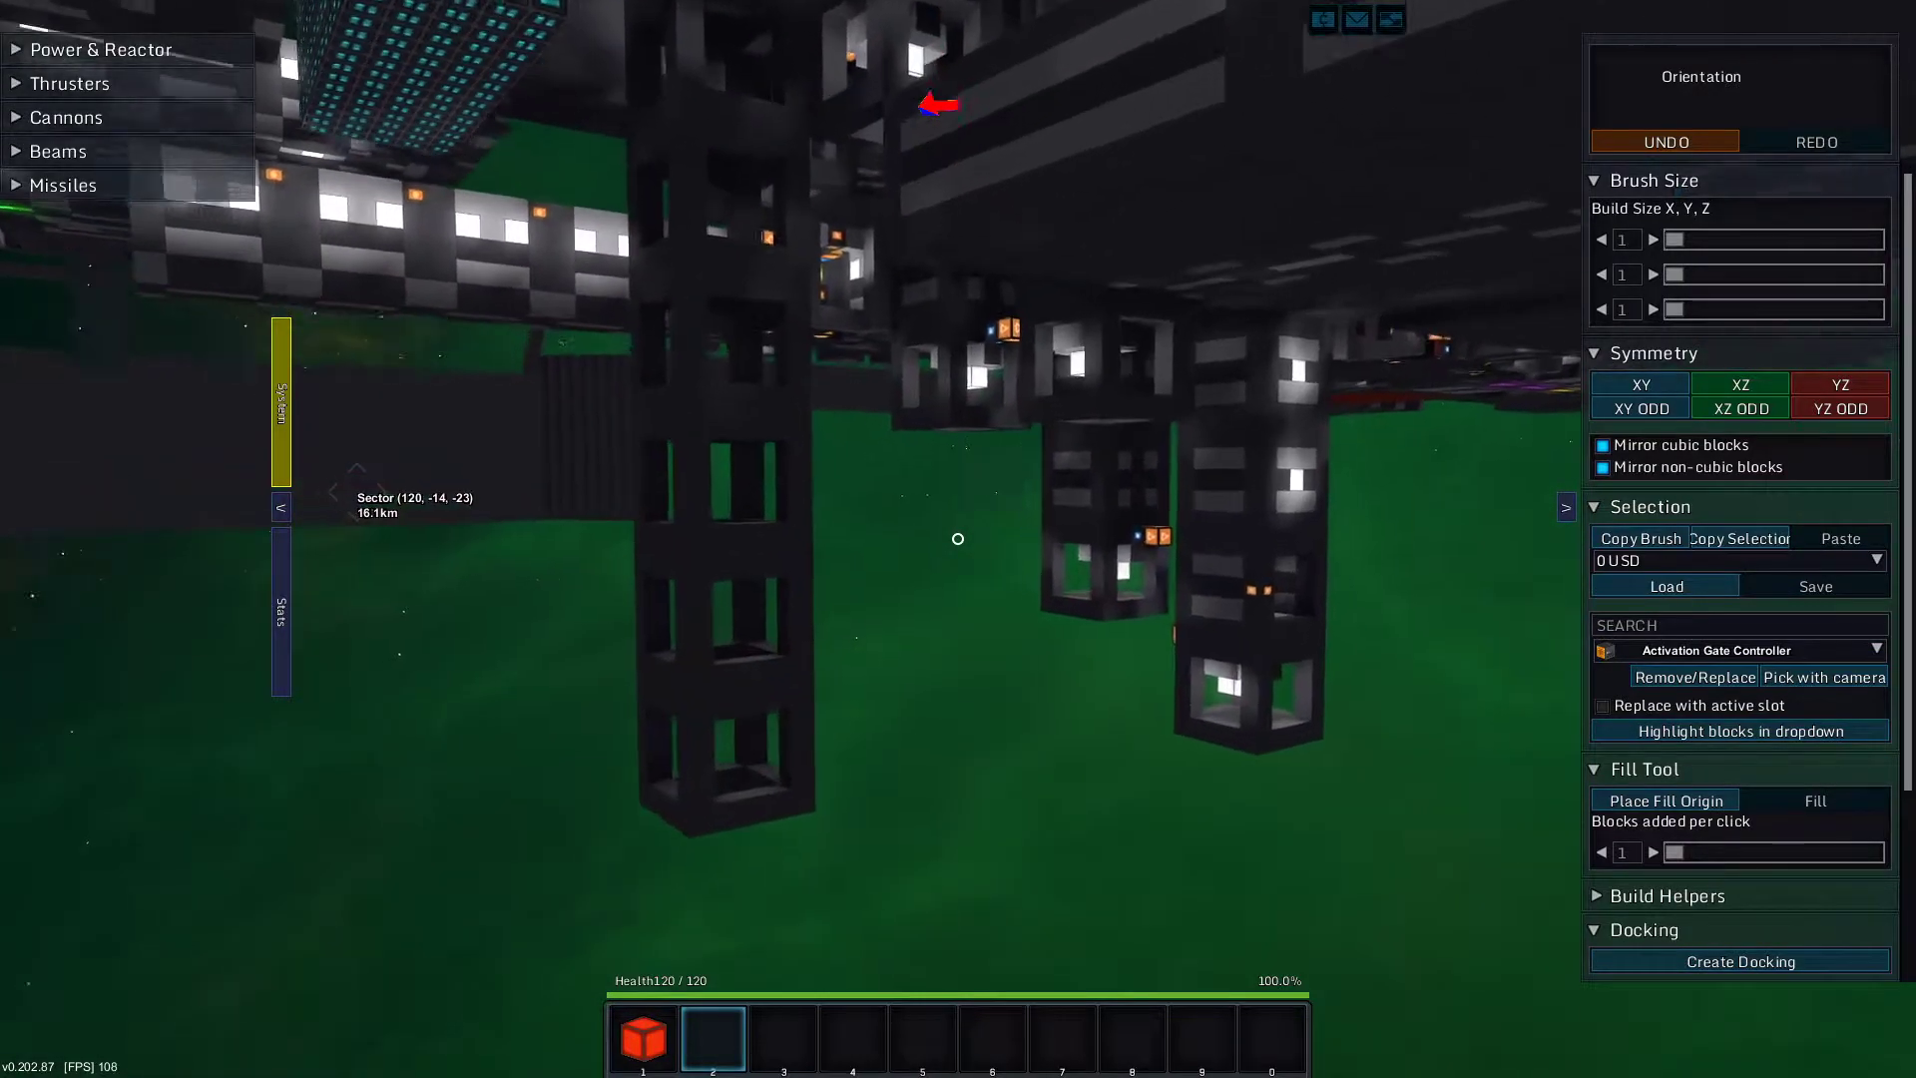
Raise the build brush size to 5 on the X and Y axes near the support columns
click(1656, 238)
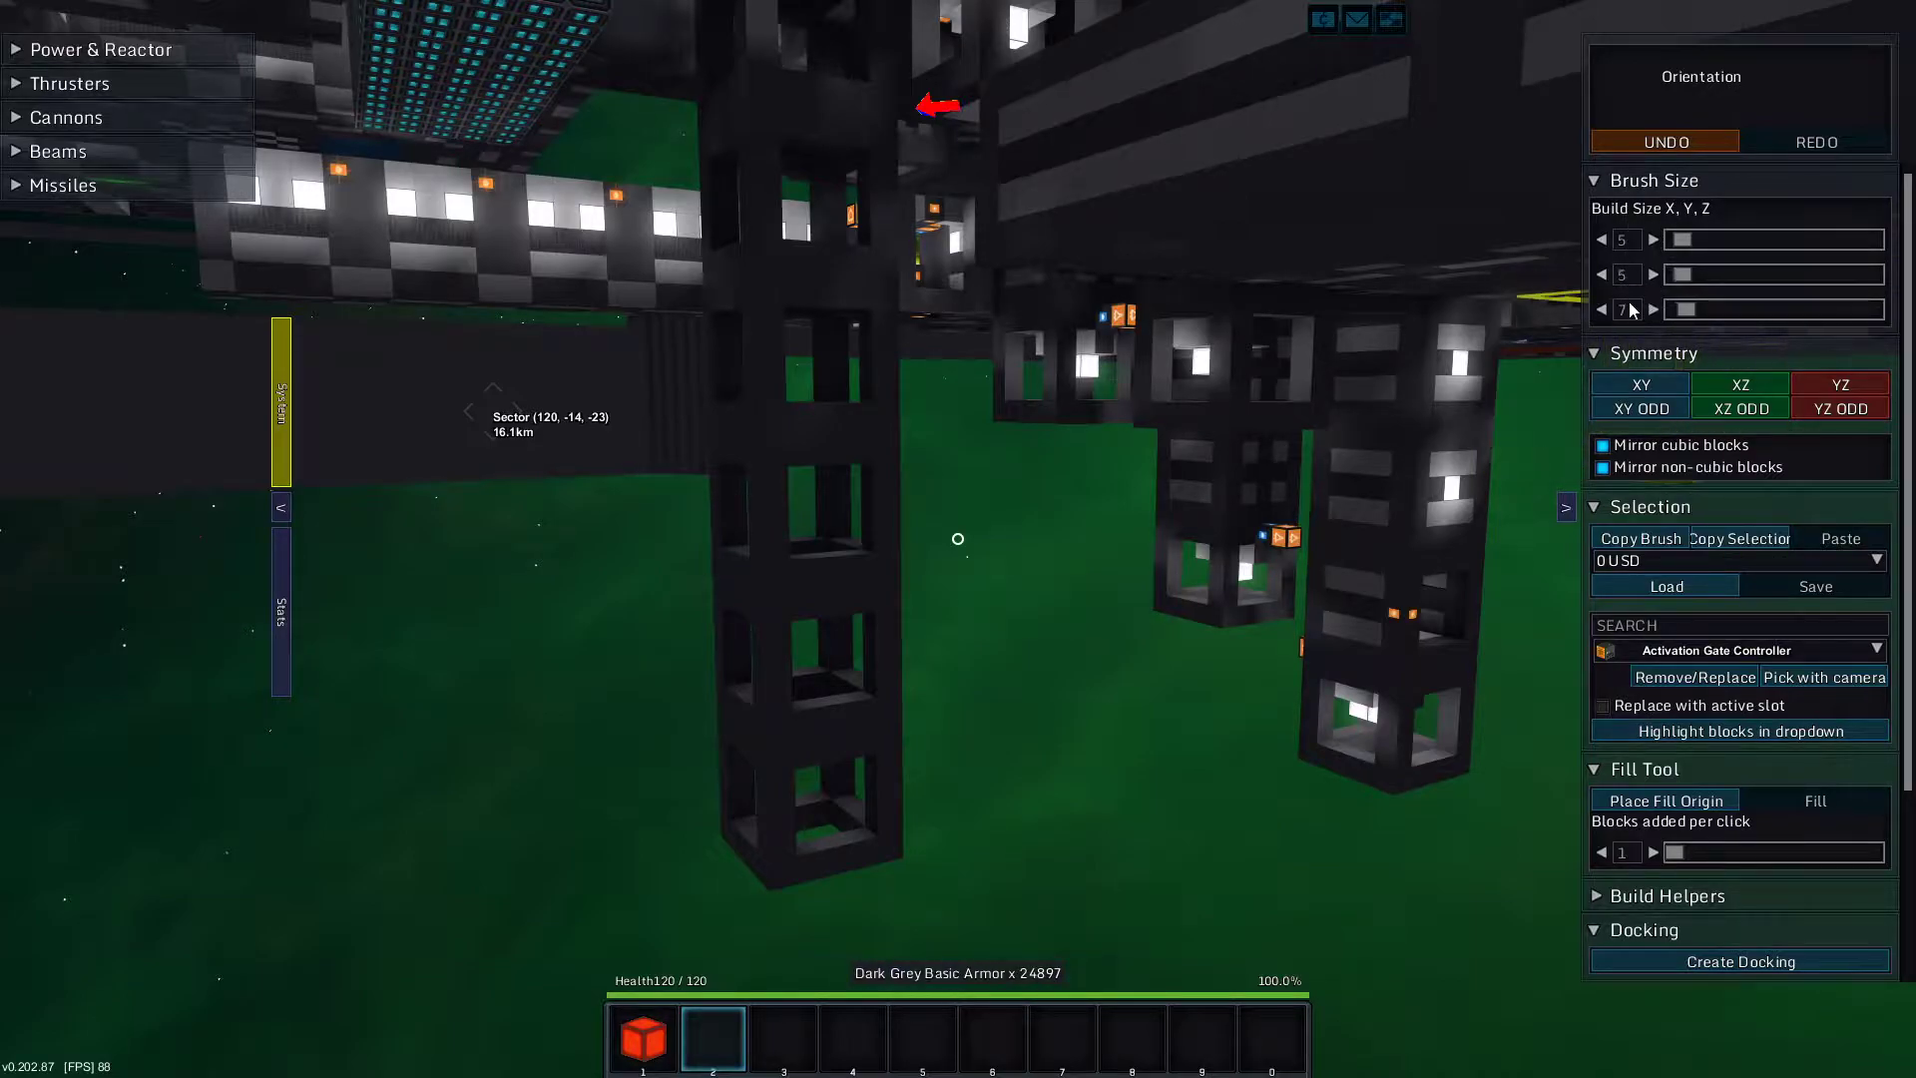
scroll(down, 3)
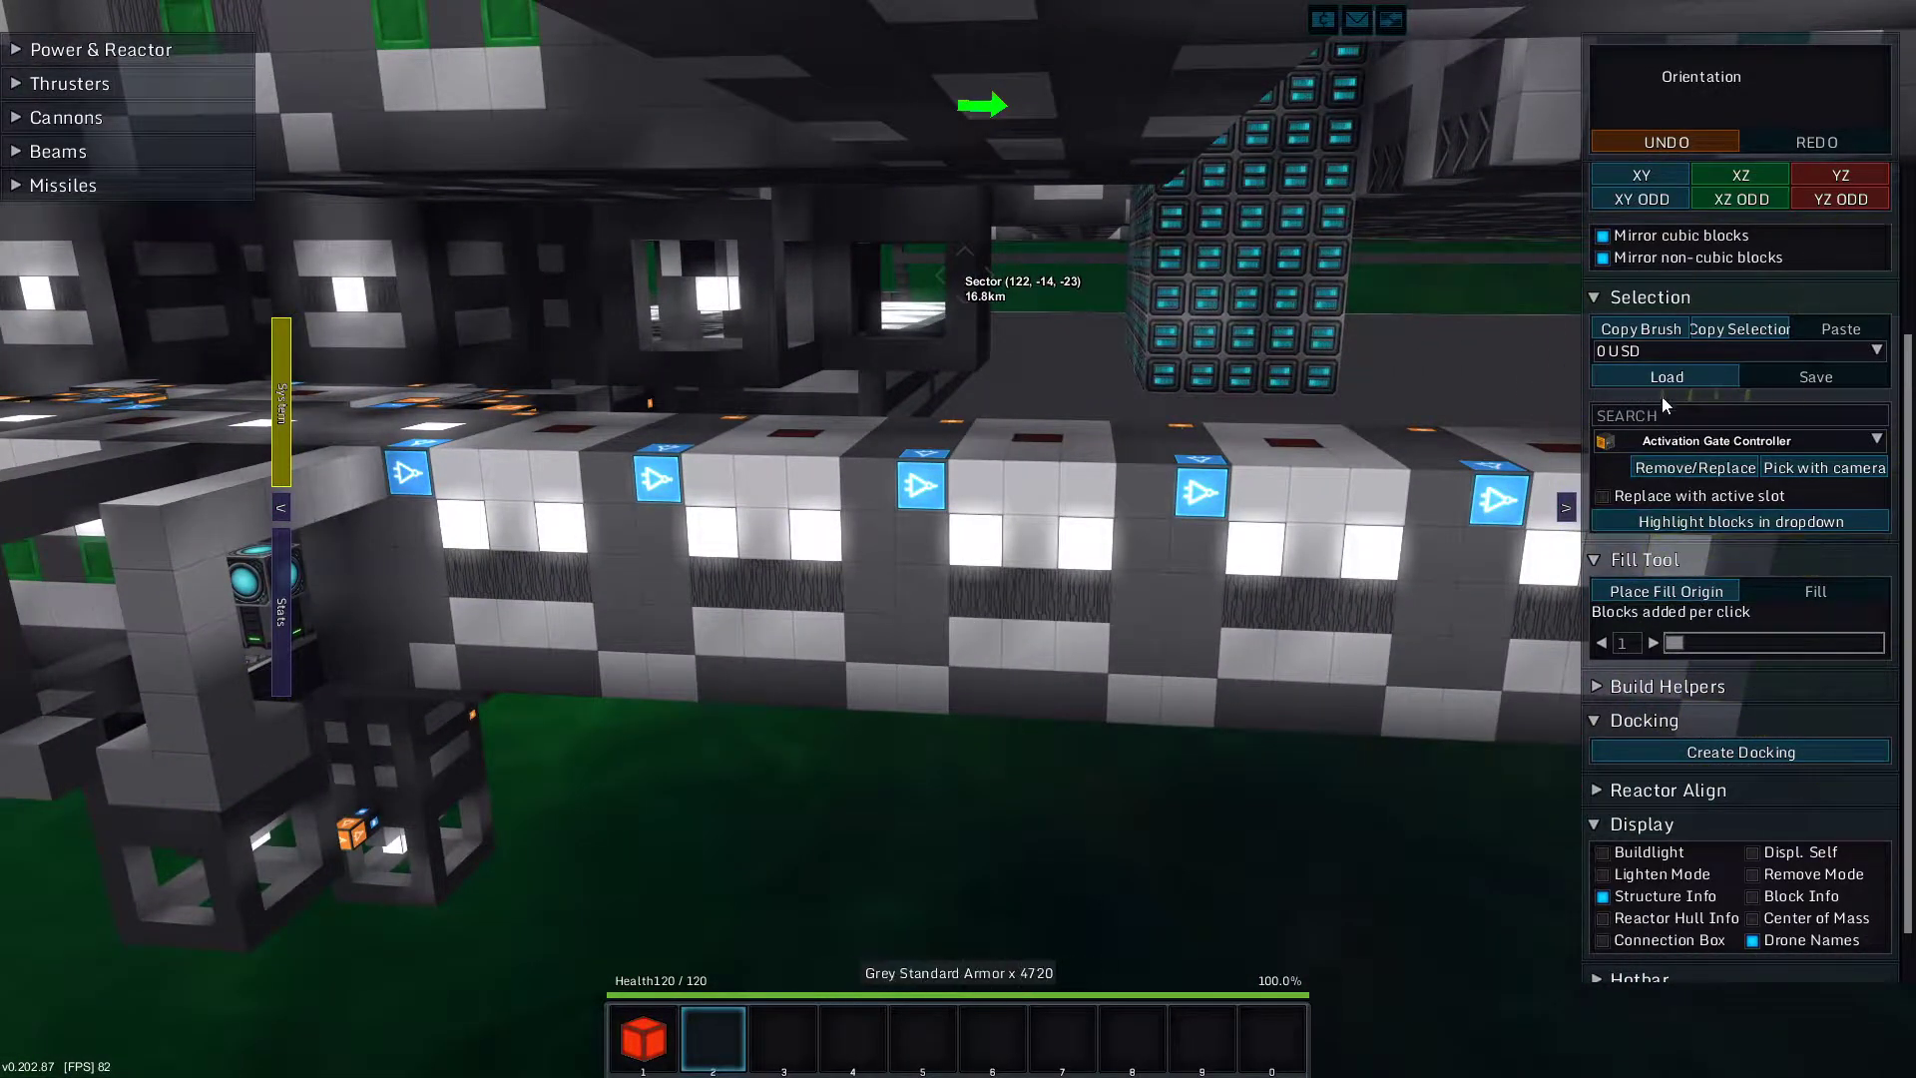
Choose the saved '5 3 Lab' template from the Selection list as the build selection
click(1872, 352)
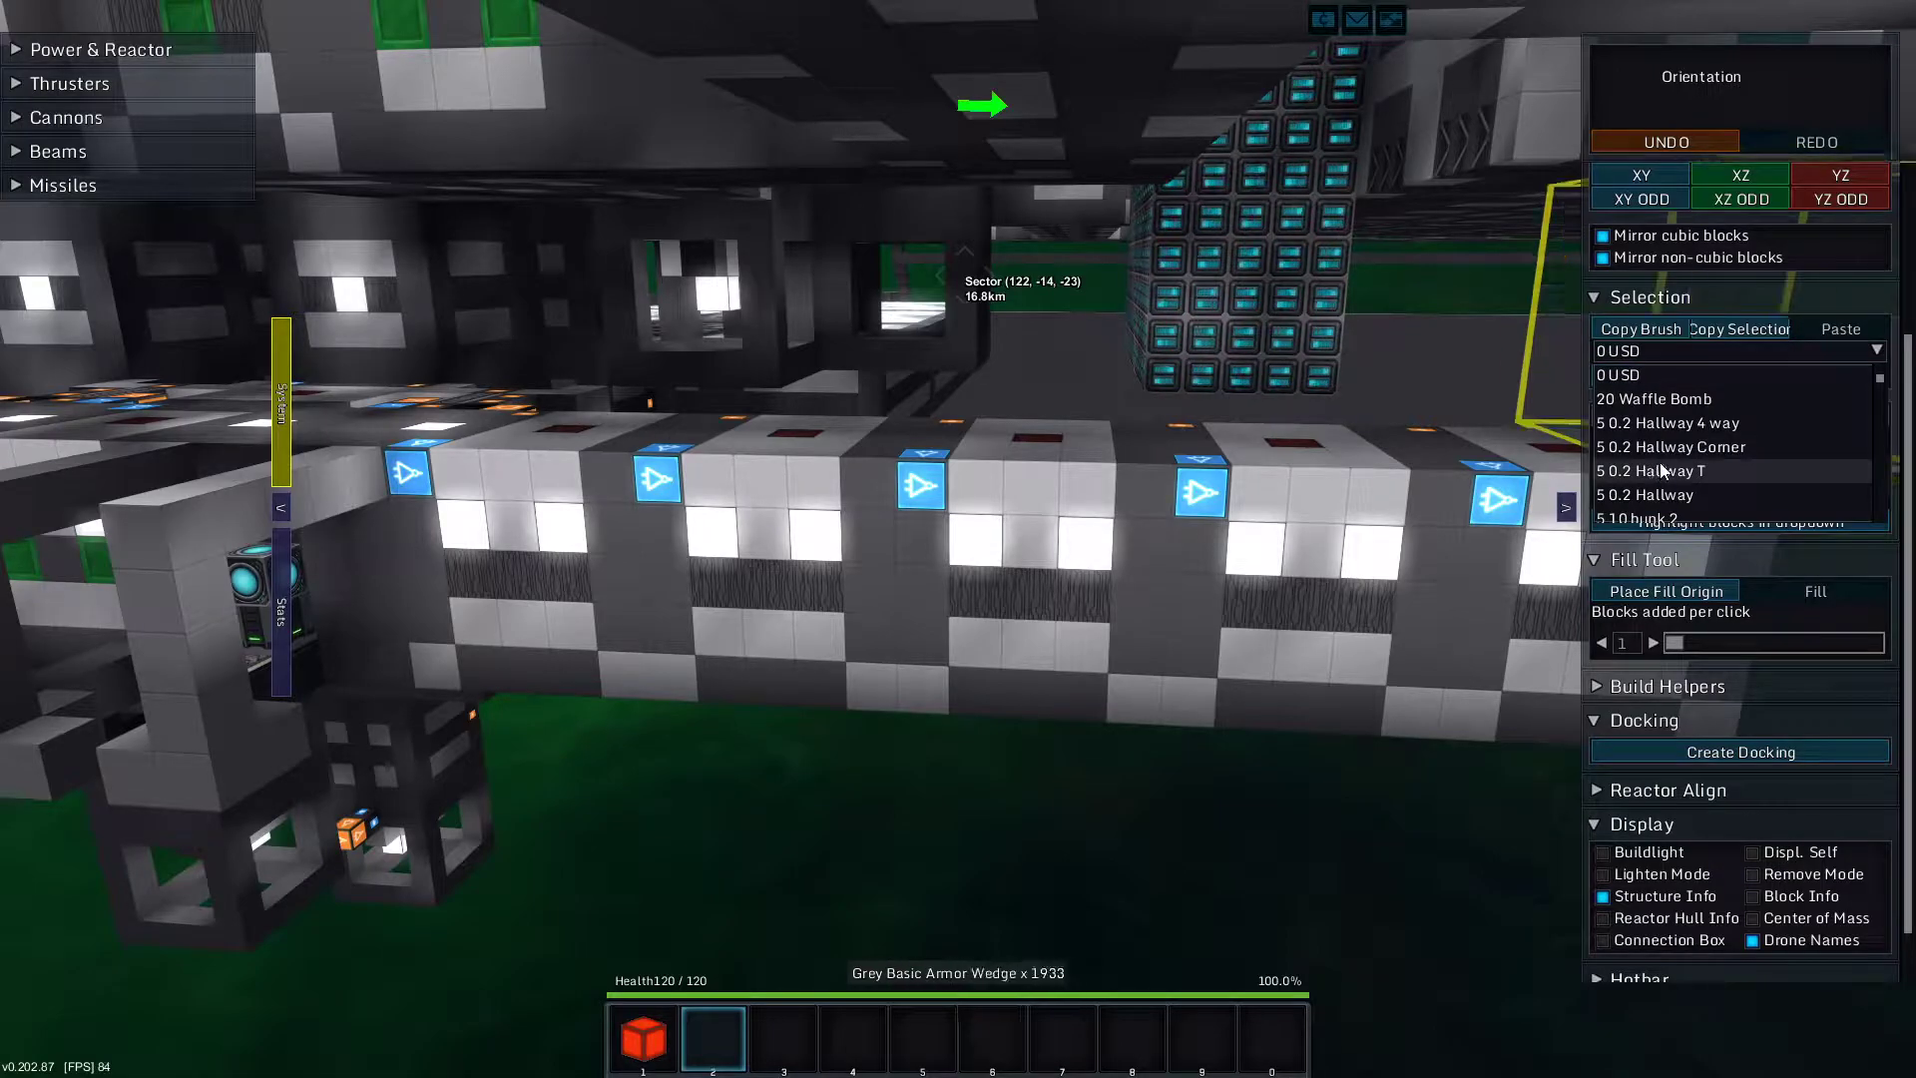
scroll(down, 3)
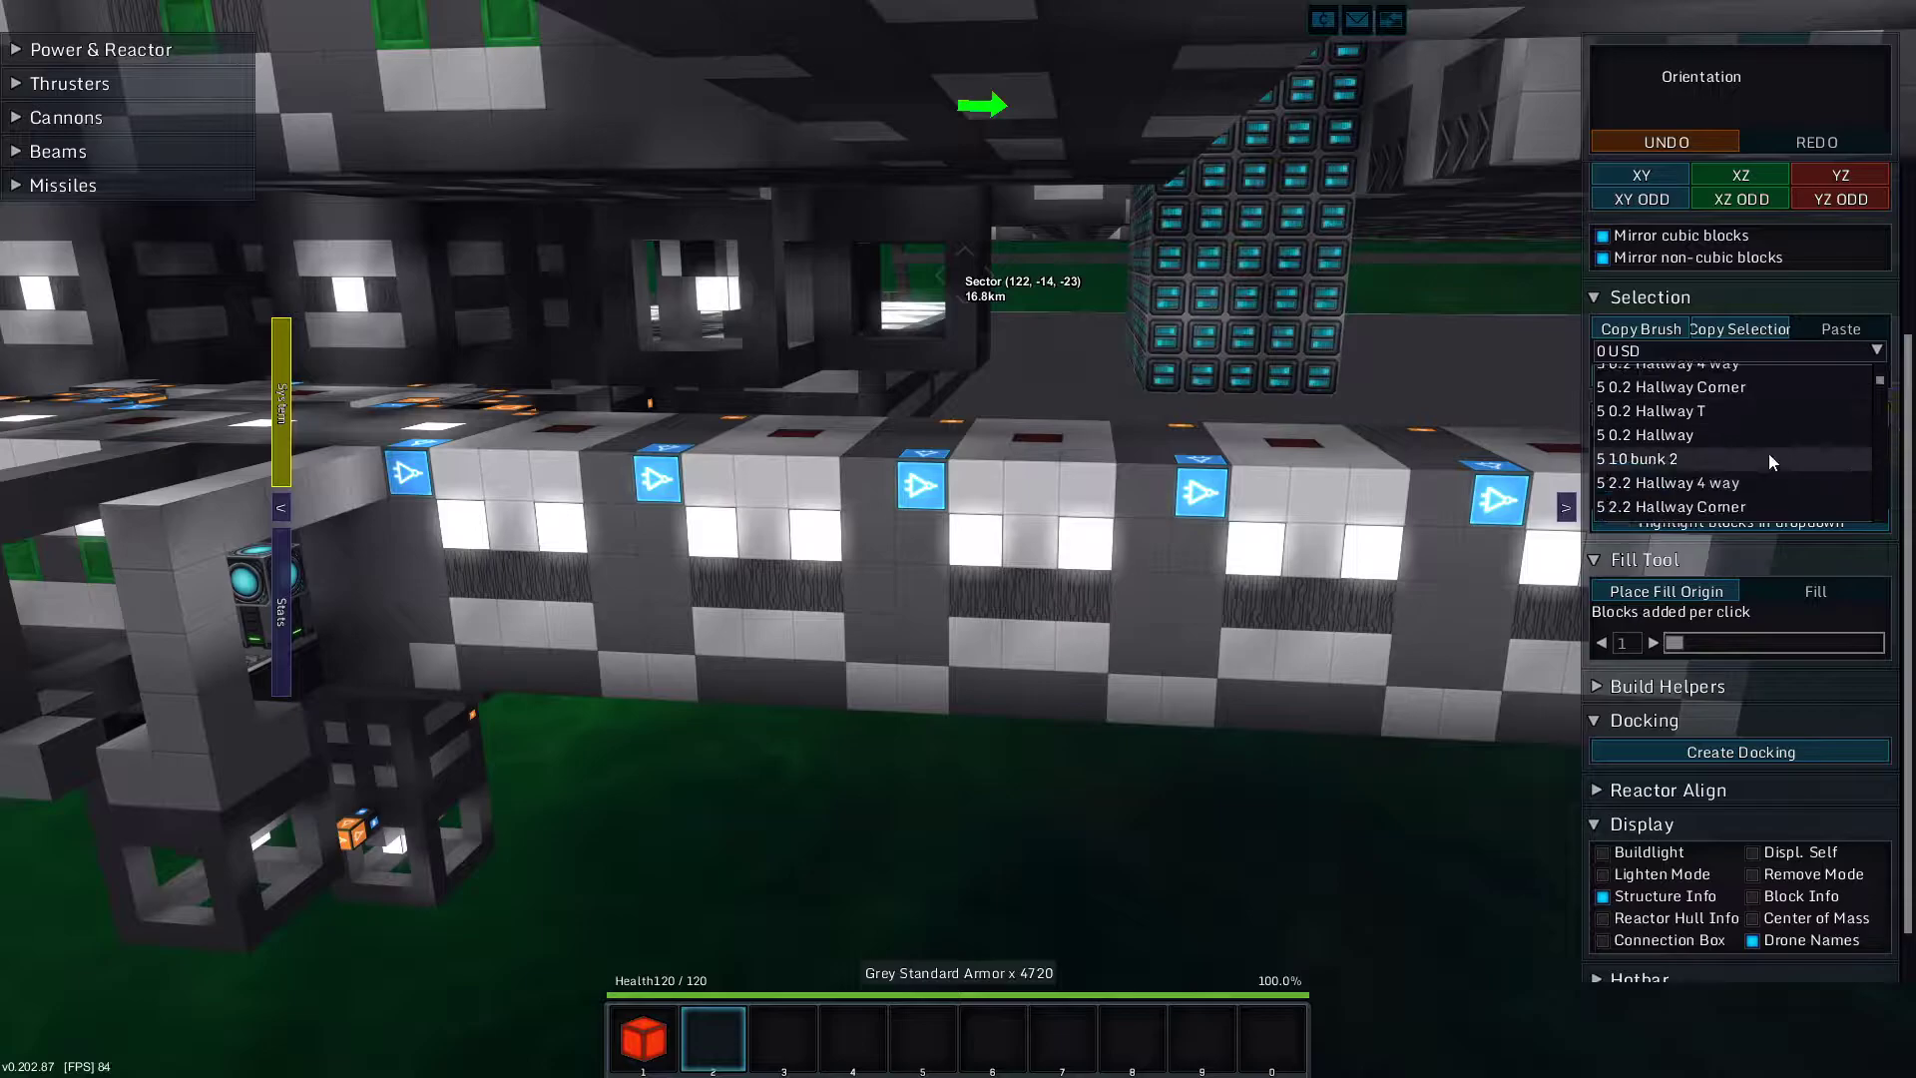
scroll(down, 3)
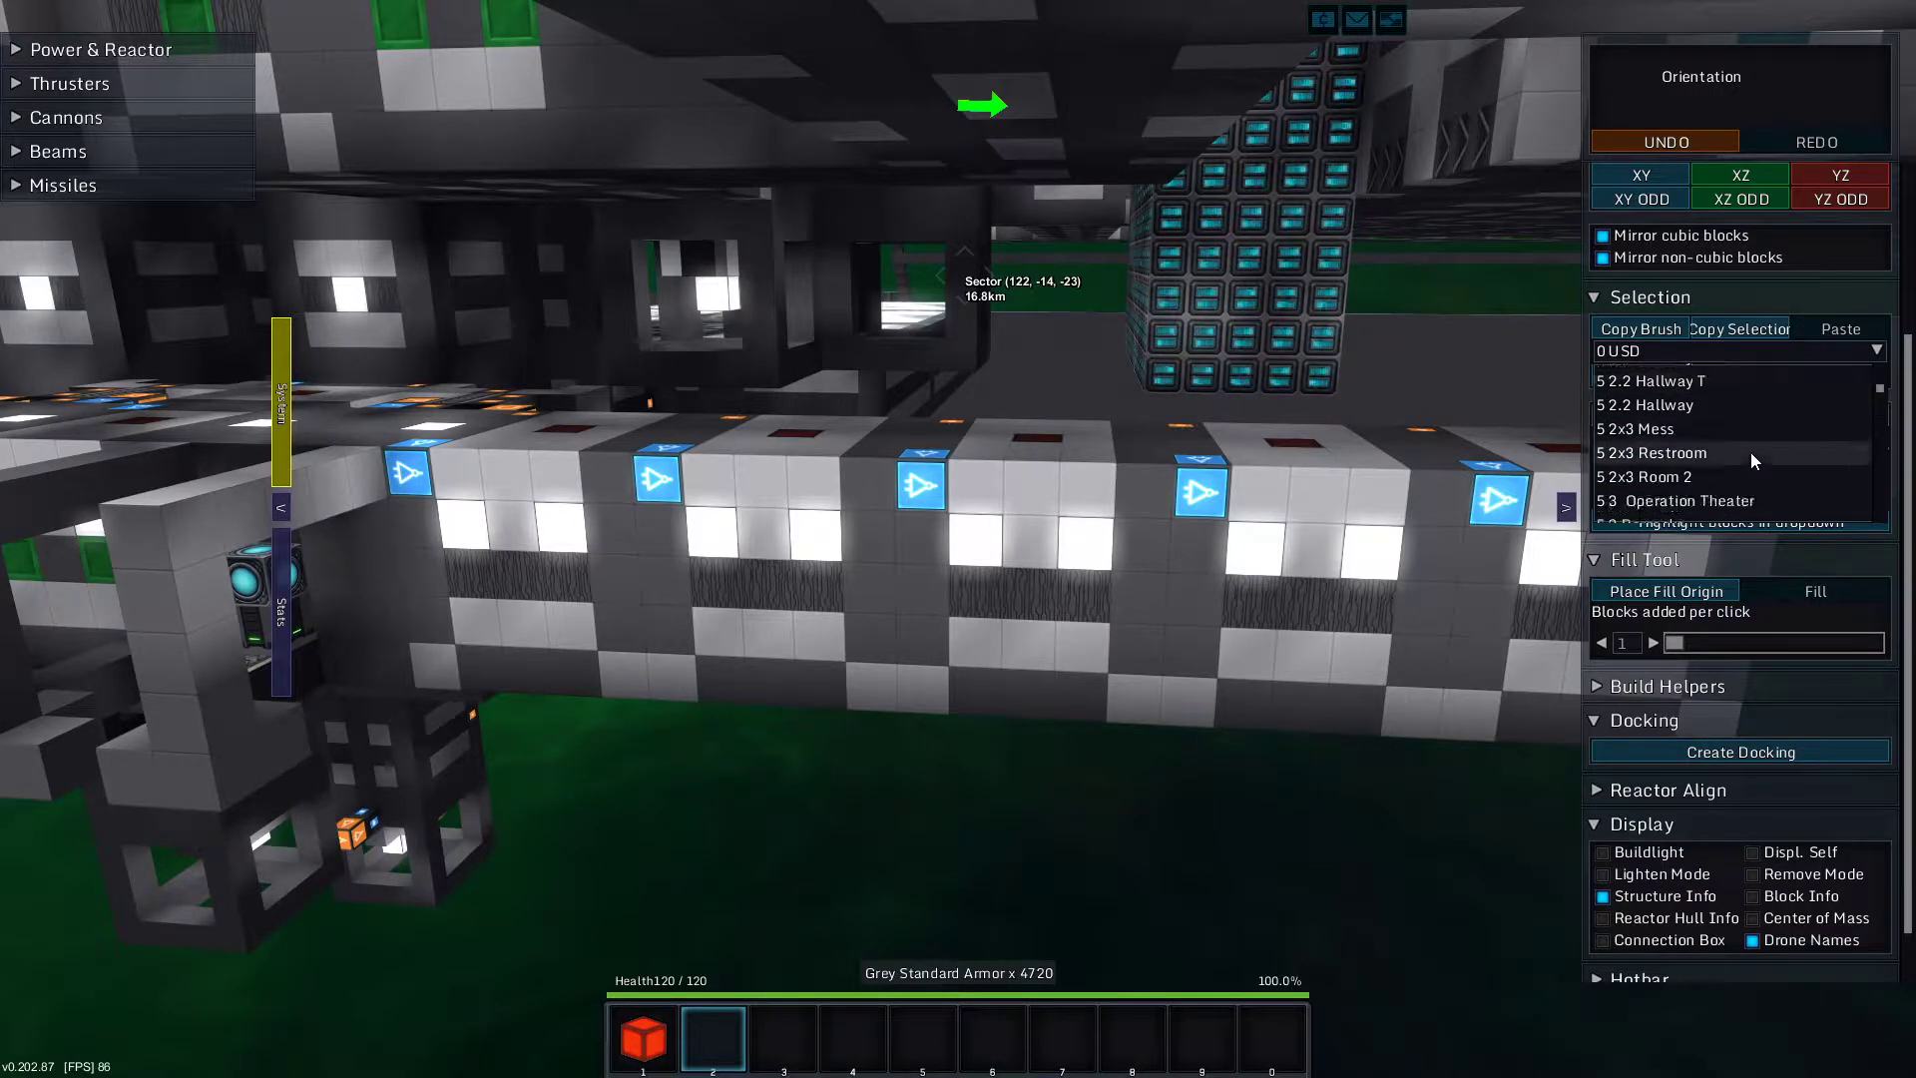
scroll(down, 3)
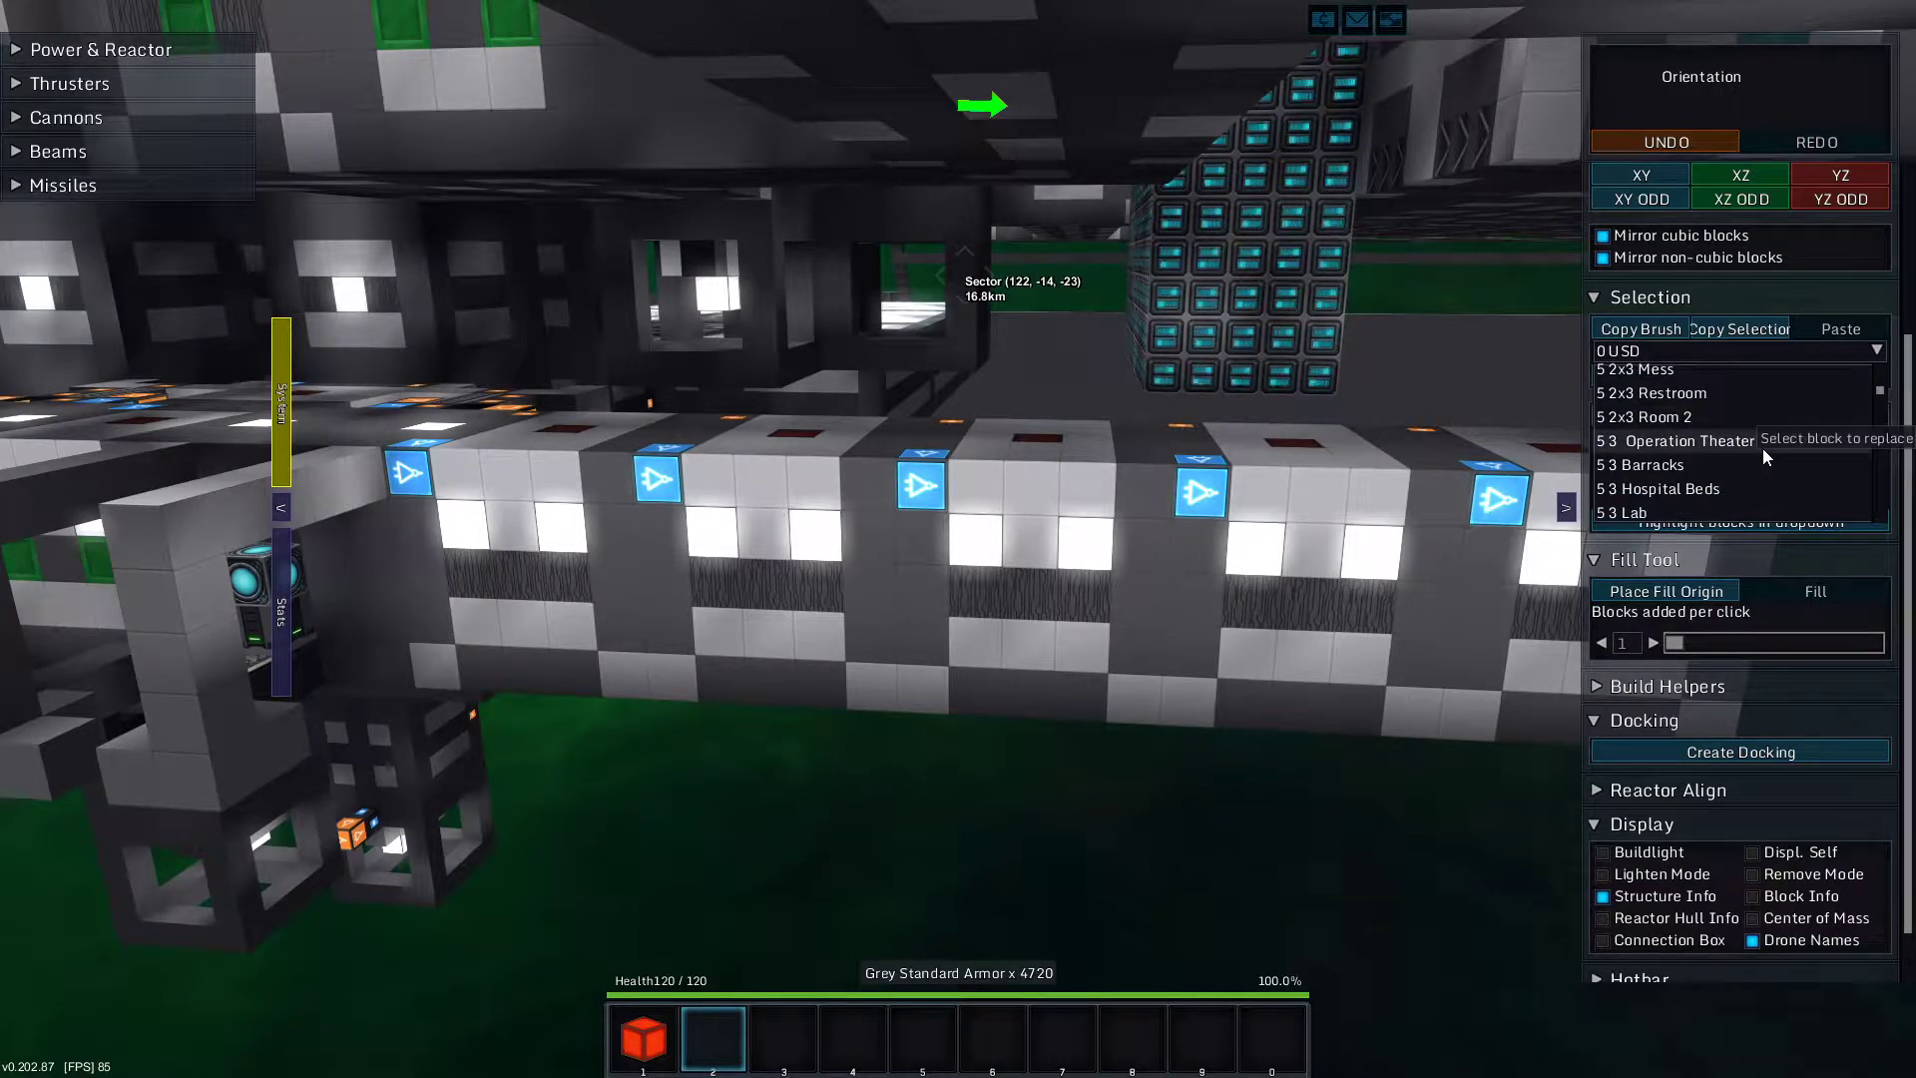
scroll(down, 3)
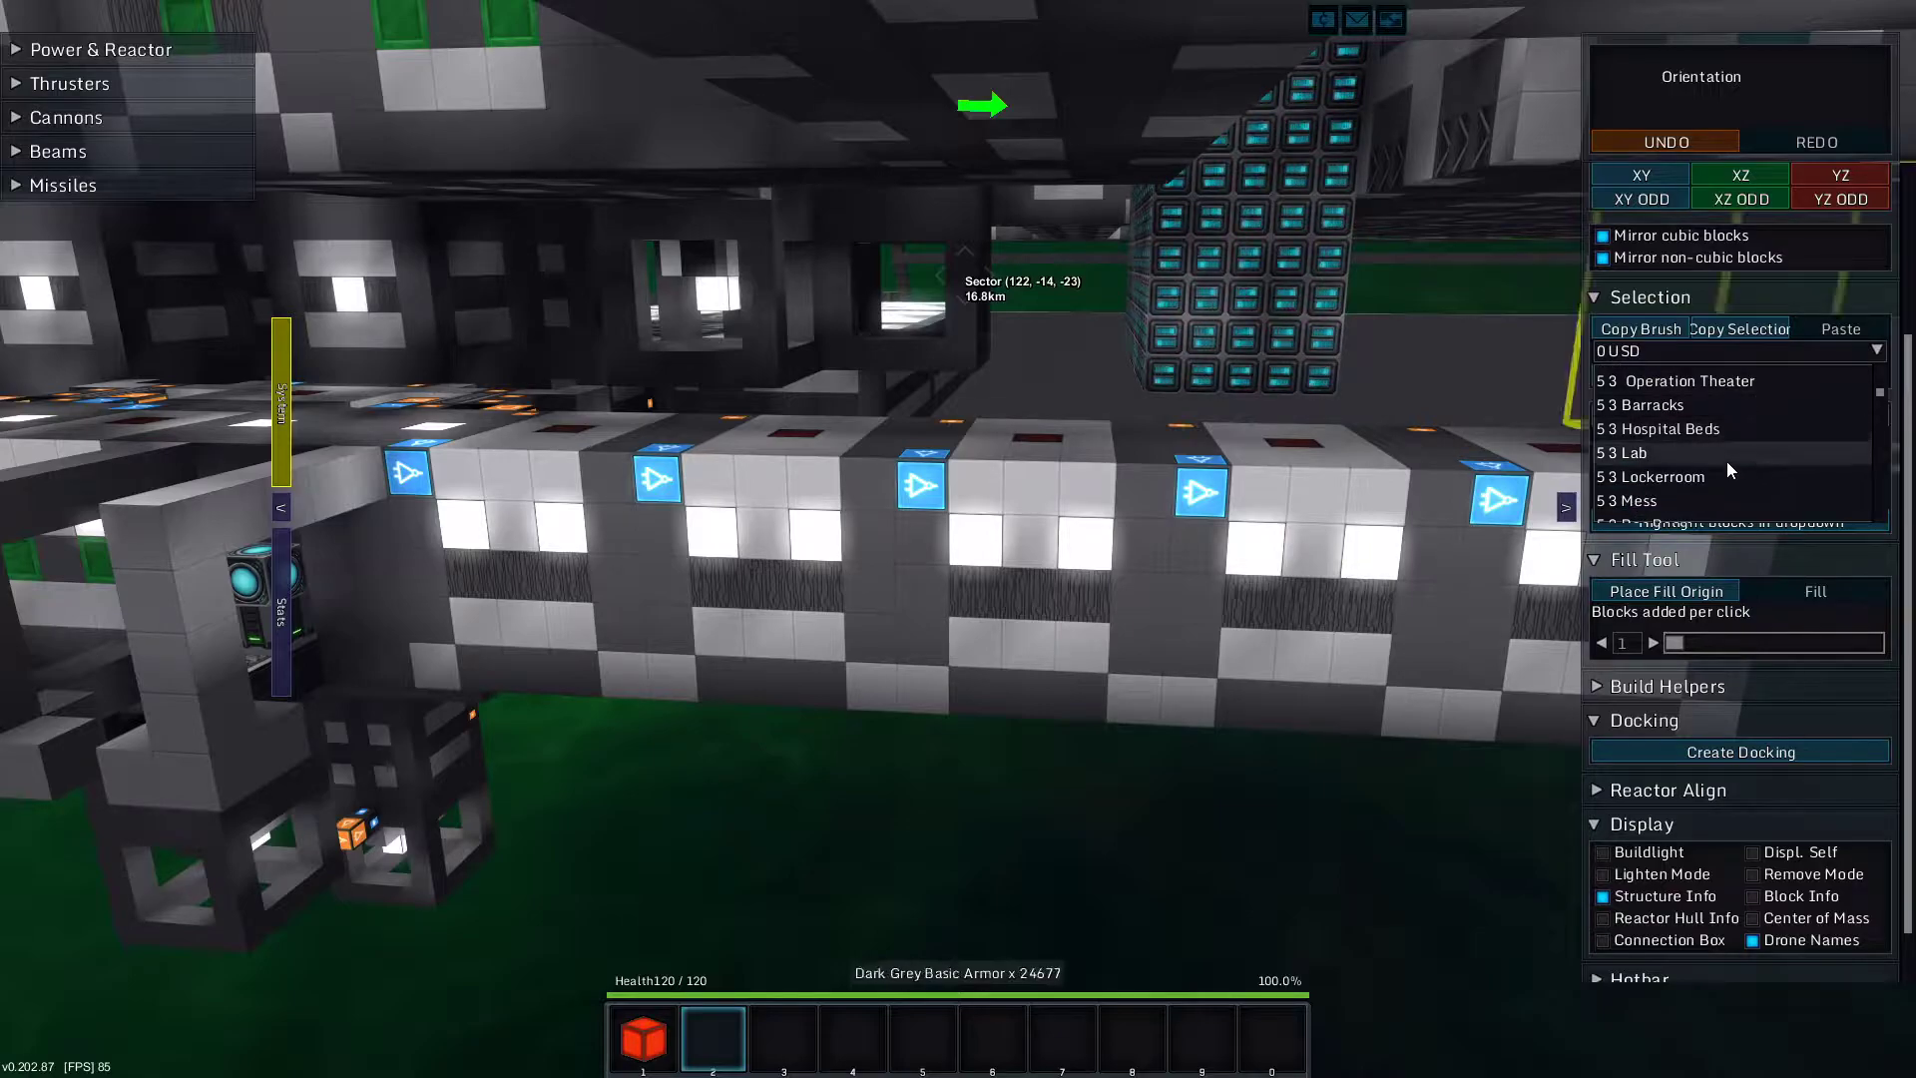
click(1629, 453)
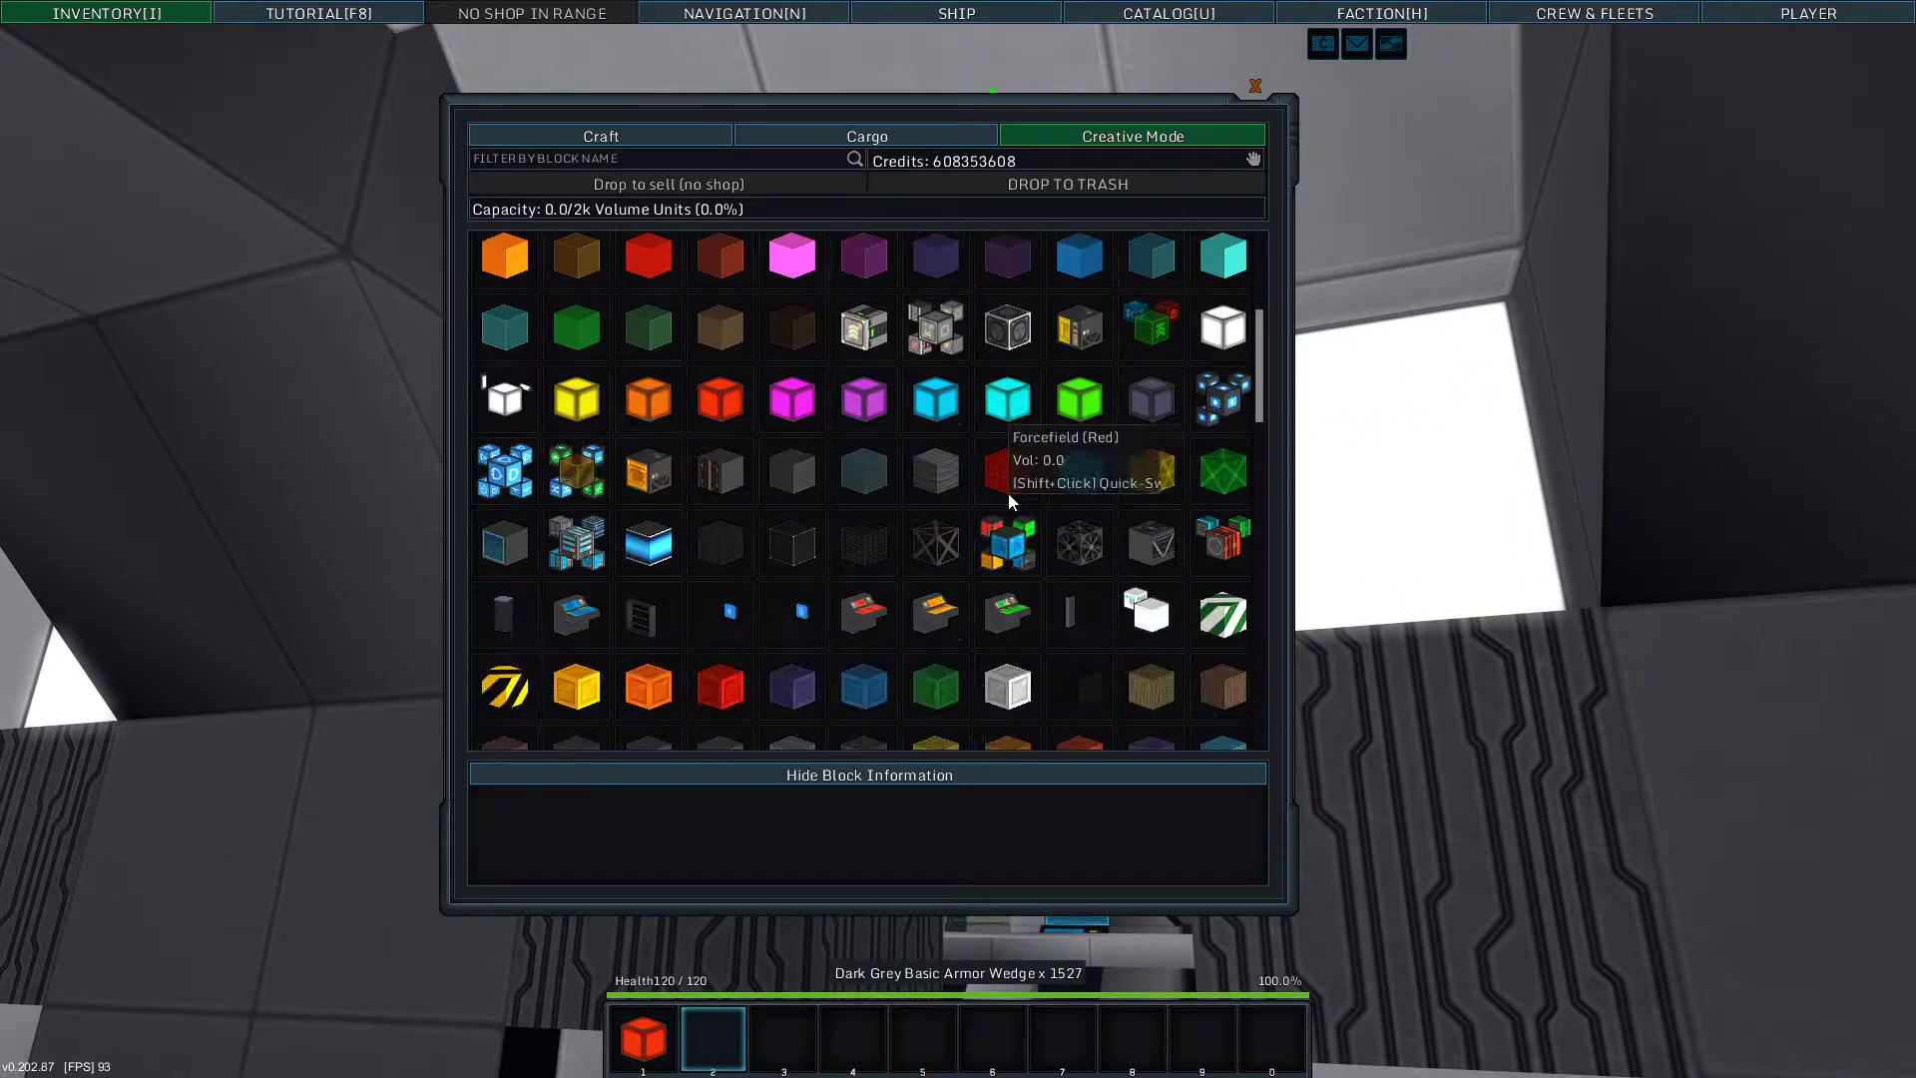
Take Display Modules into the hotbar for placing the lab's signs
click(1254, 86)
text(La)
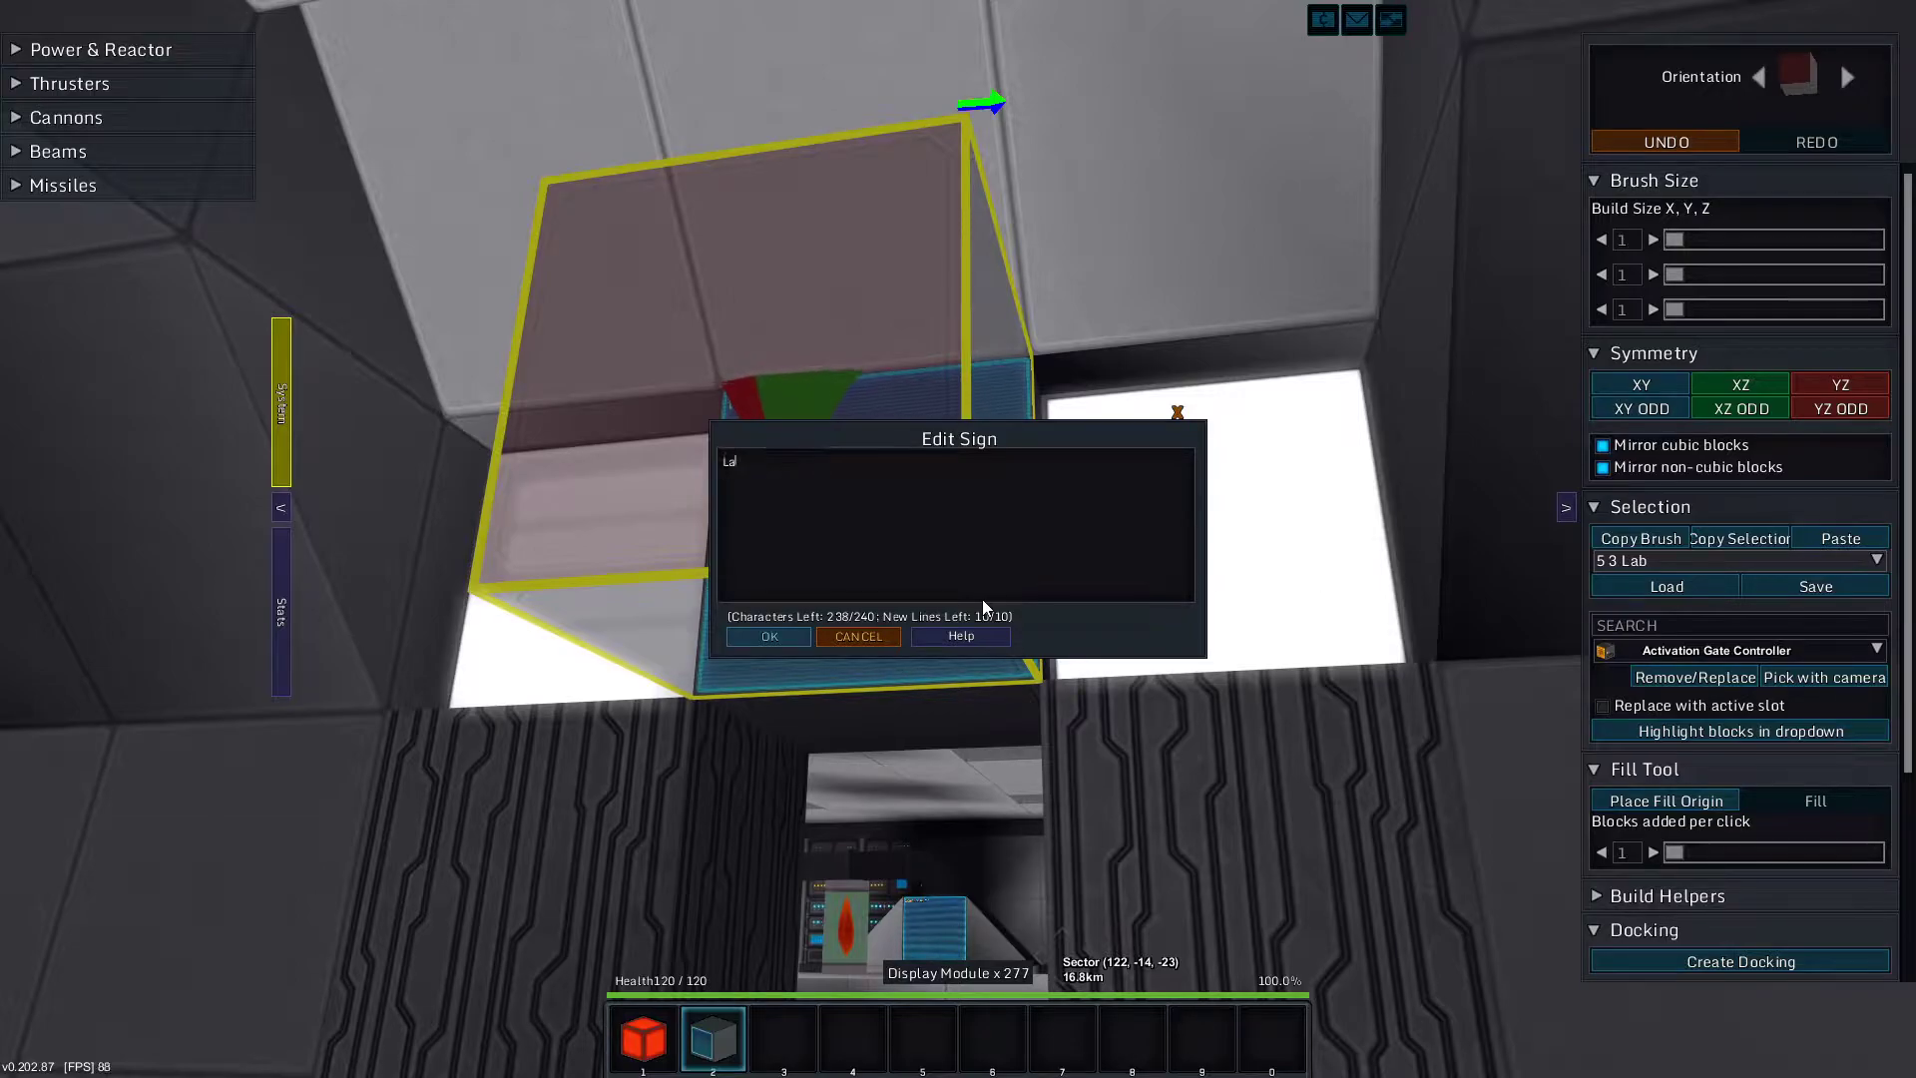
Label the lab displays 'Lab A', 'Science!' and 'Scan Results:' and confirm the signs
text(b A)
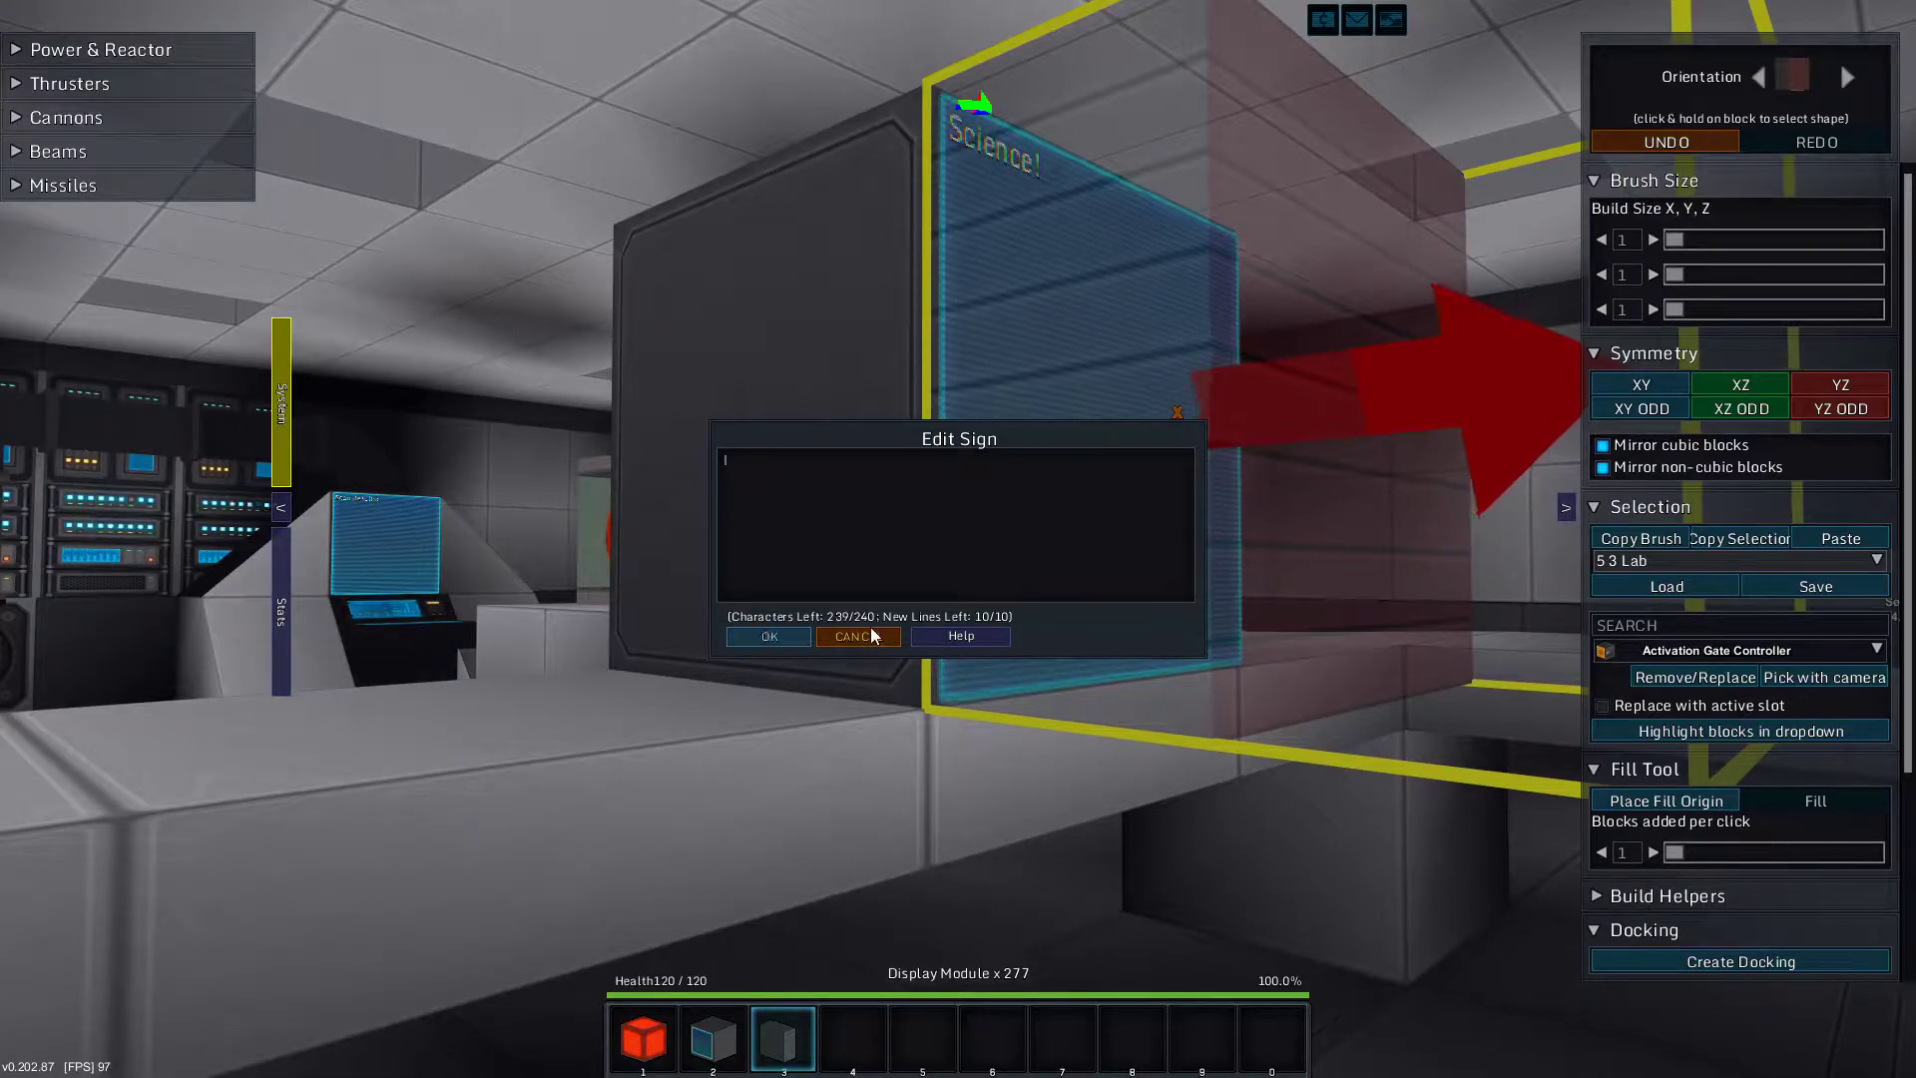
text(Science!)
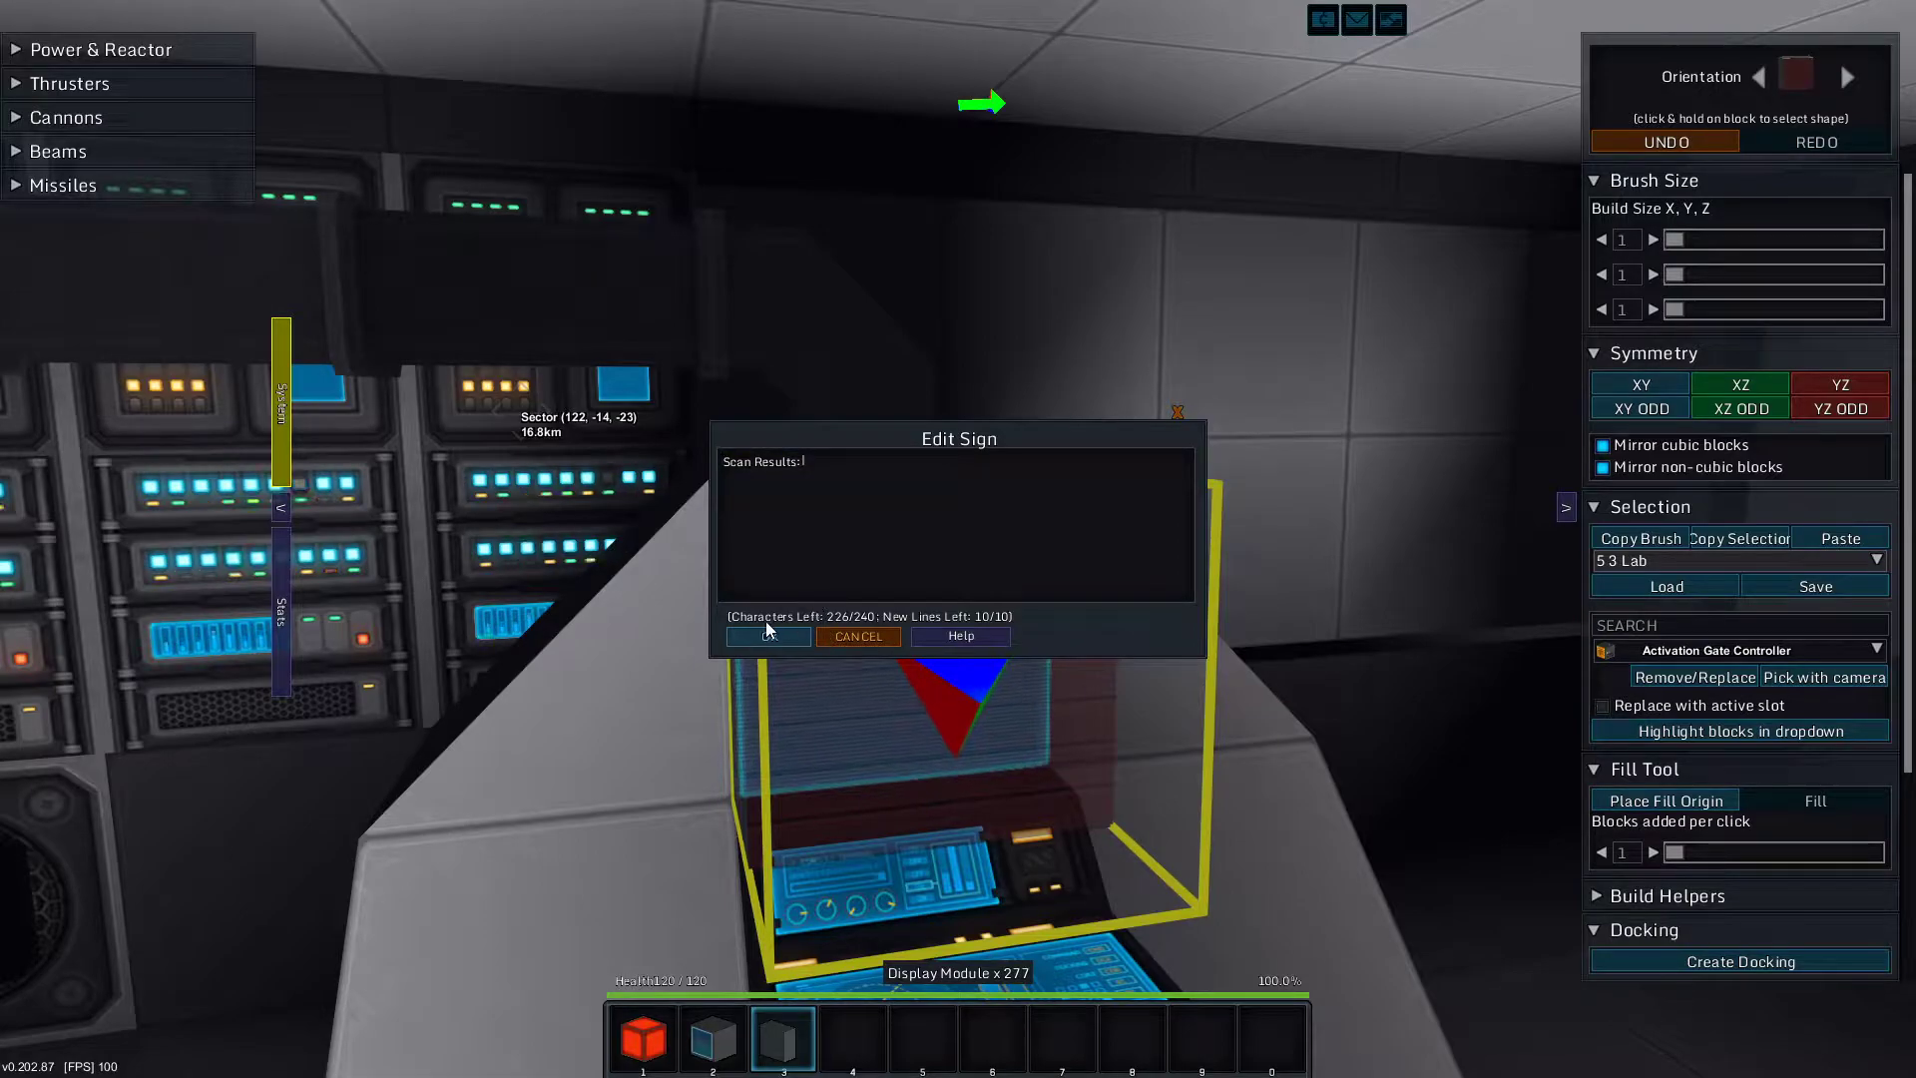
click(766, 635)
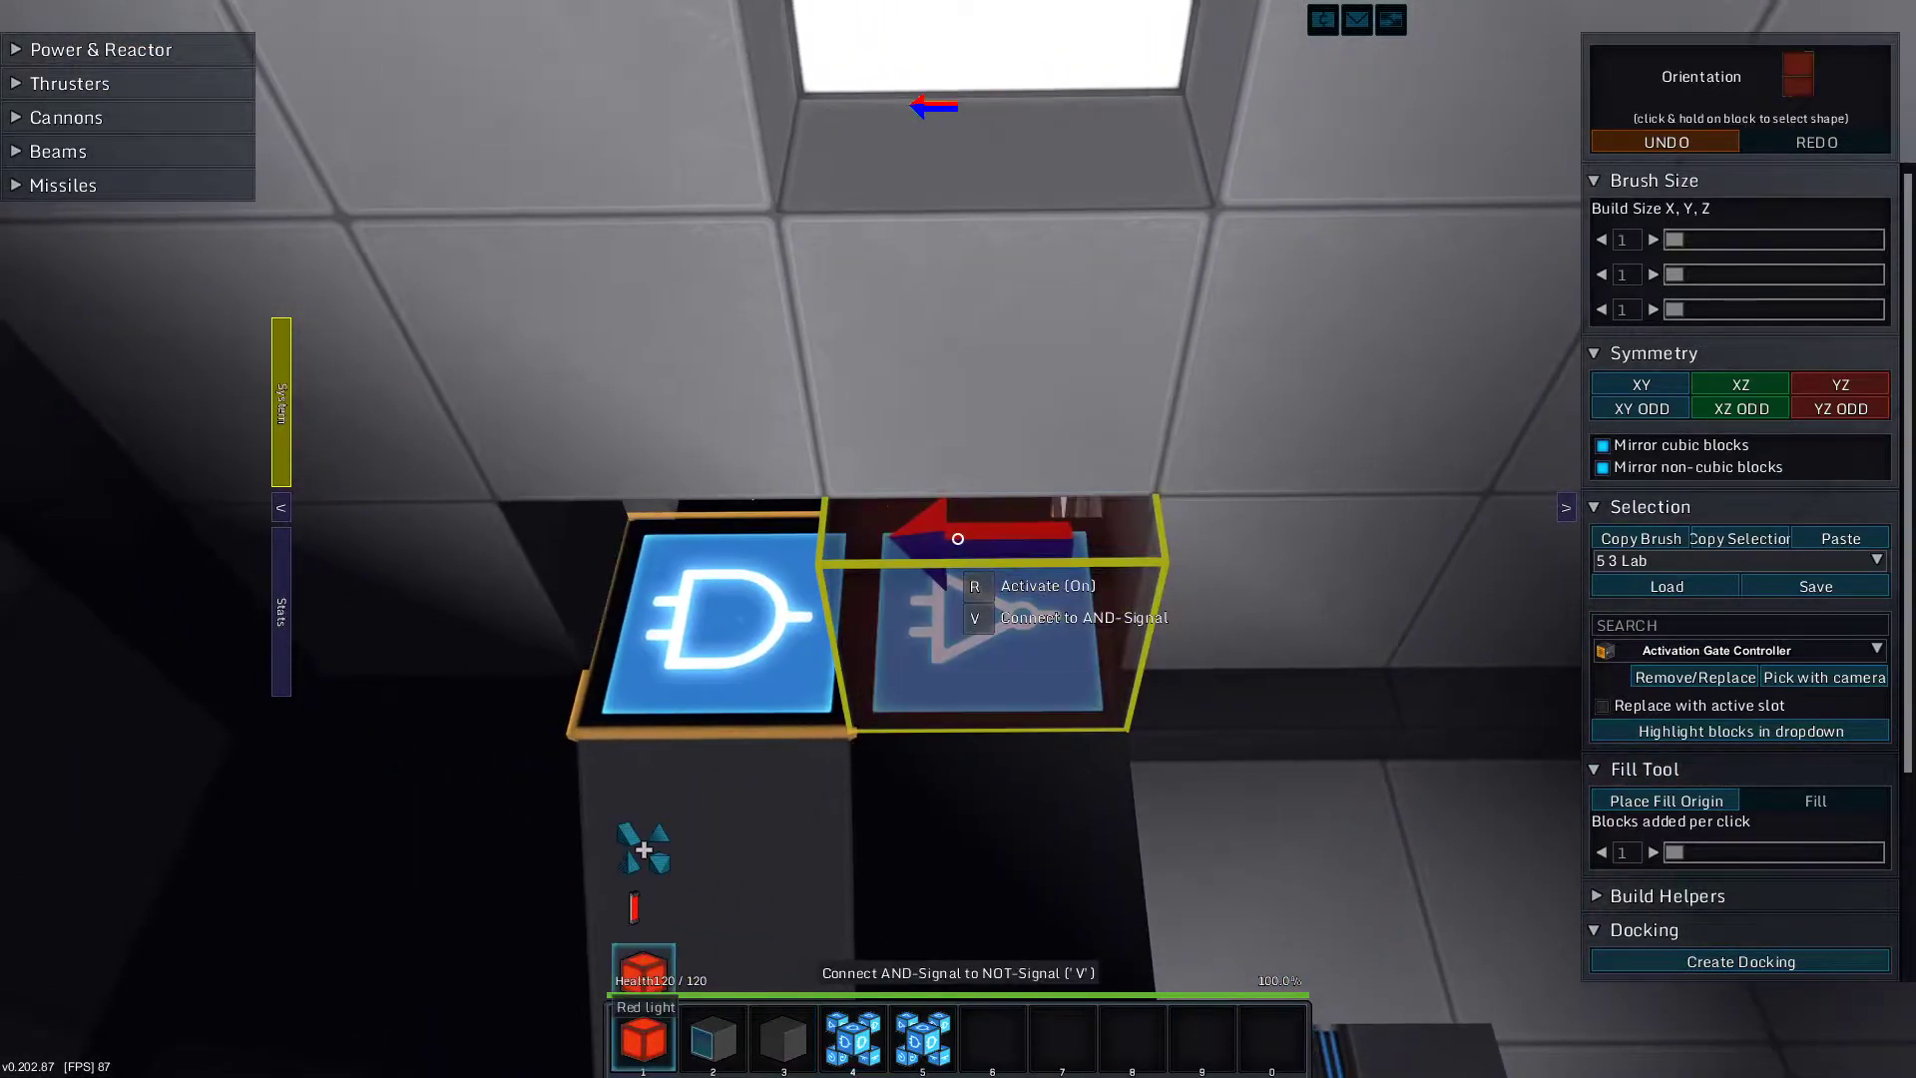
Connect the AND gate's output to the NOT gate in the red-alert circuit
key(i)
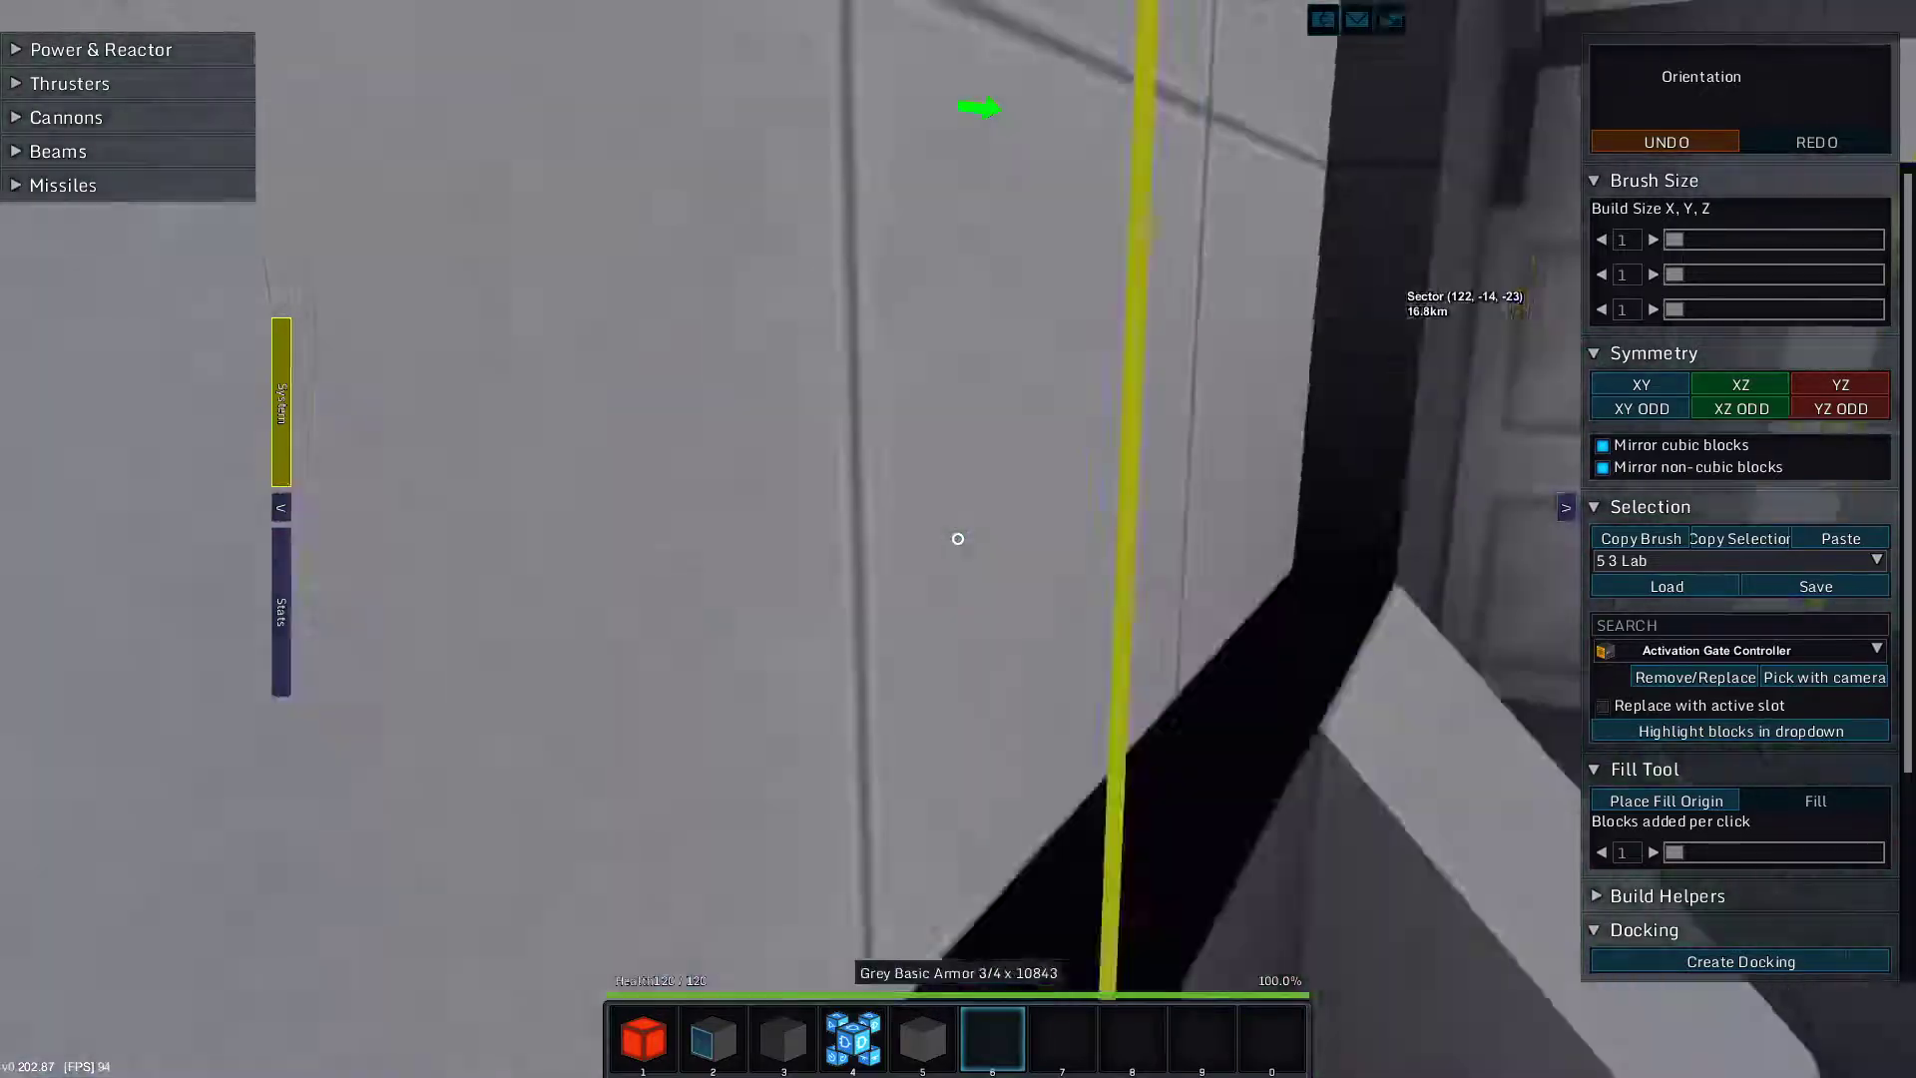
mouse_move(958, 537)
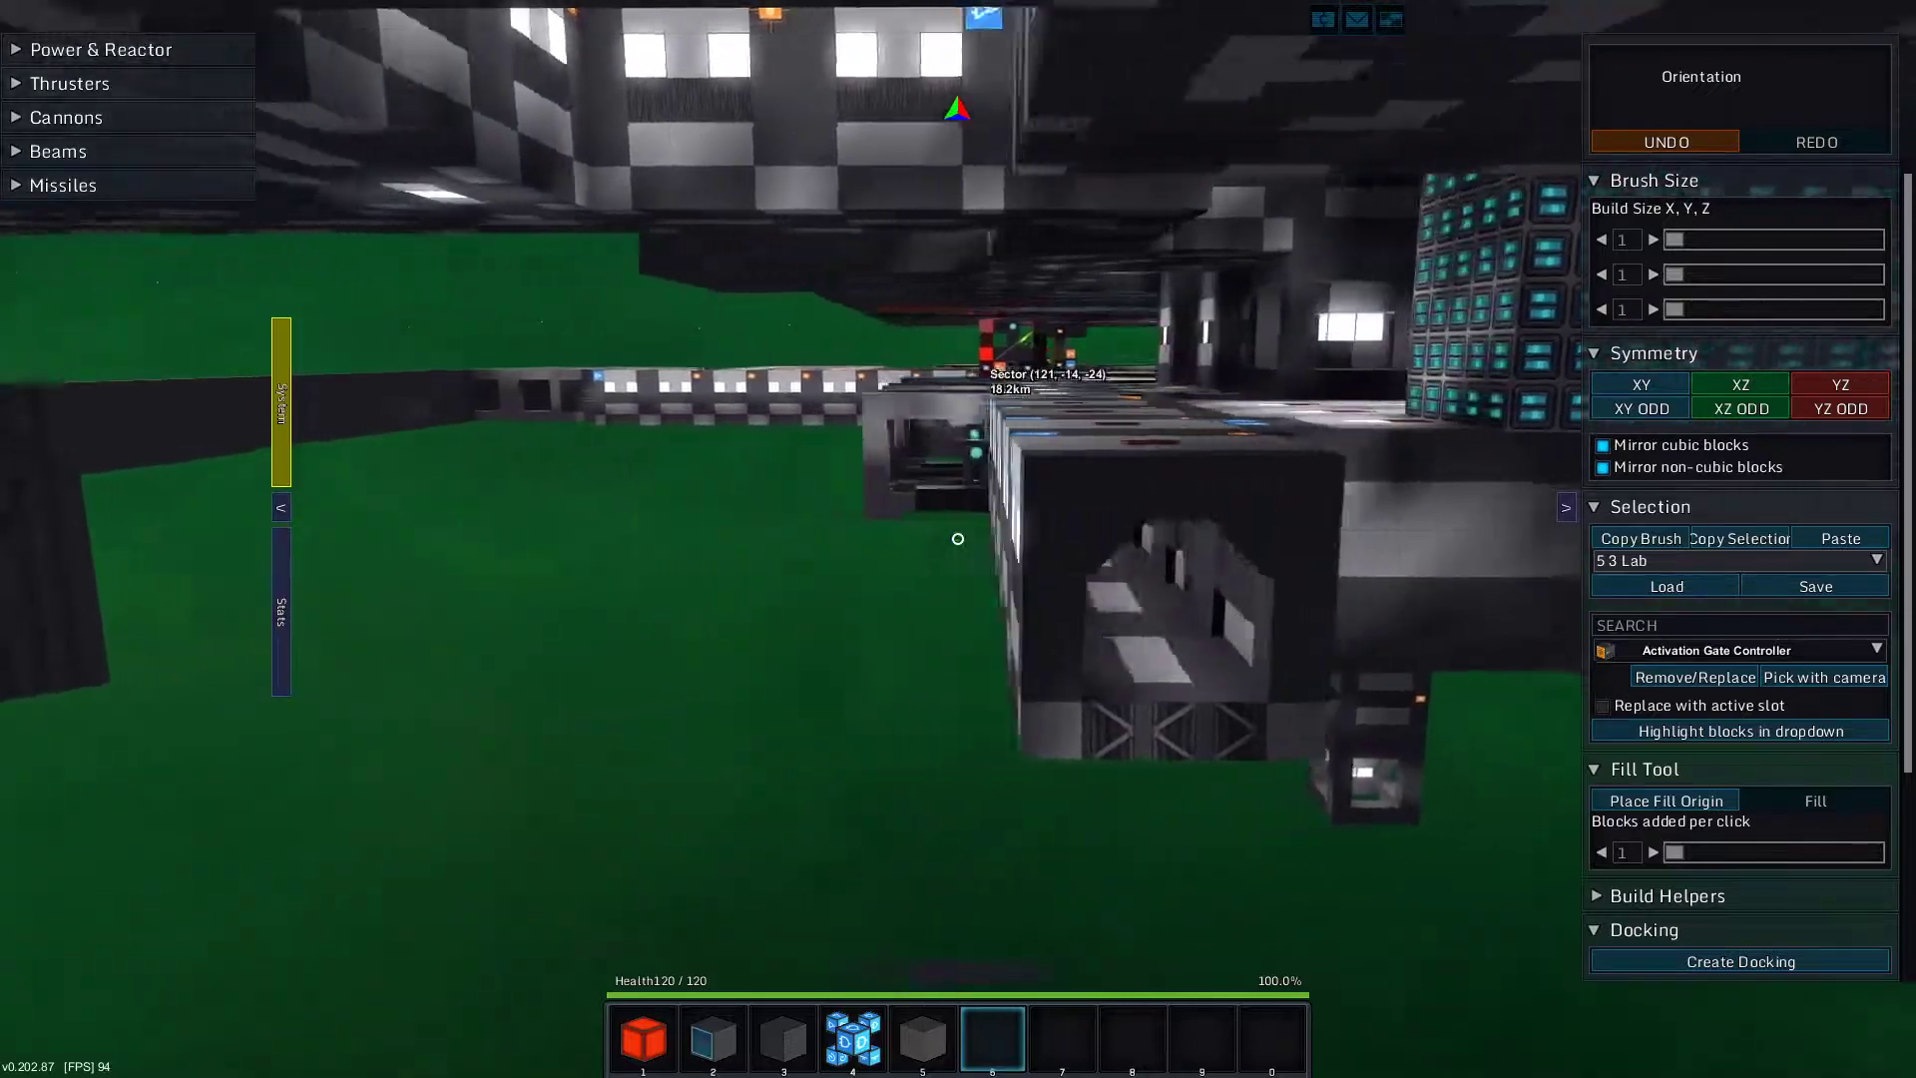
mouse_move(958, 537)
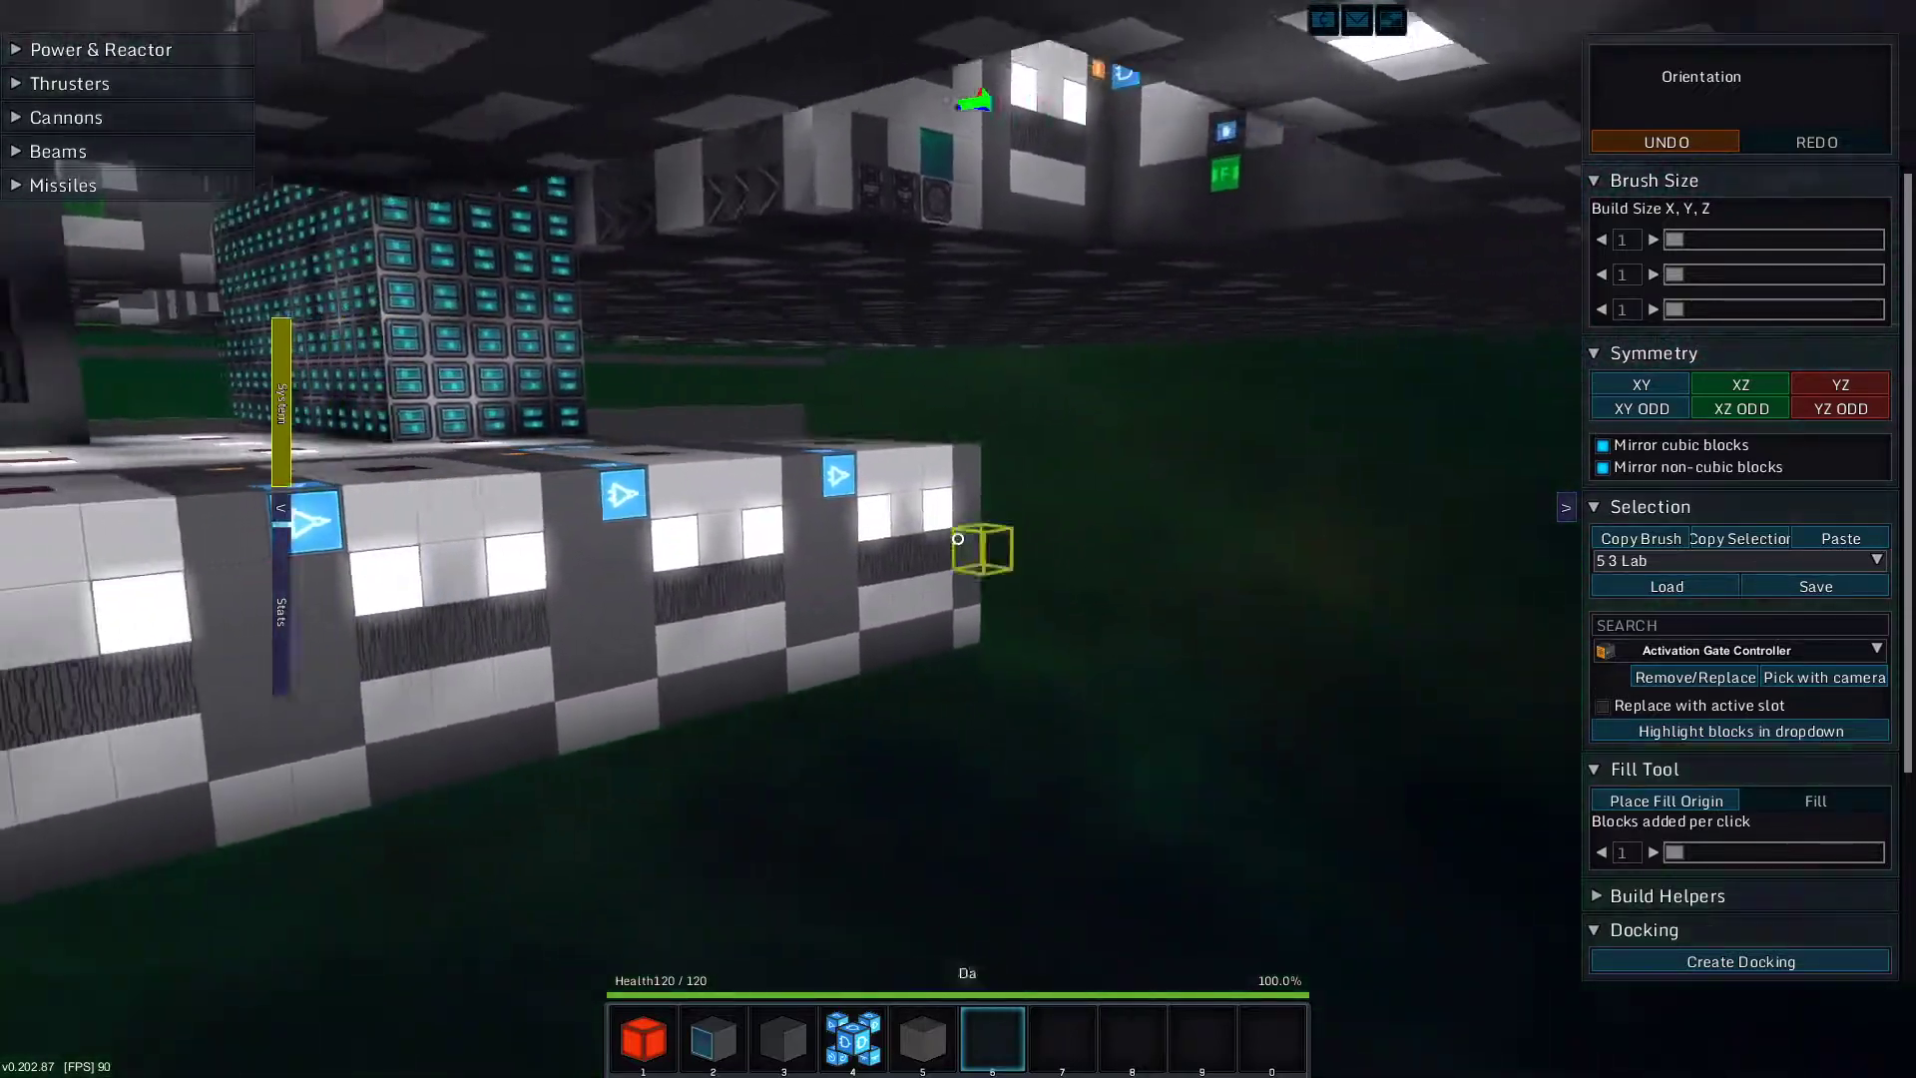
mouse_move(958, 537)
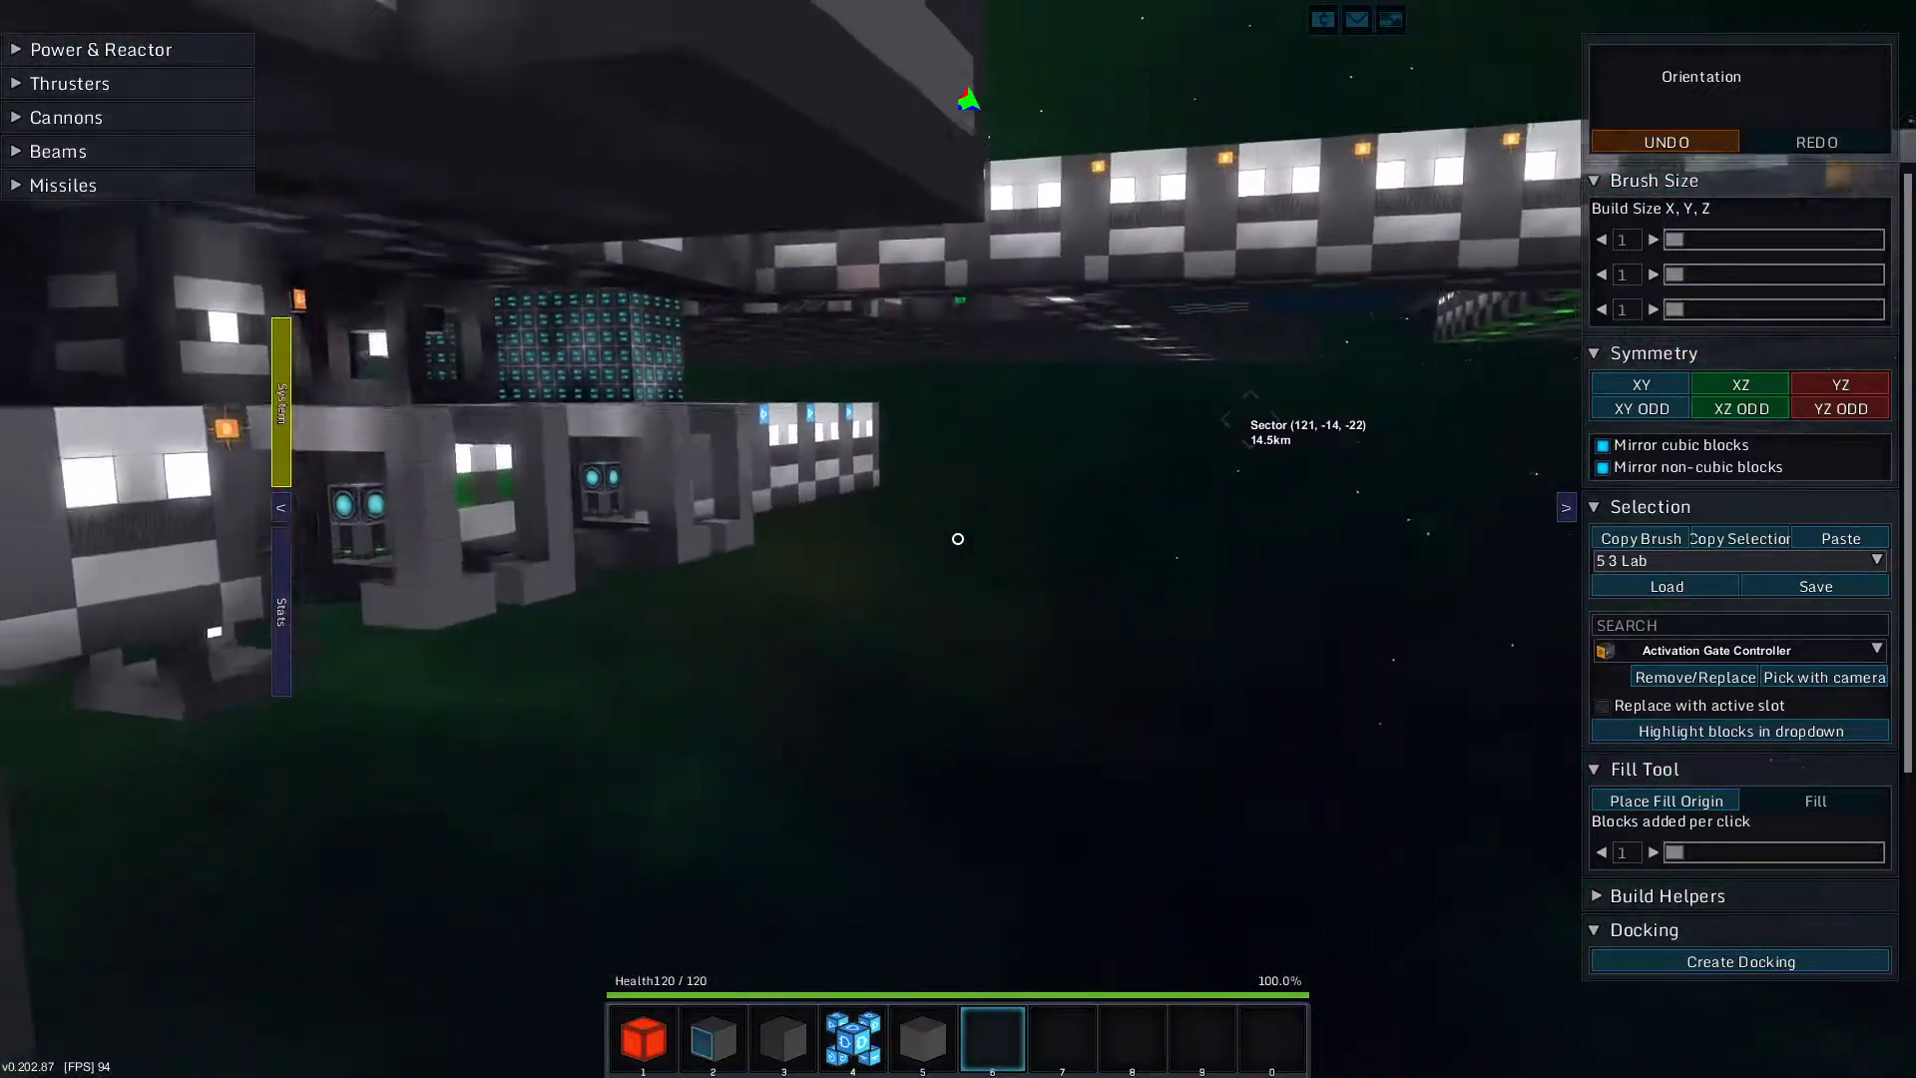
mouse_move(958, 537)
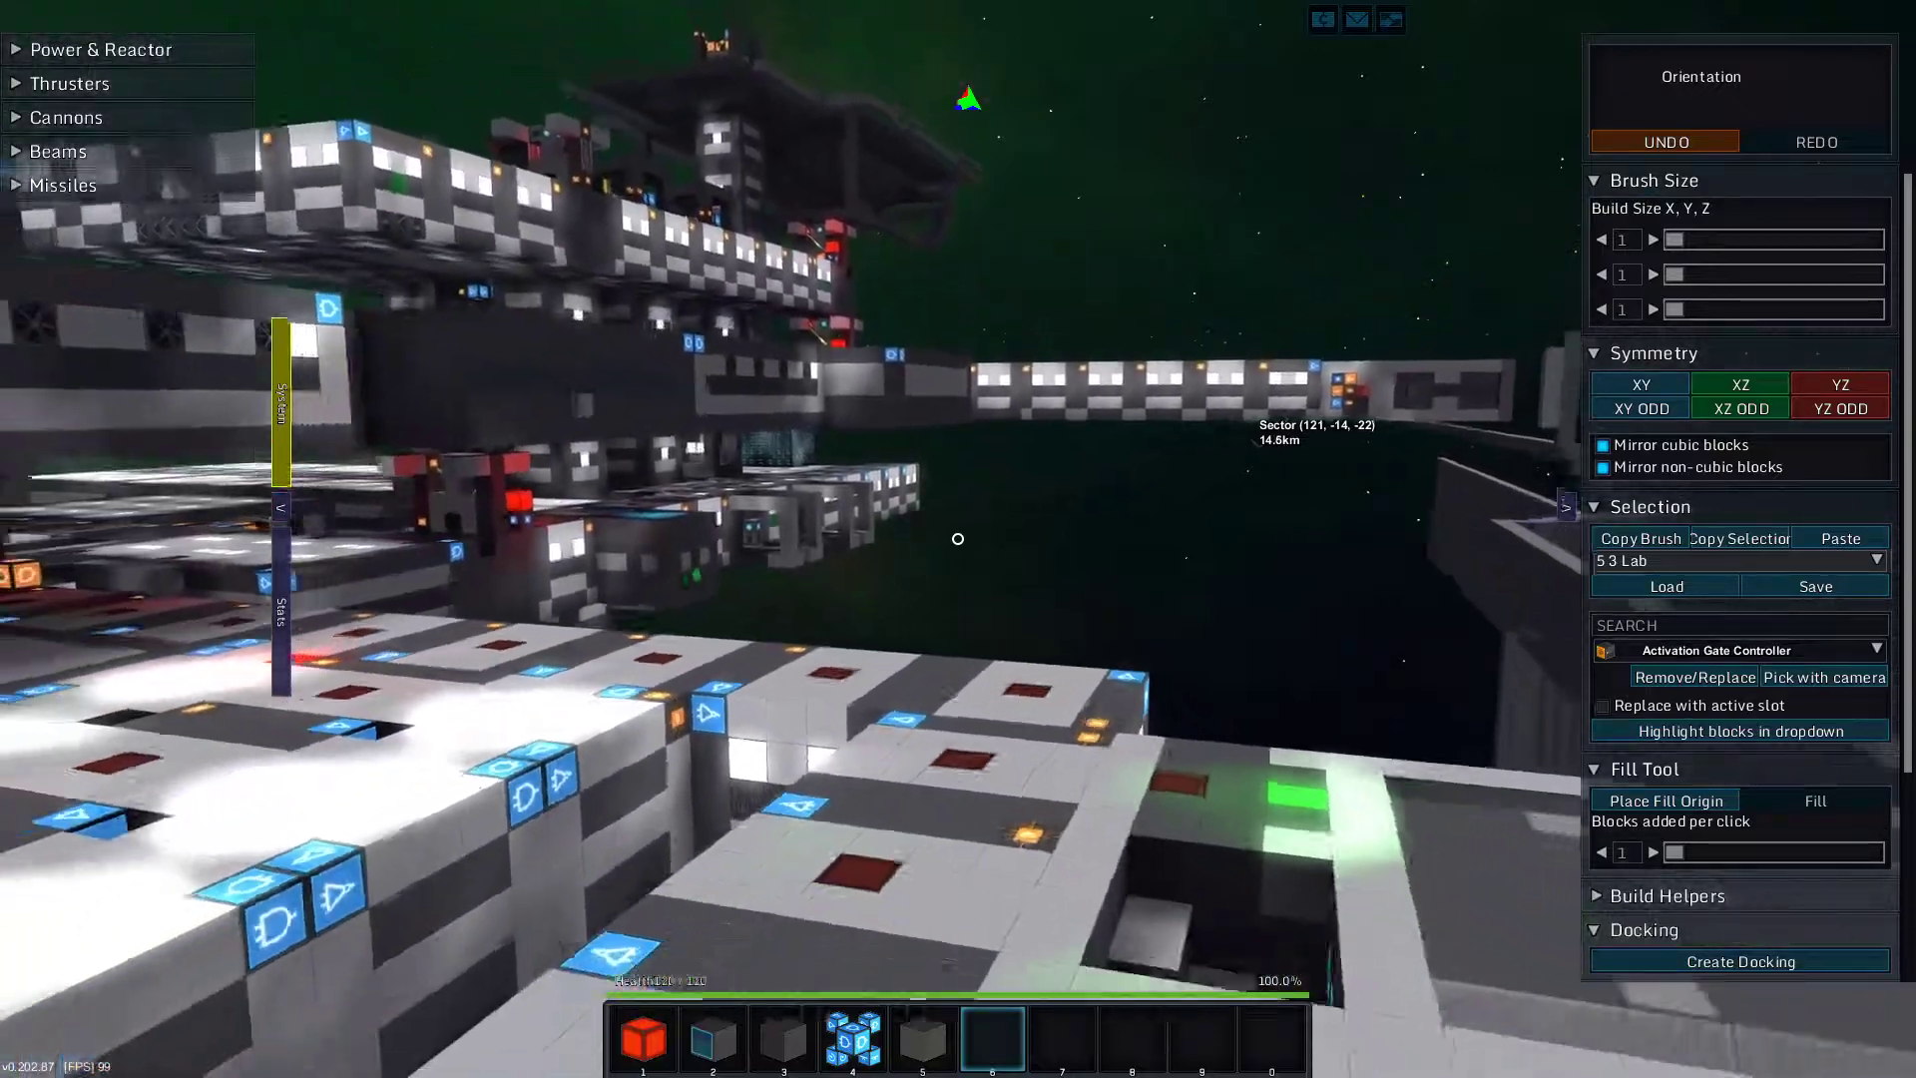